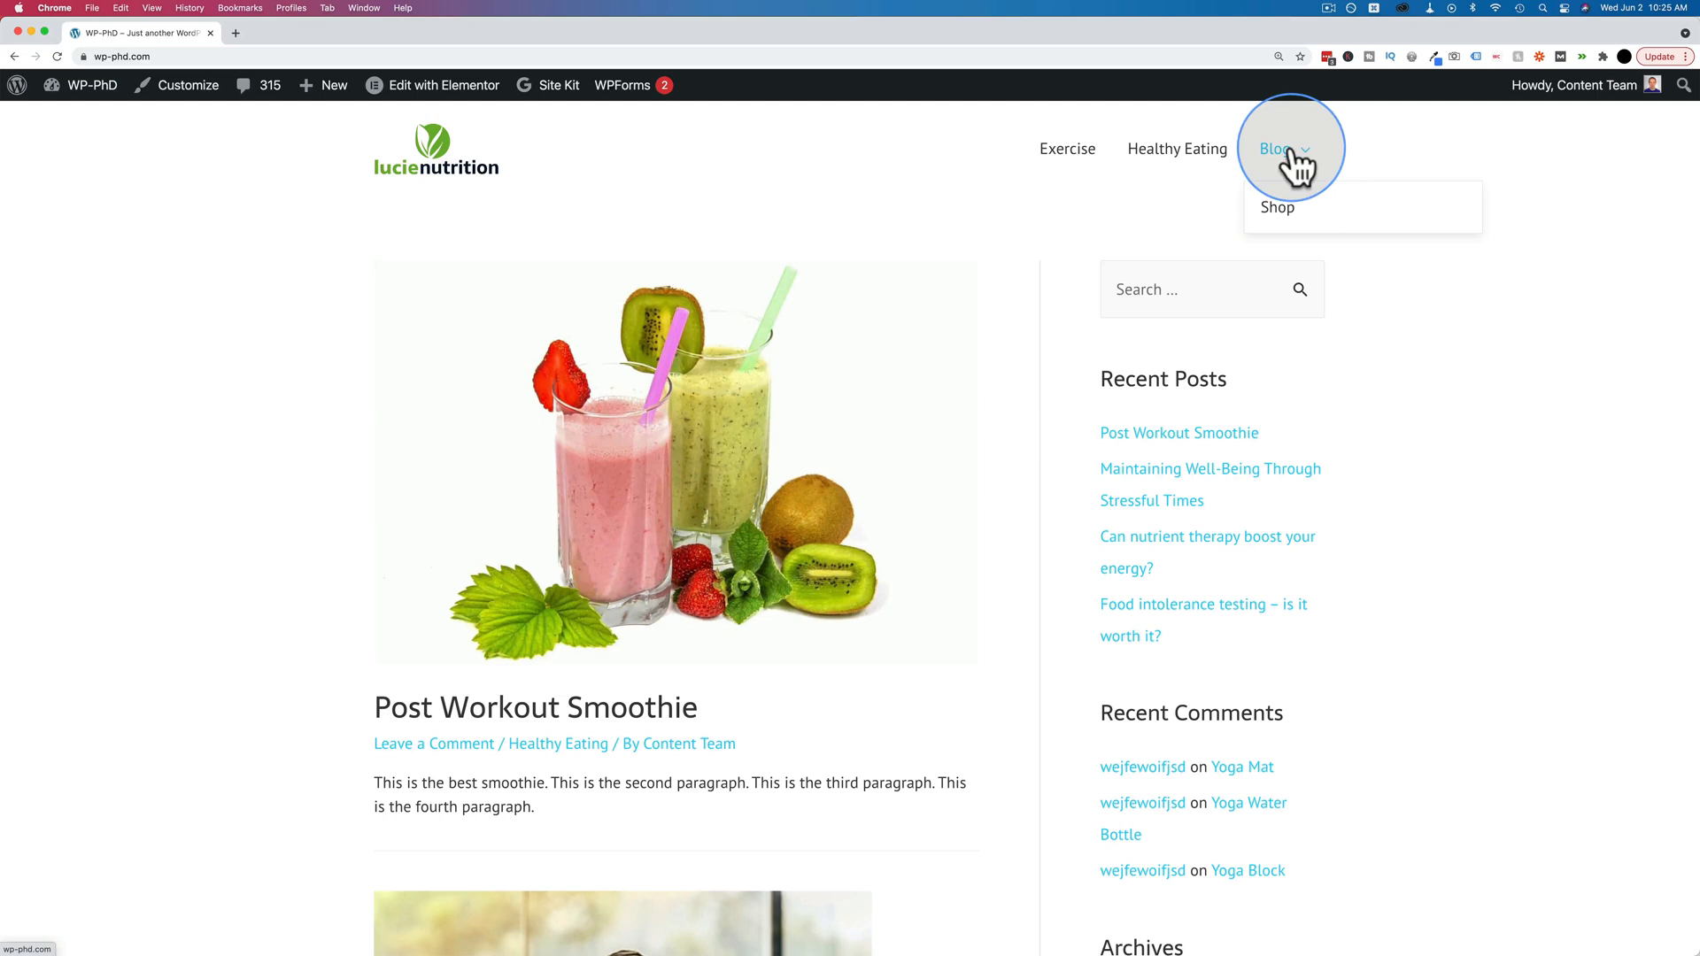
{"action": "mouse_move", "coordinate": [1276, 207]}
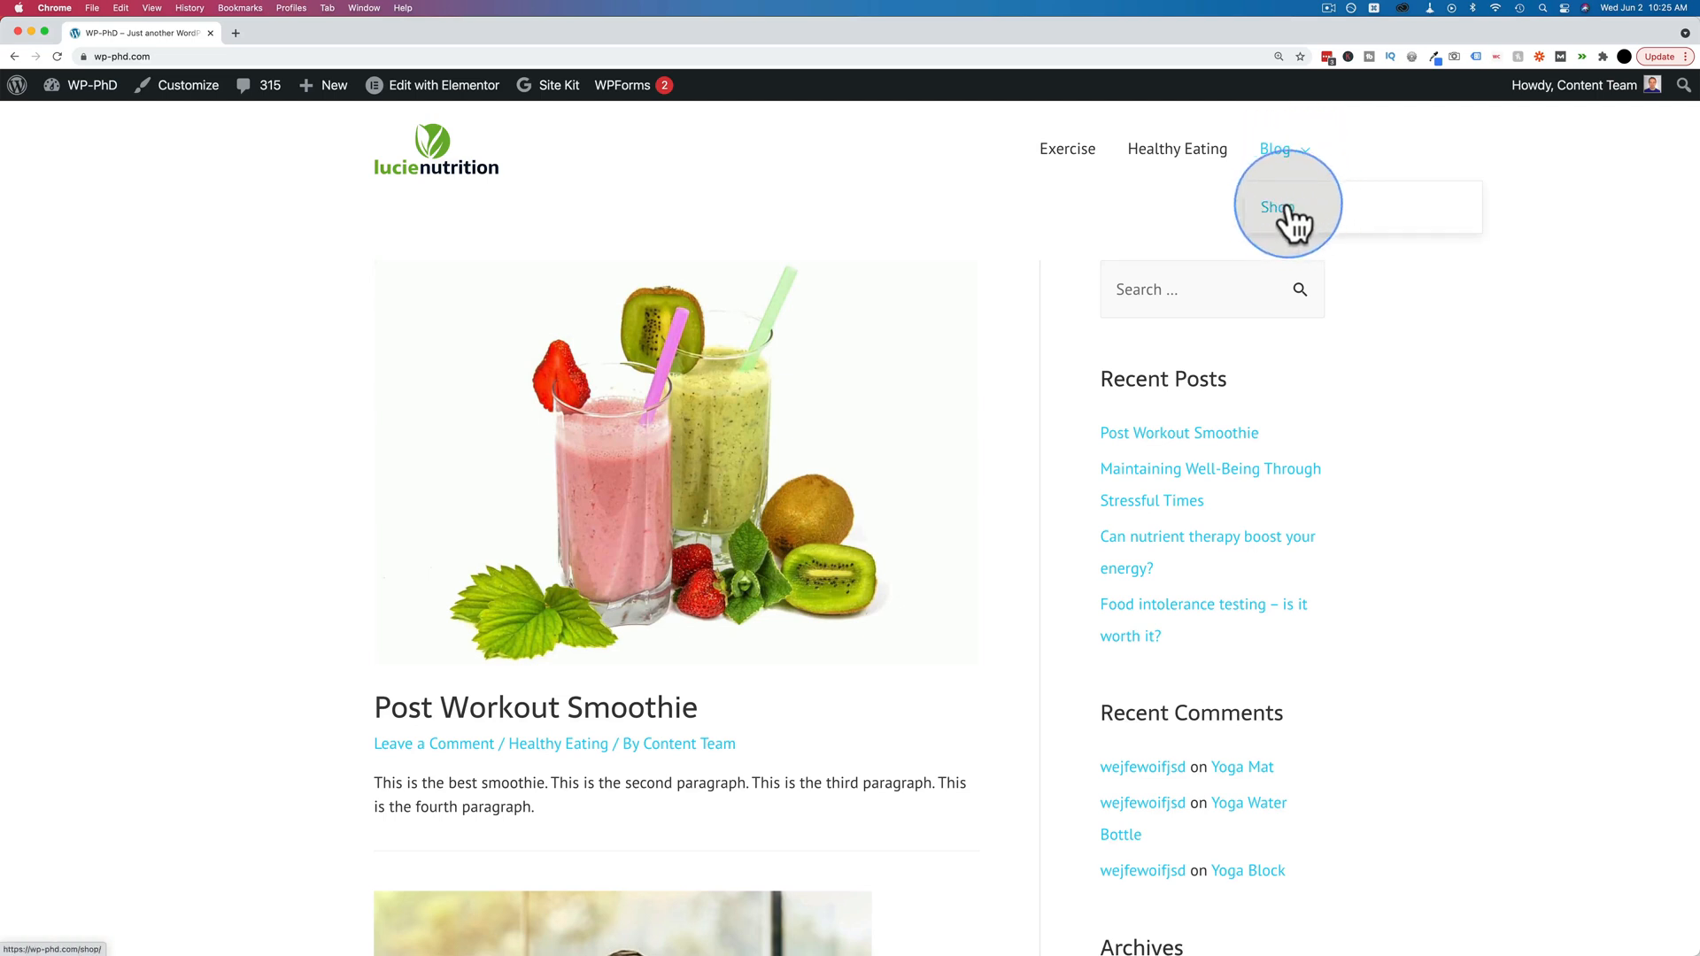
{"action": "mouse_move", "coordinate": [1177, 148]}
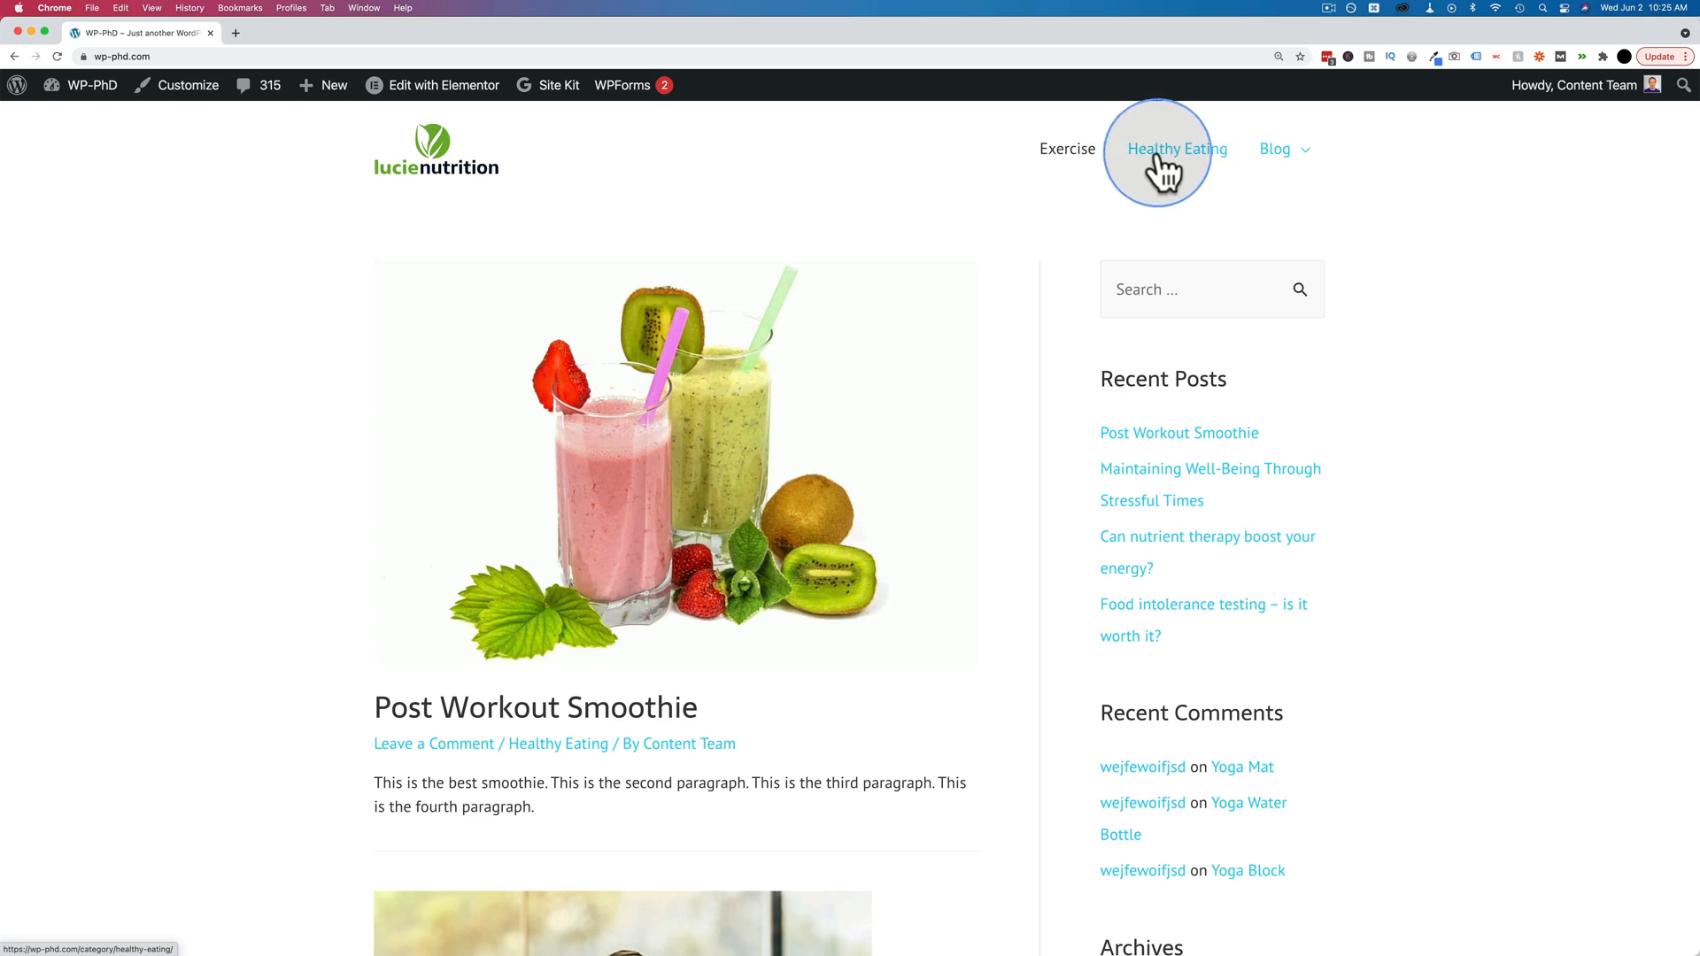
{"action": "mouse_move", "coordinate": [1066, 149]}
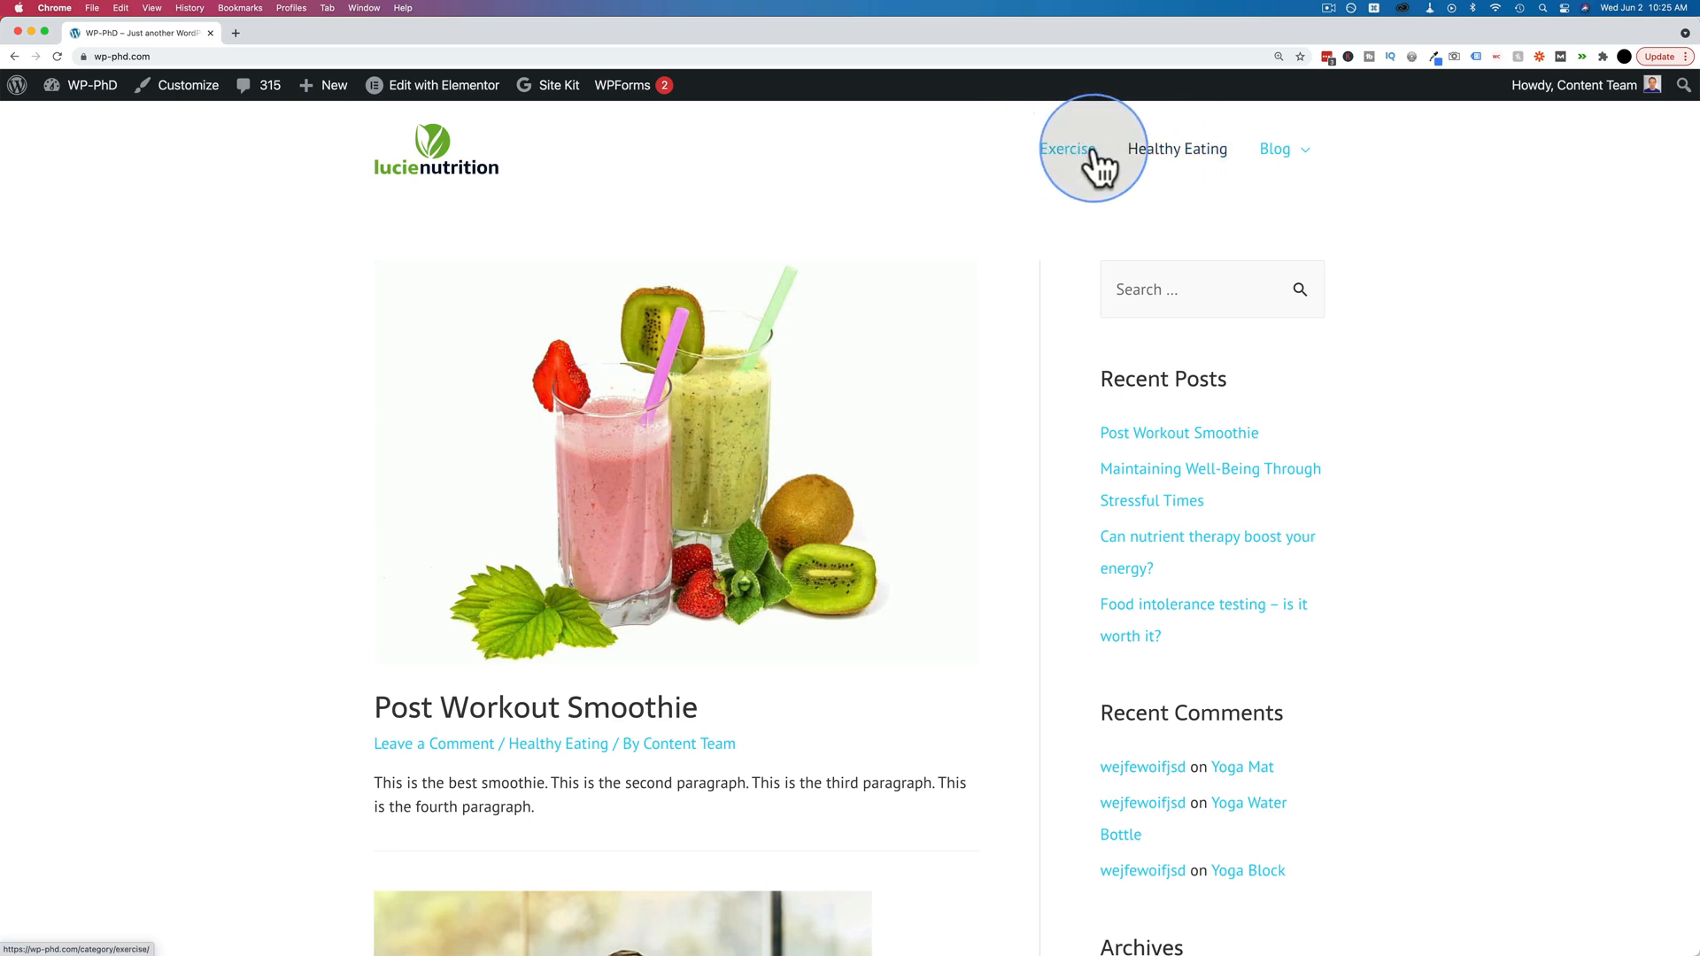
{"action": "mouse_move", "coordinate": [1073, 158]}
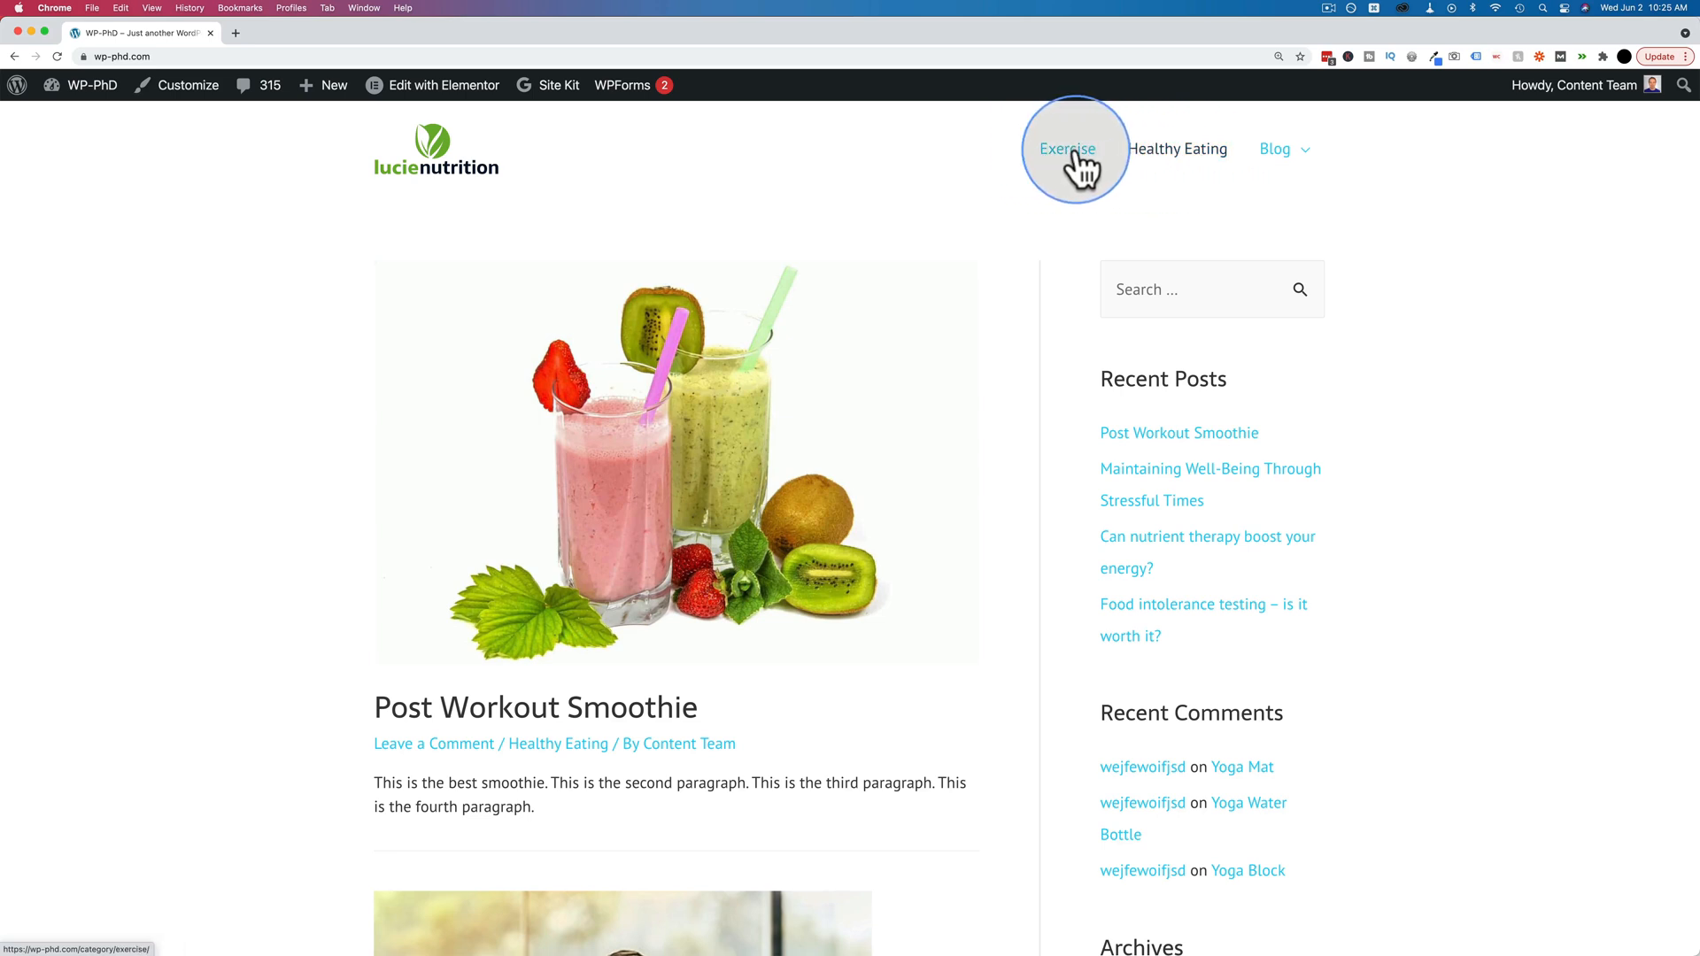
{"action": "mouse_move", "coordinate": [1067, 149]}
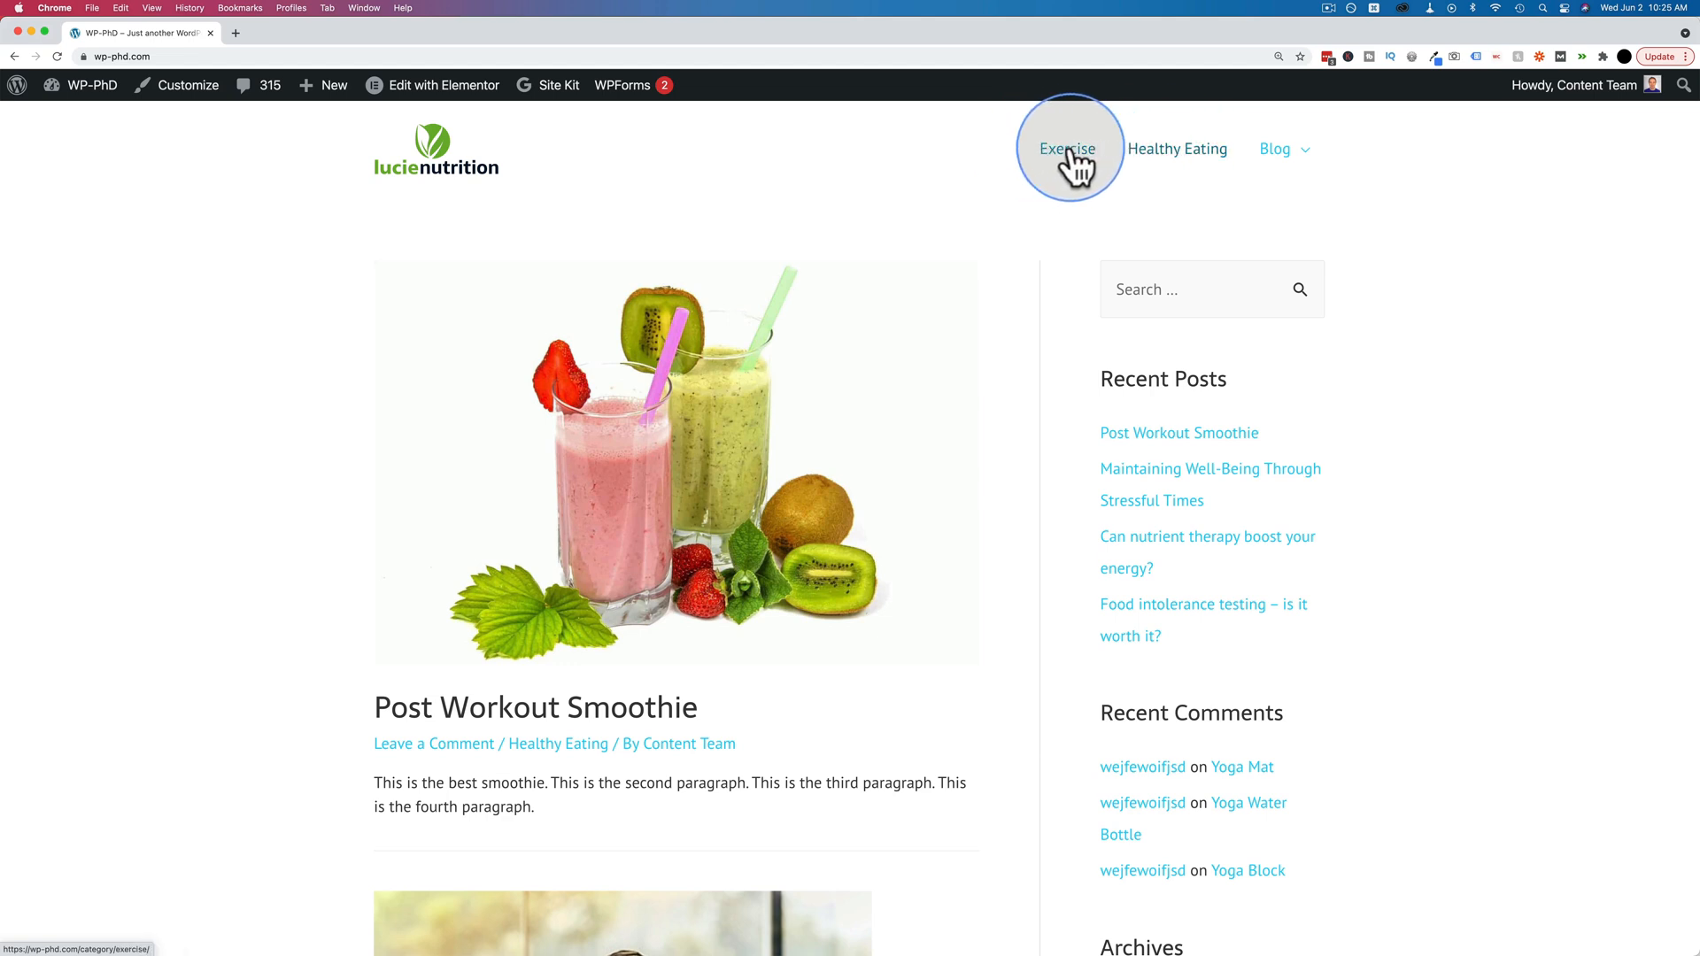
{"action": "mouse_move", "coordinate": [1111, 169]}
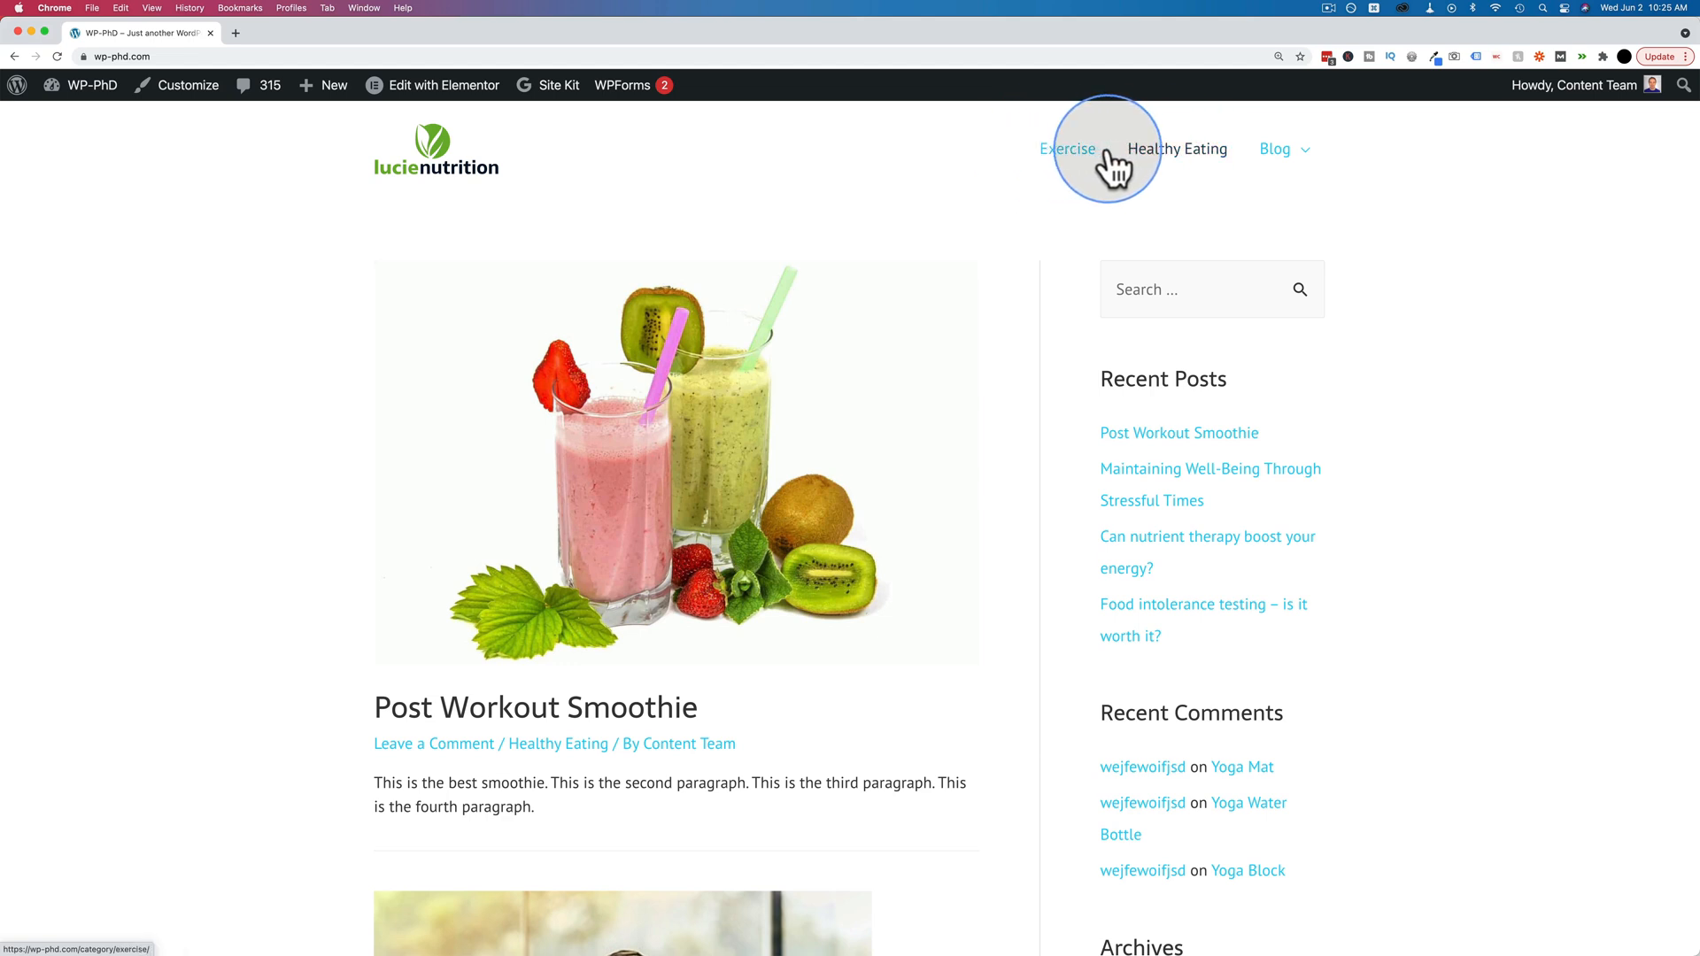
{"action": "mouse_move", "coordinate": [1159, 160]}
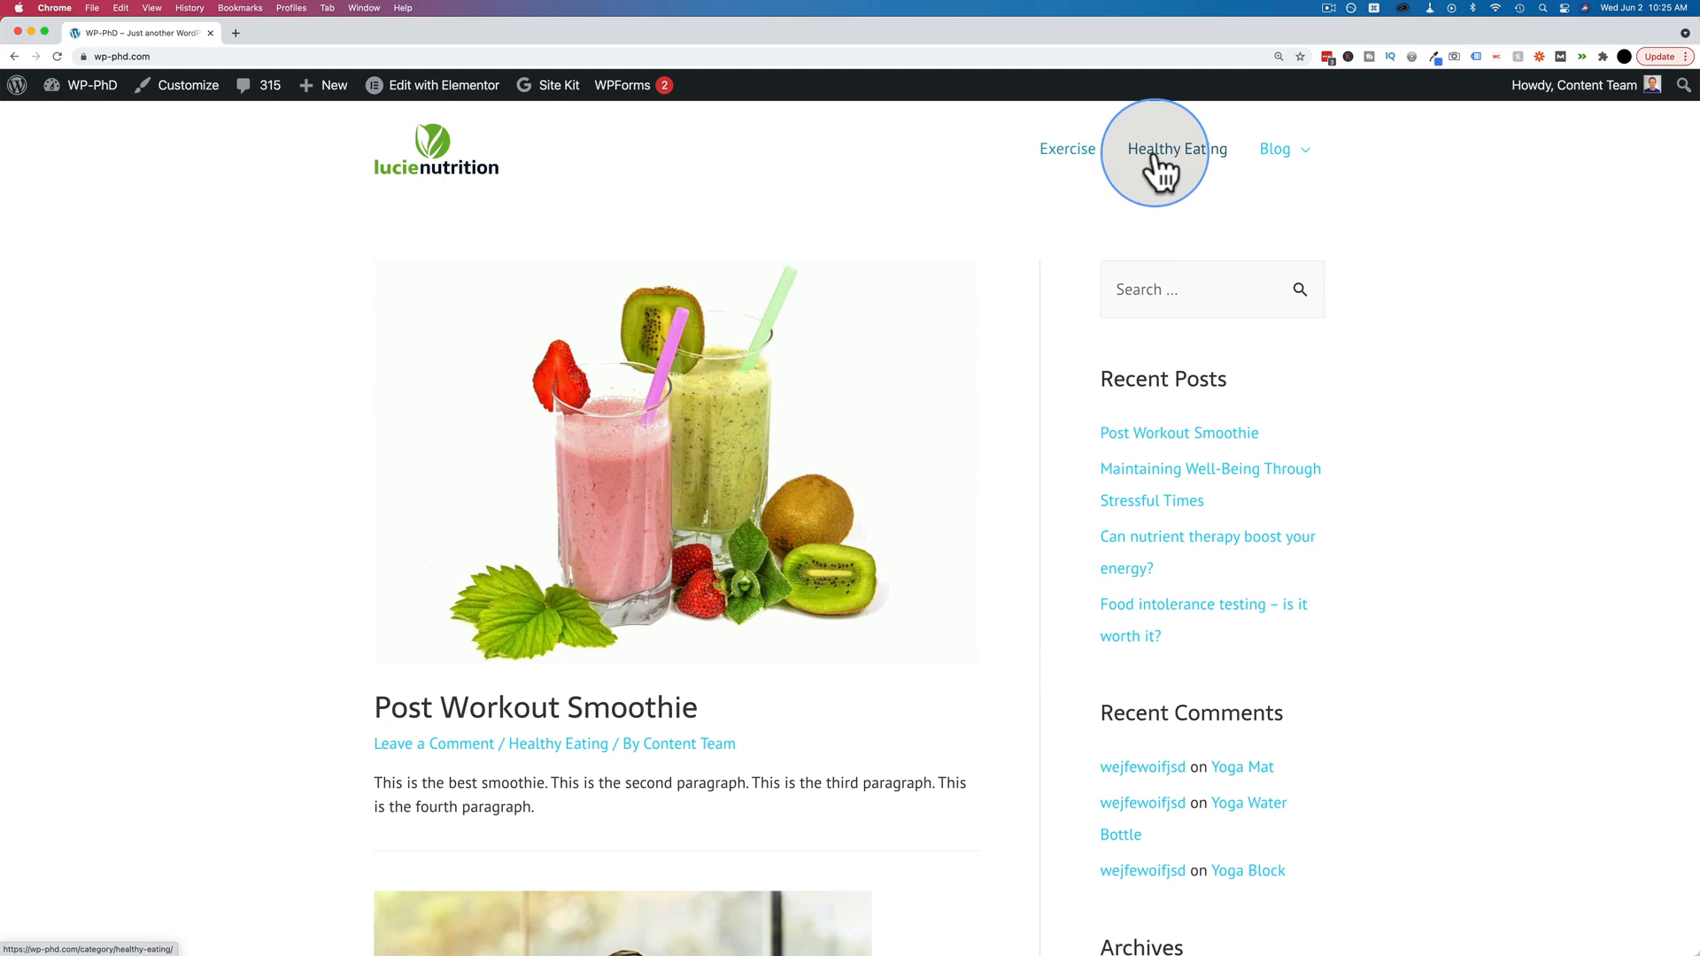
{"action": "mouse_move", "coordinate": [1066, 148]}
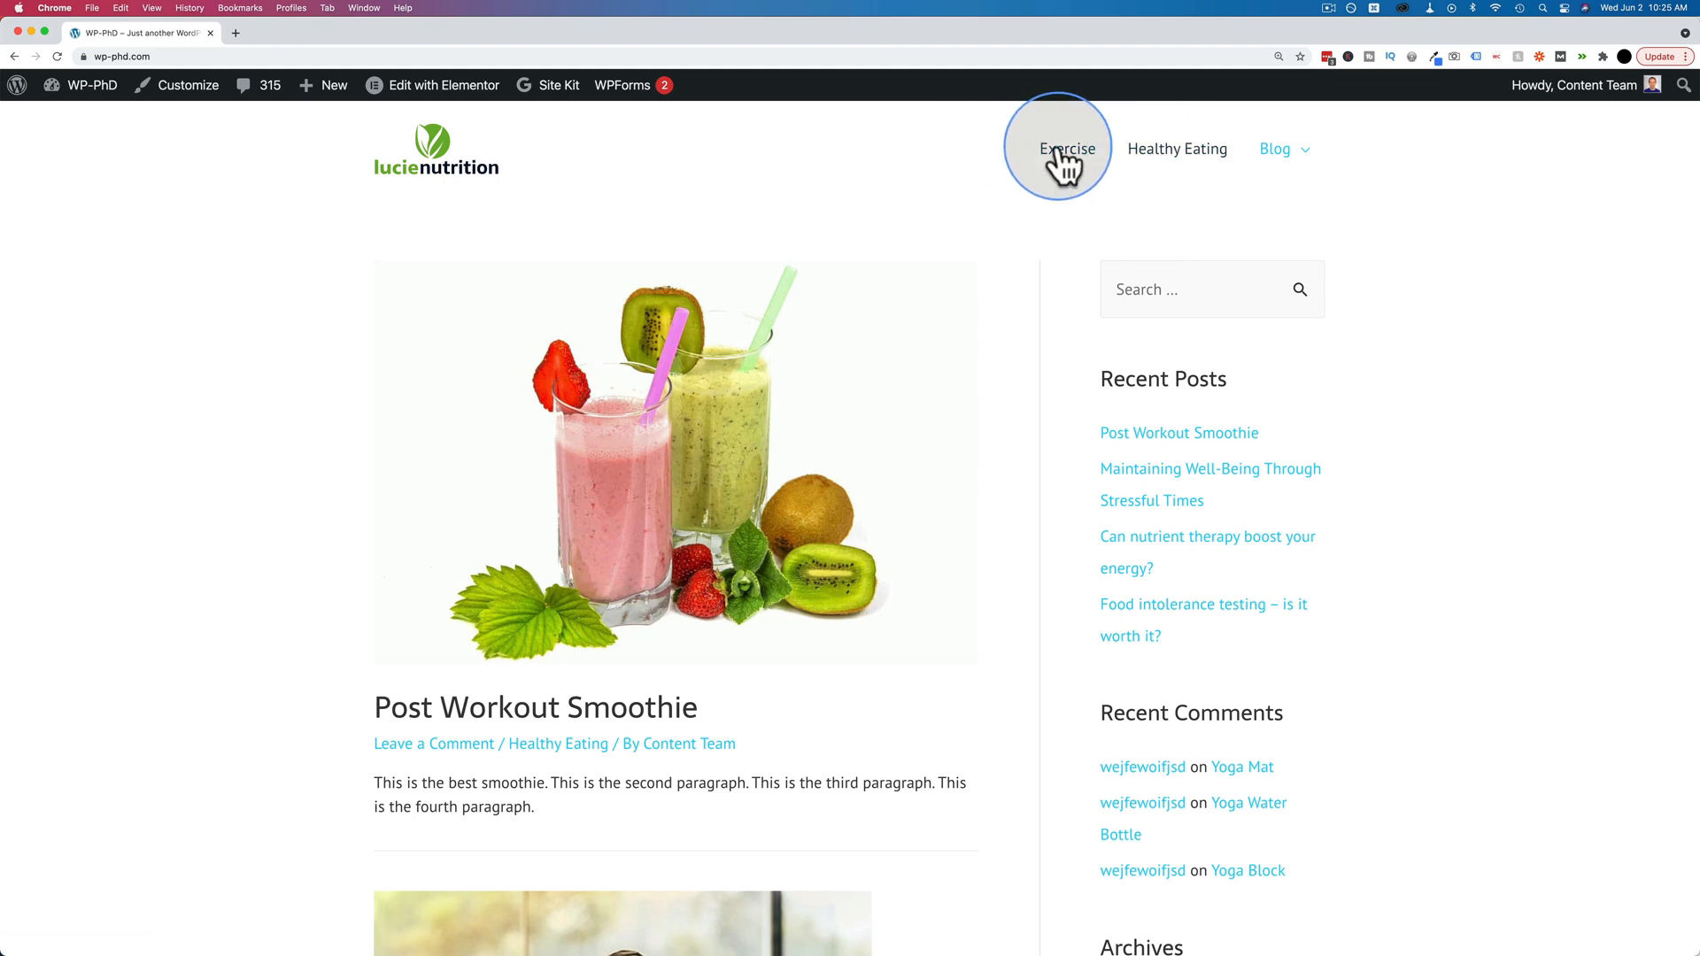
Step: Go from the admin bar through the Dashboard to the Appearance > Menus screen
{"action": "left_click", "coordinate": [16, 85]}
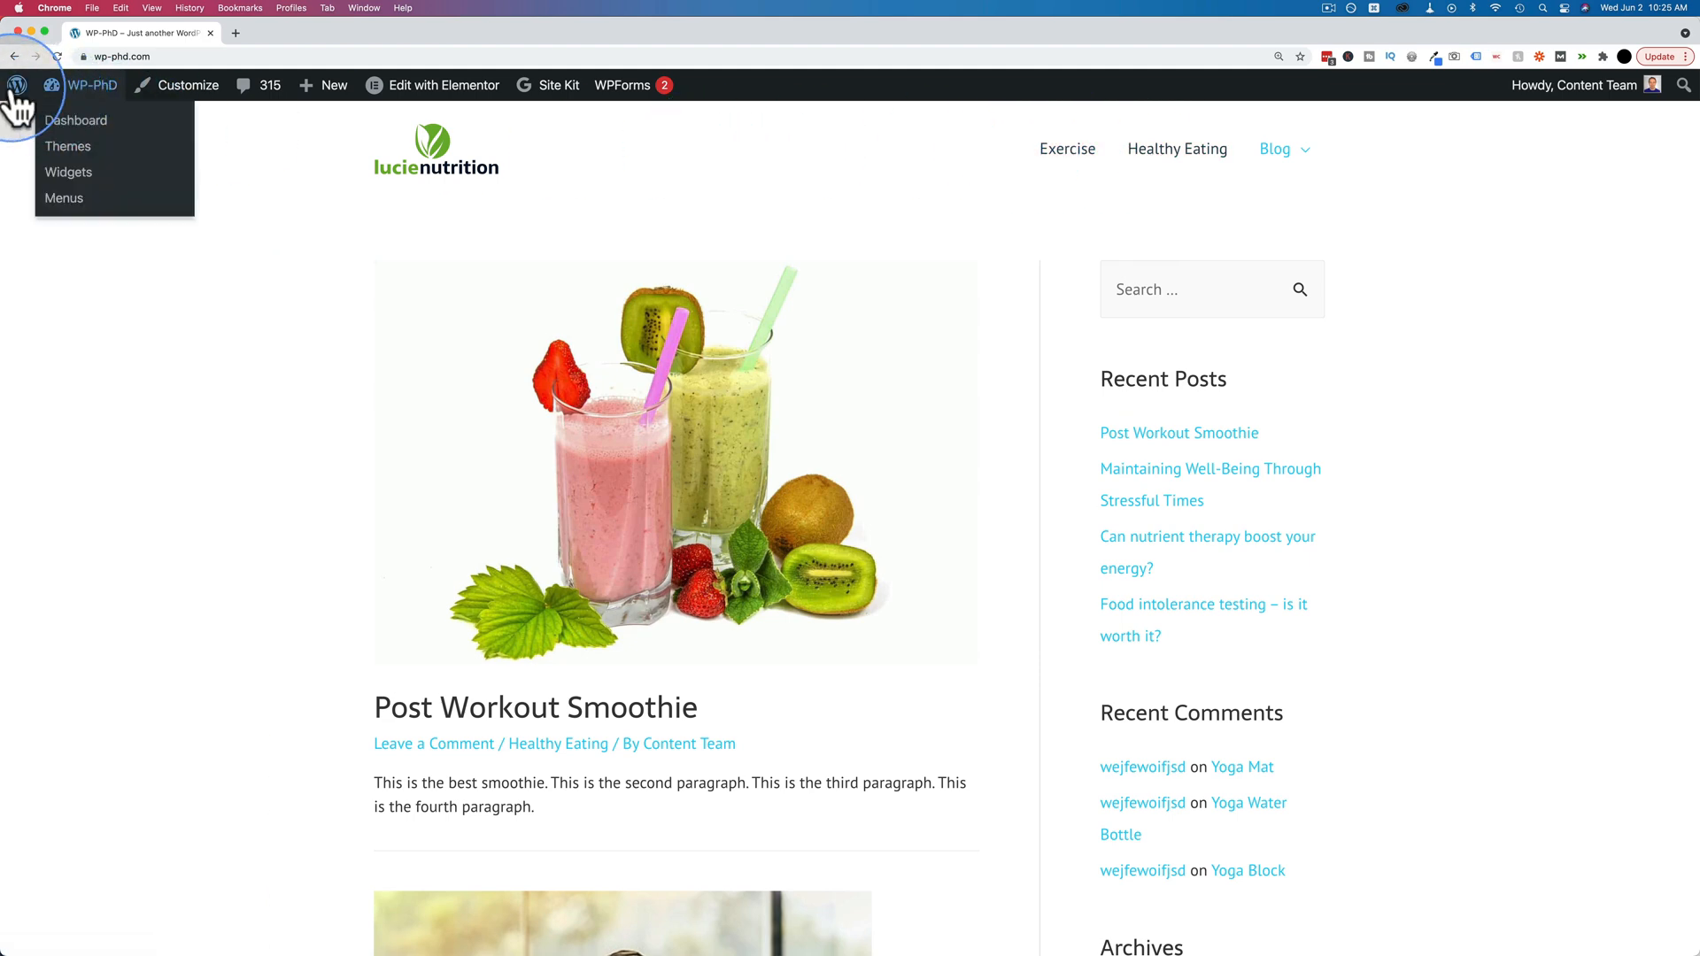
{"action": "left_click", "coordinate": [76, 120]}
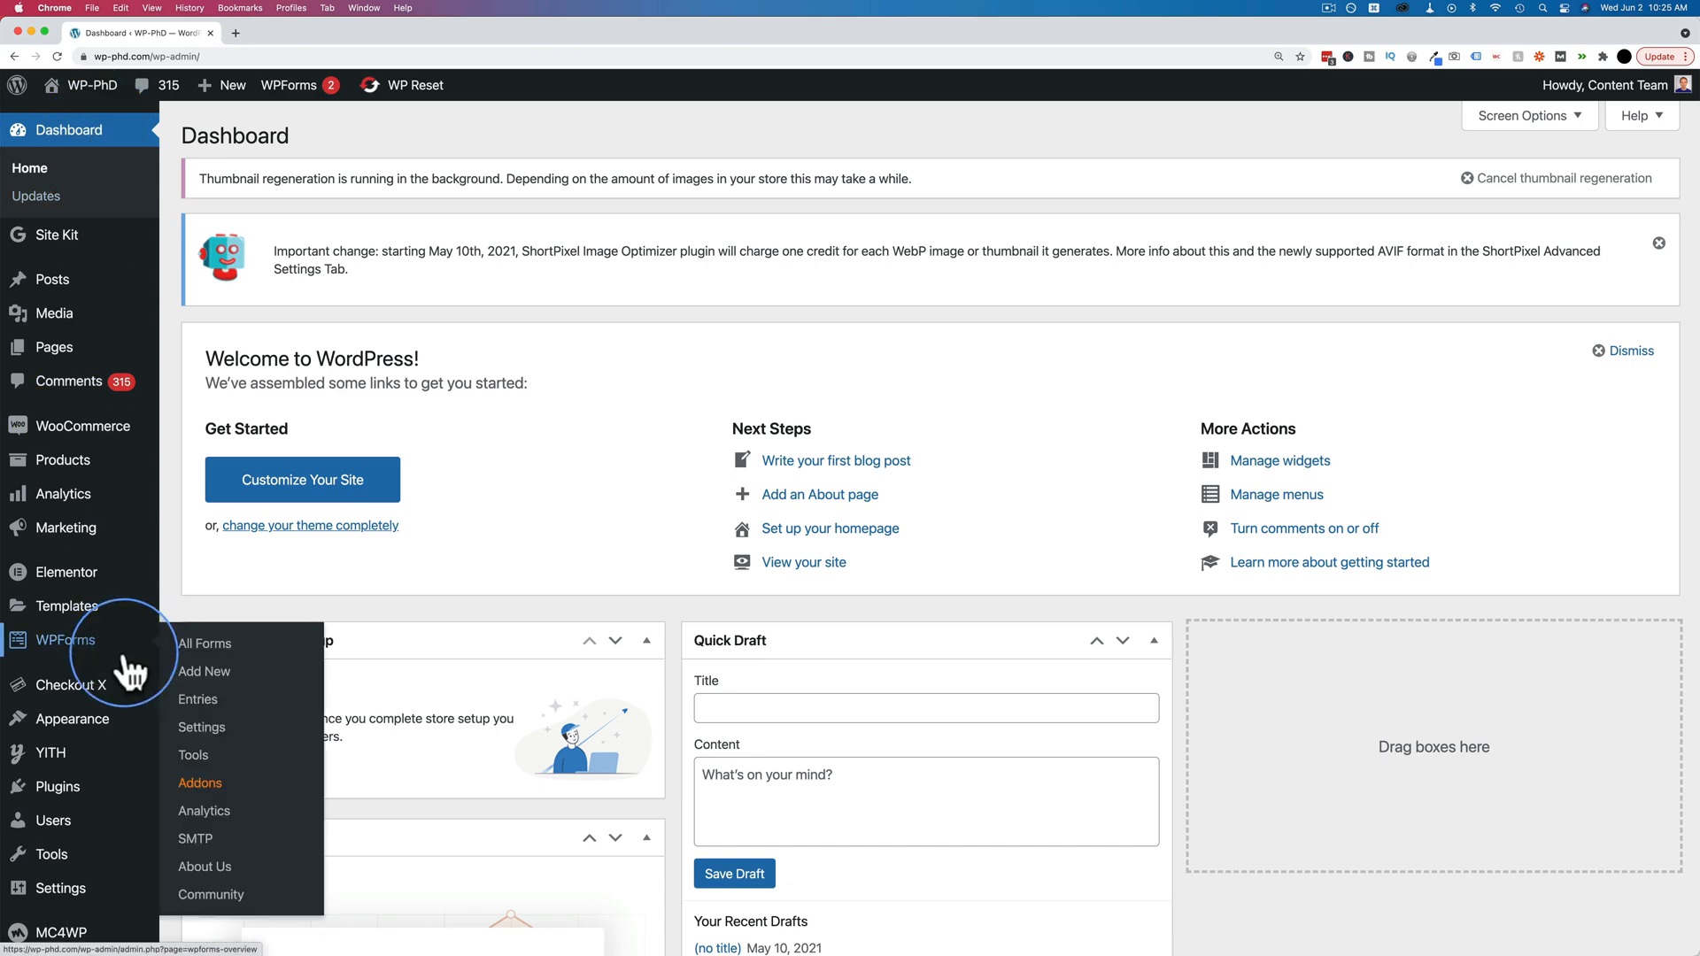
{"action": "left_click", "coordinate": [1276, 494]}
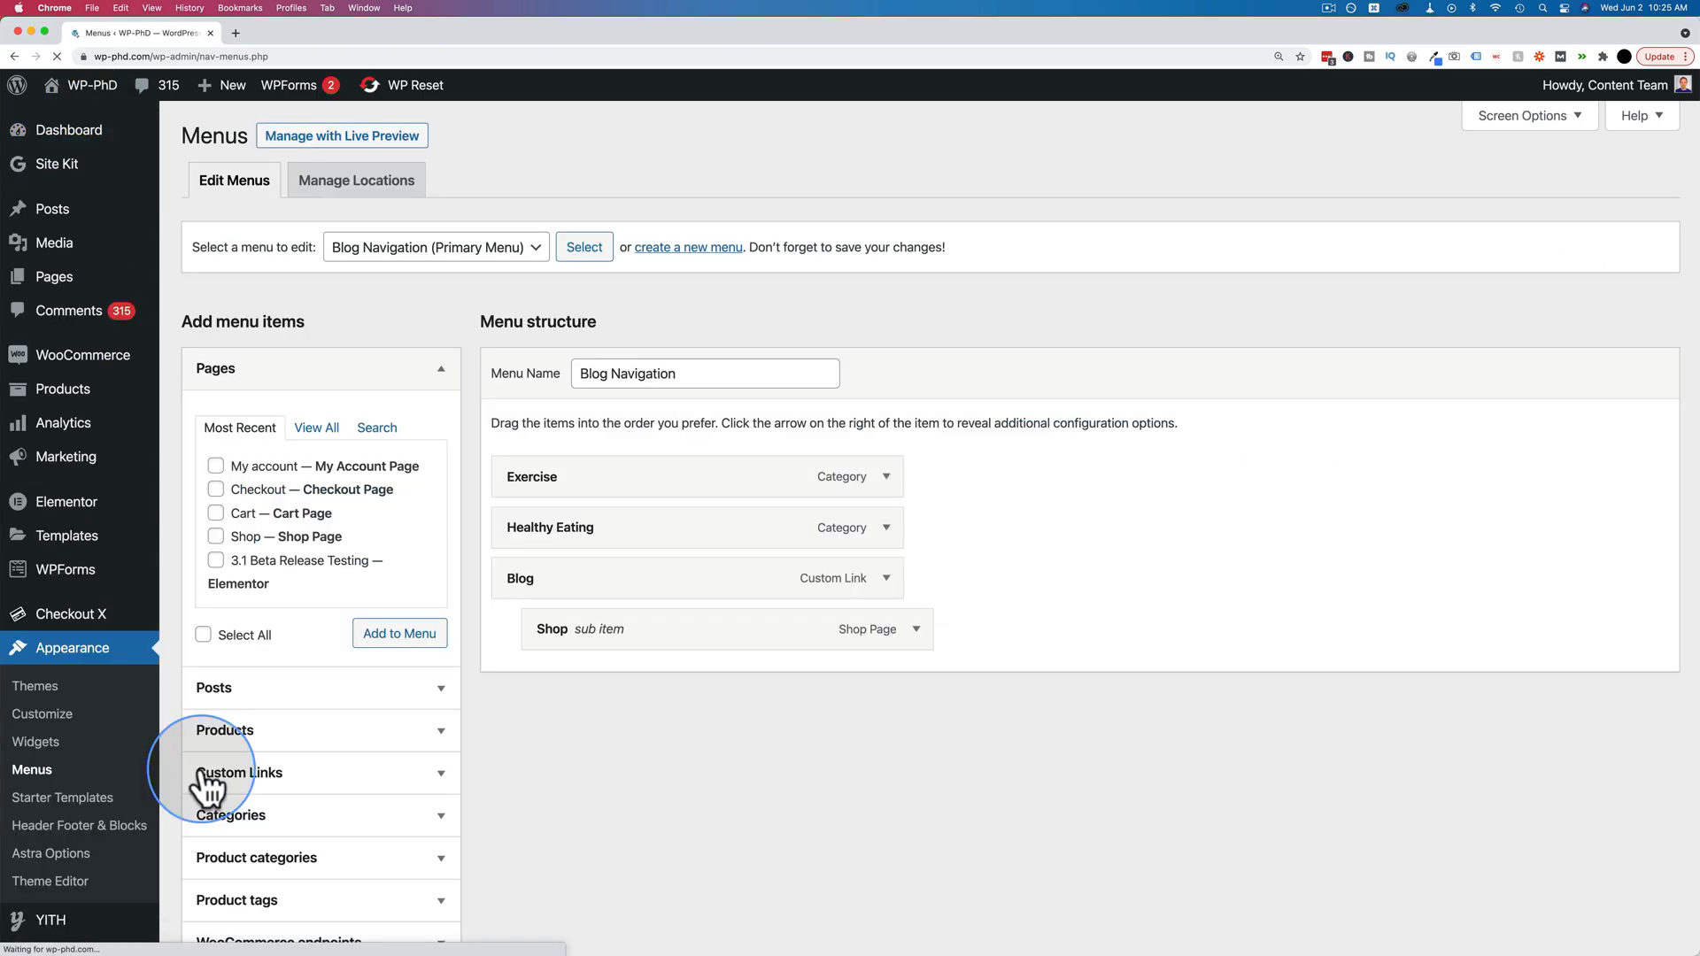
{"action": "mouse_move", "coordinate": [509, 247]}
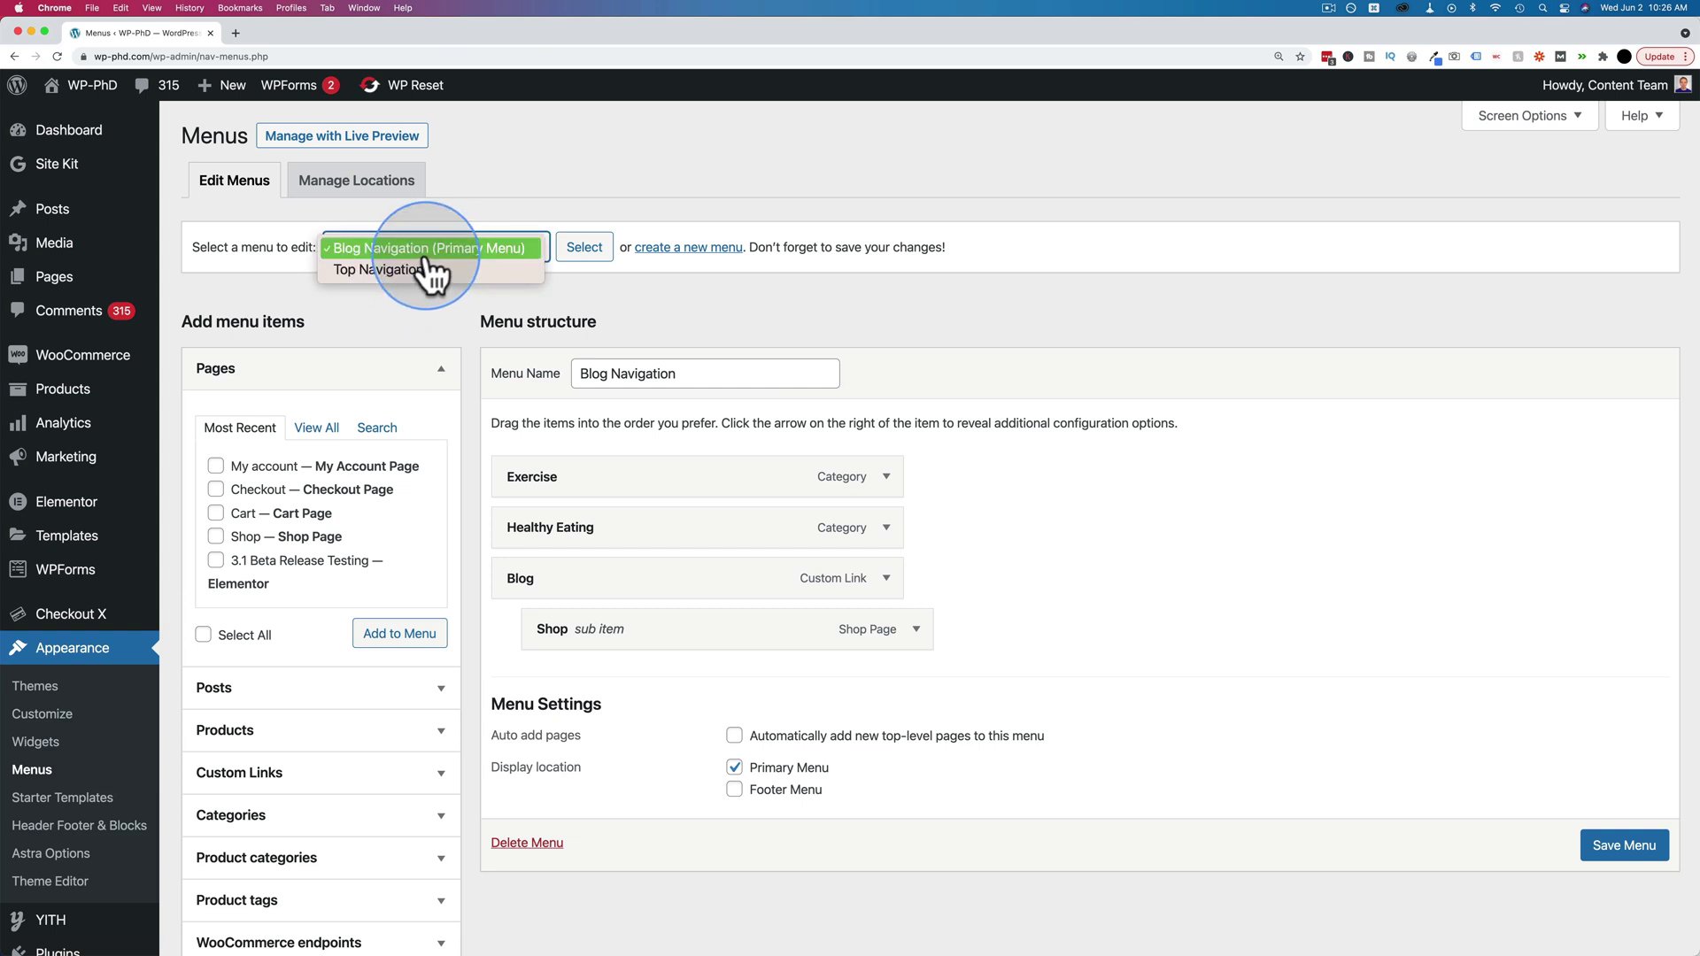
{"action": "mouse_move", "coordinate": [378, 269]}
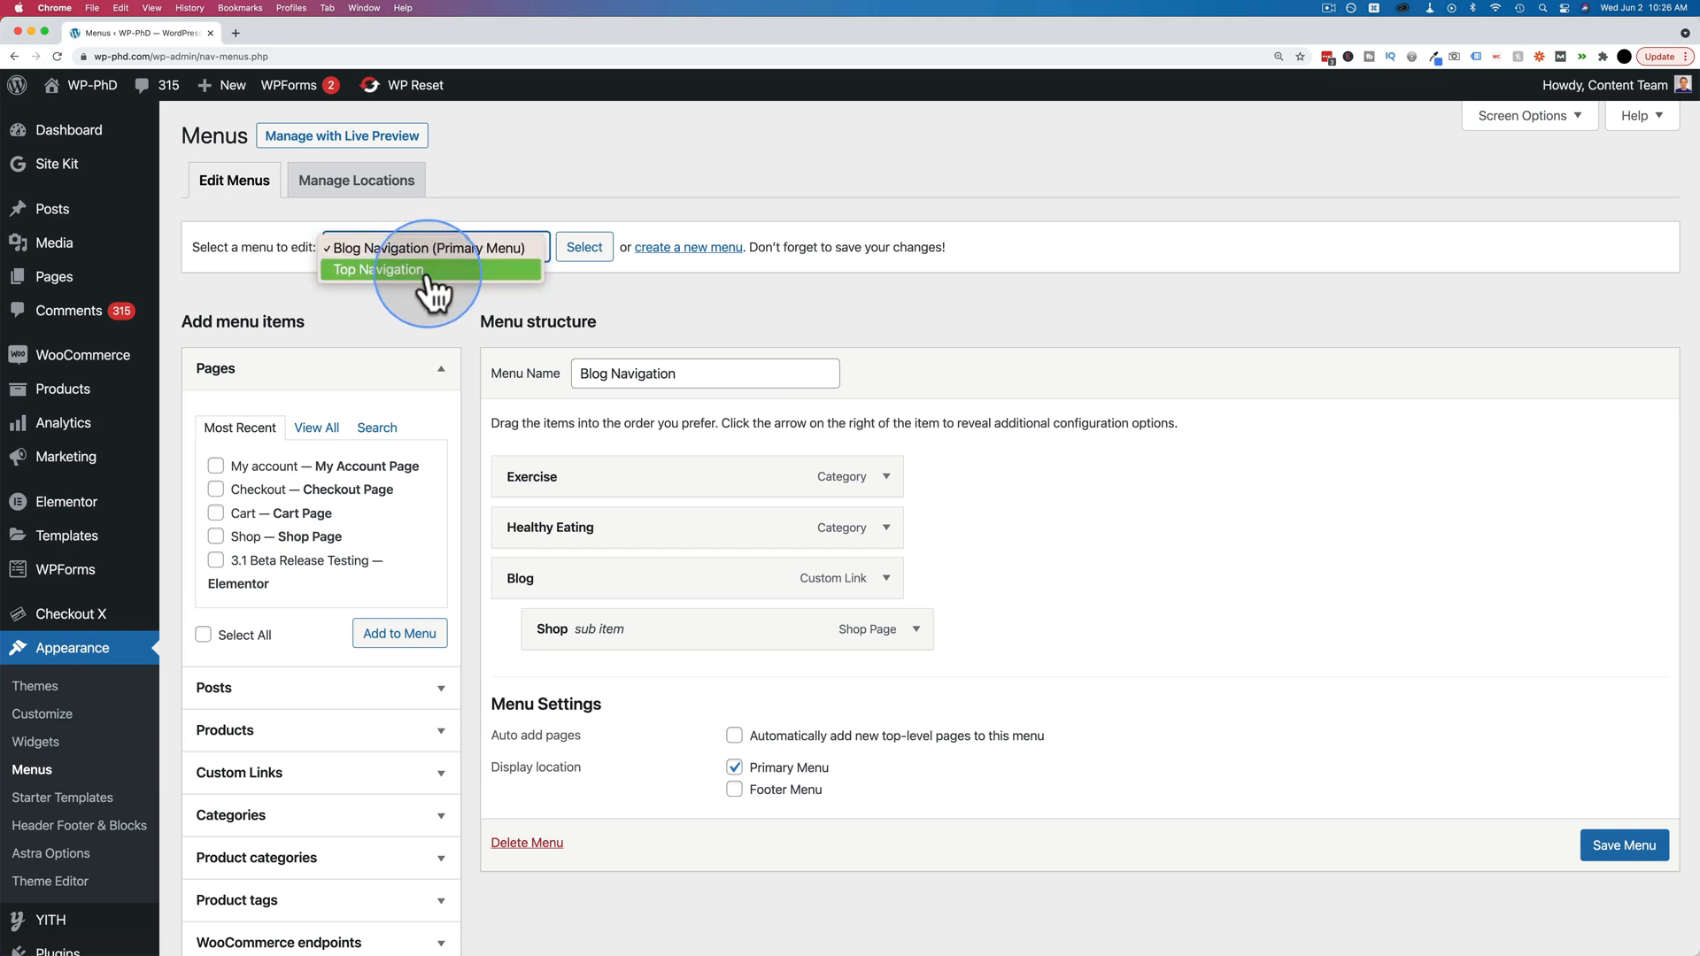
{"action": "mouse_move", "coordinate": [607, 705]}
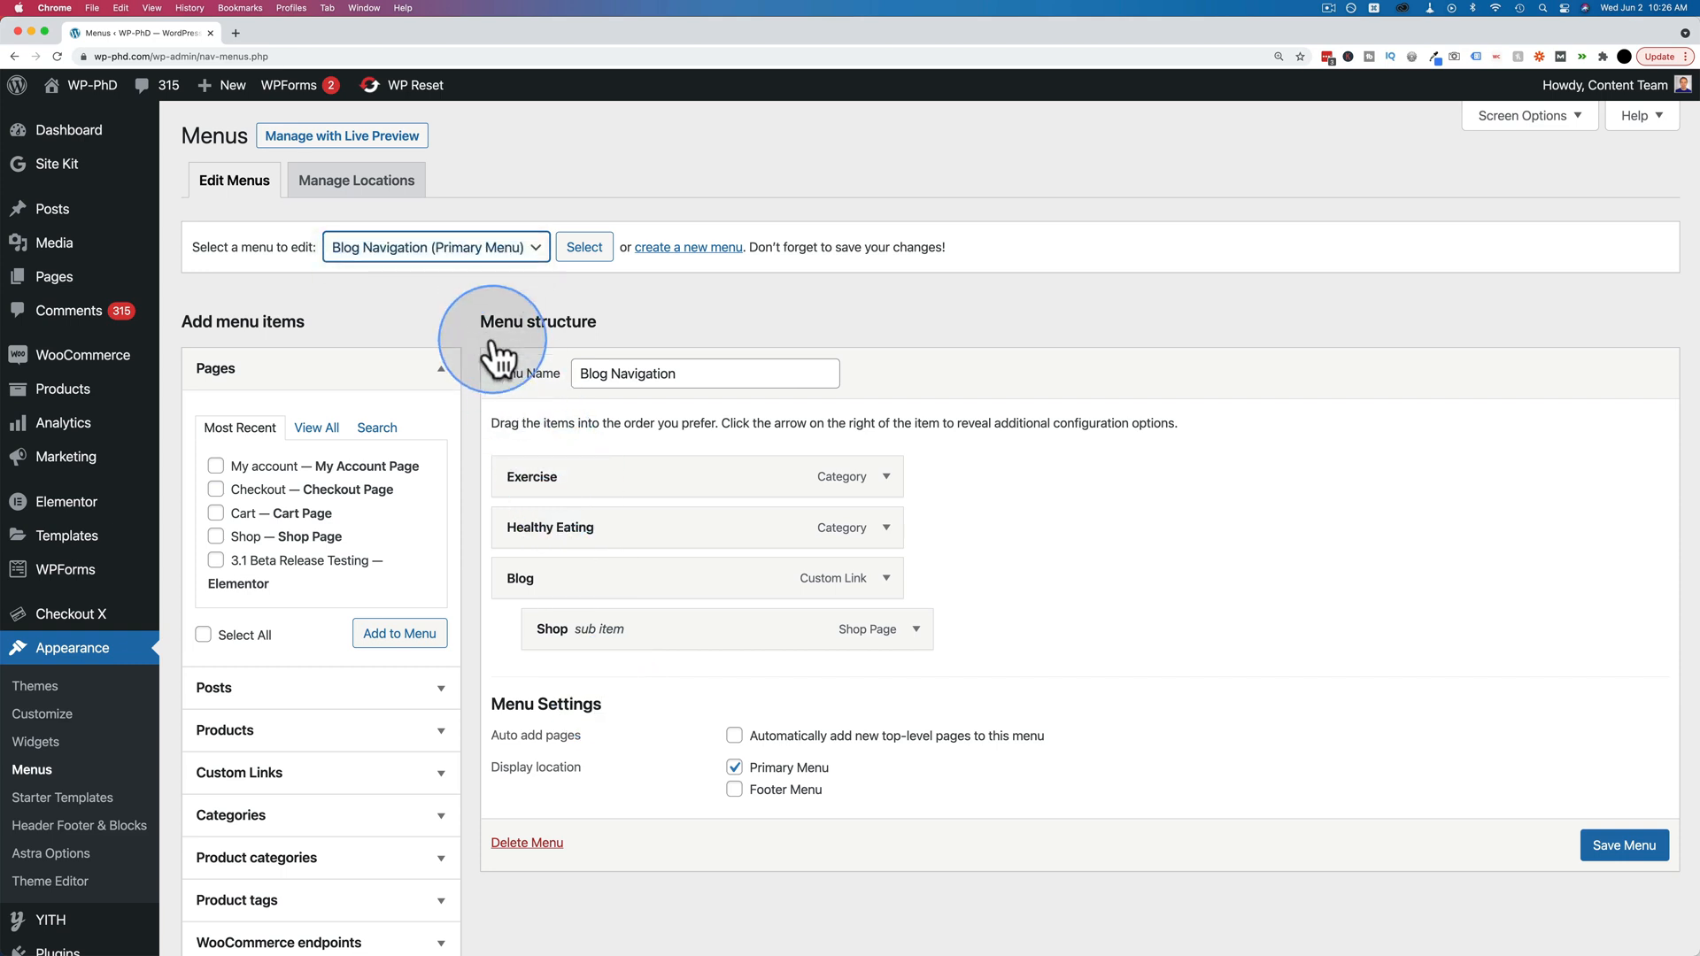
{"action": "mouse_move", "coordinate": [559, 428]}
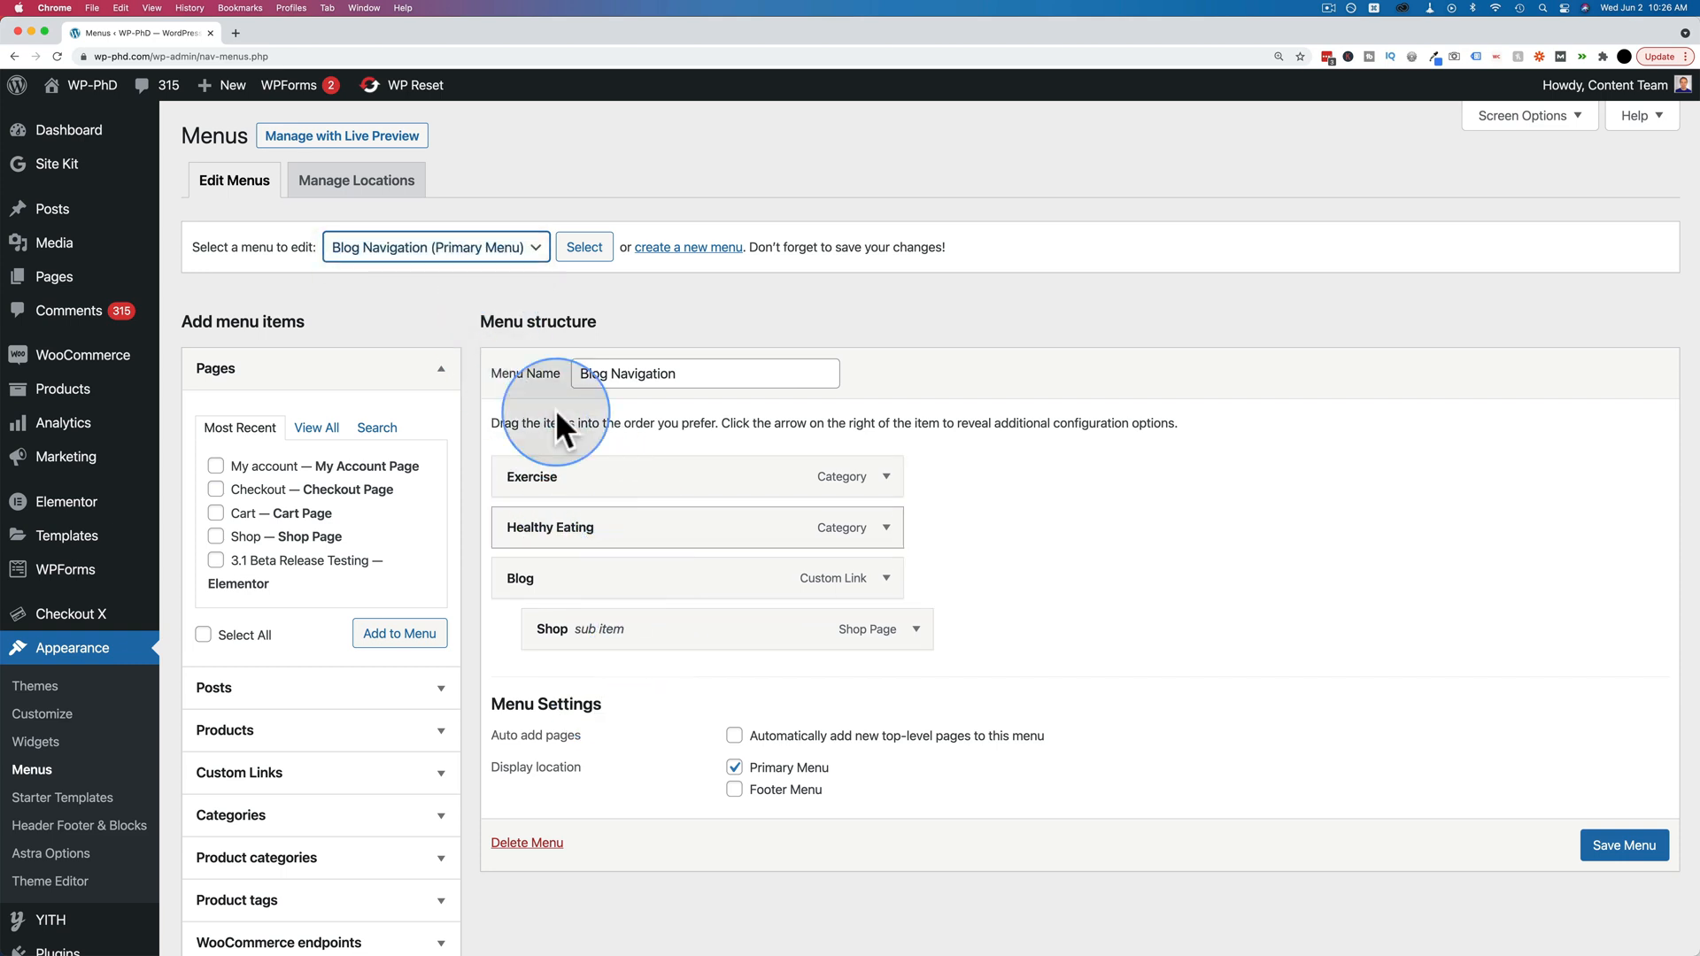
Step: Load Top Navigation, then switch back and load Blog Navigation for editing
{"action": "left_click", "coordinate": [434, 247]}
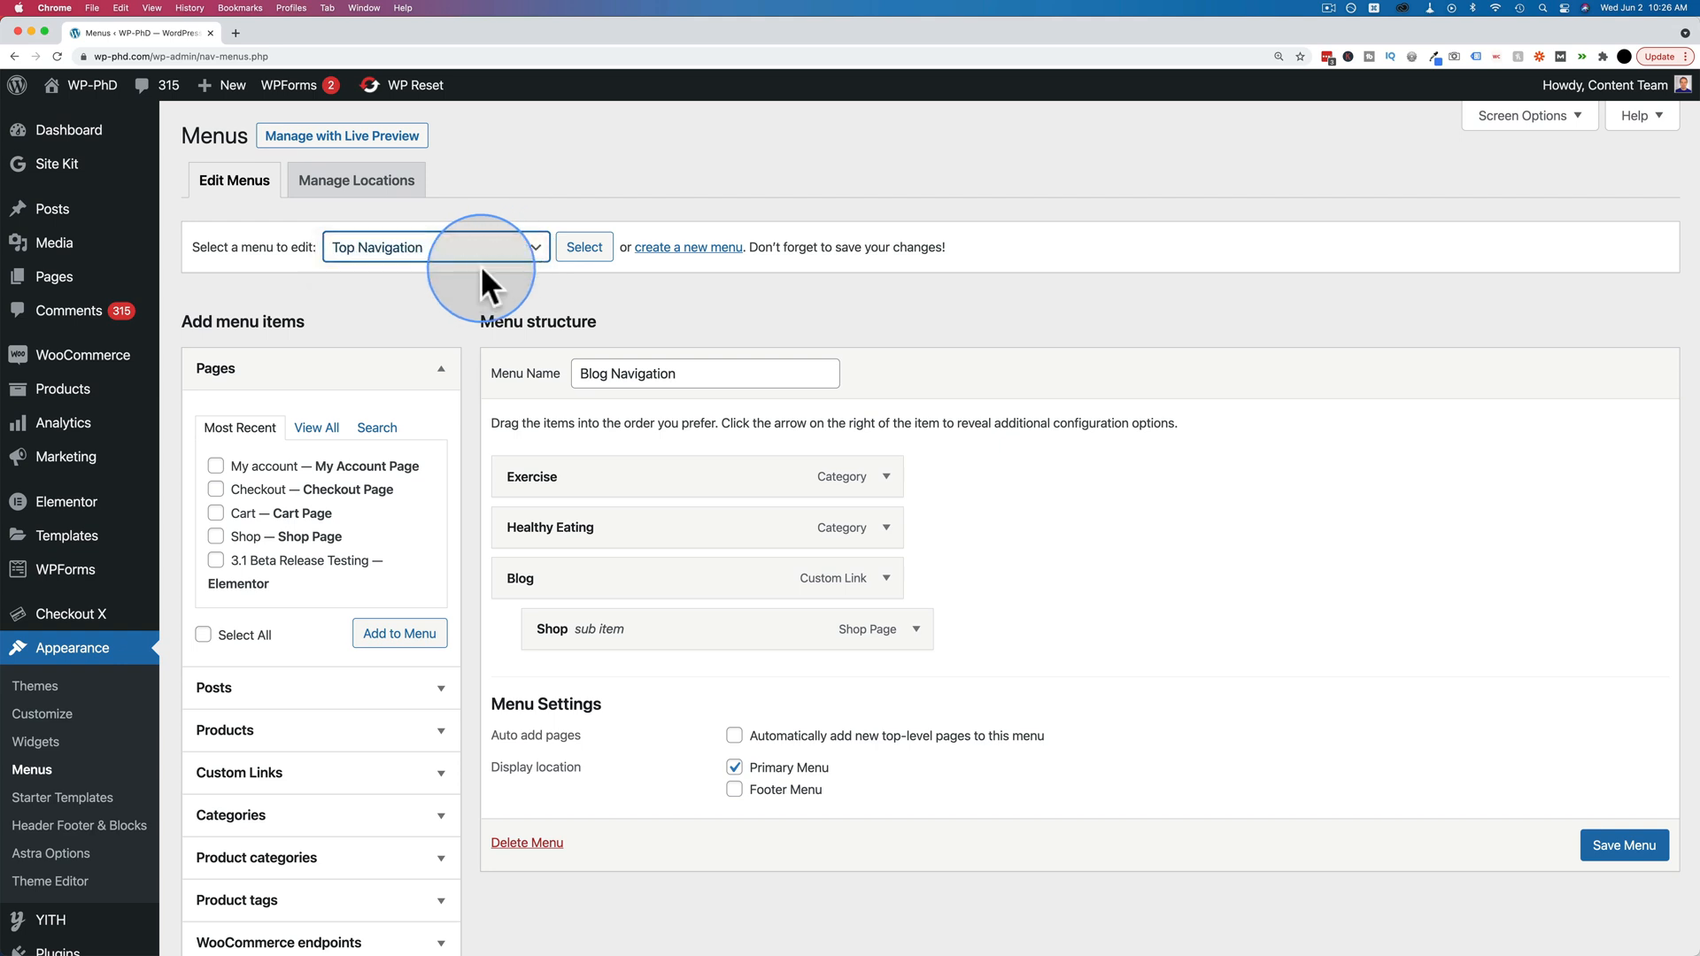
{"action": "left_click", "coordinate": [584, 246]}
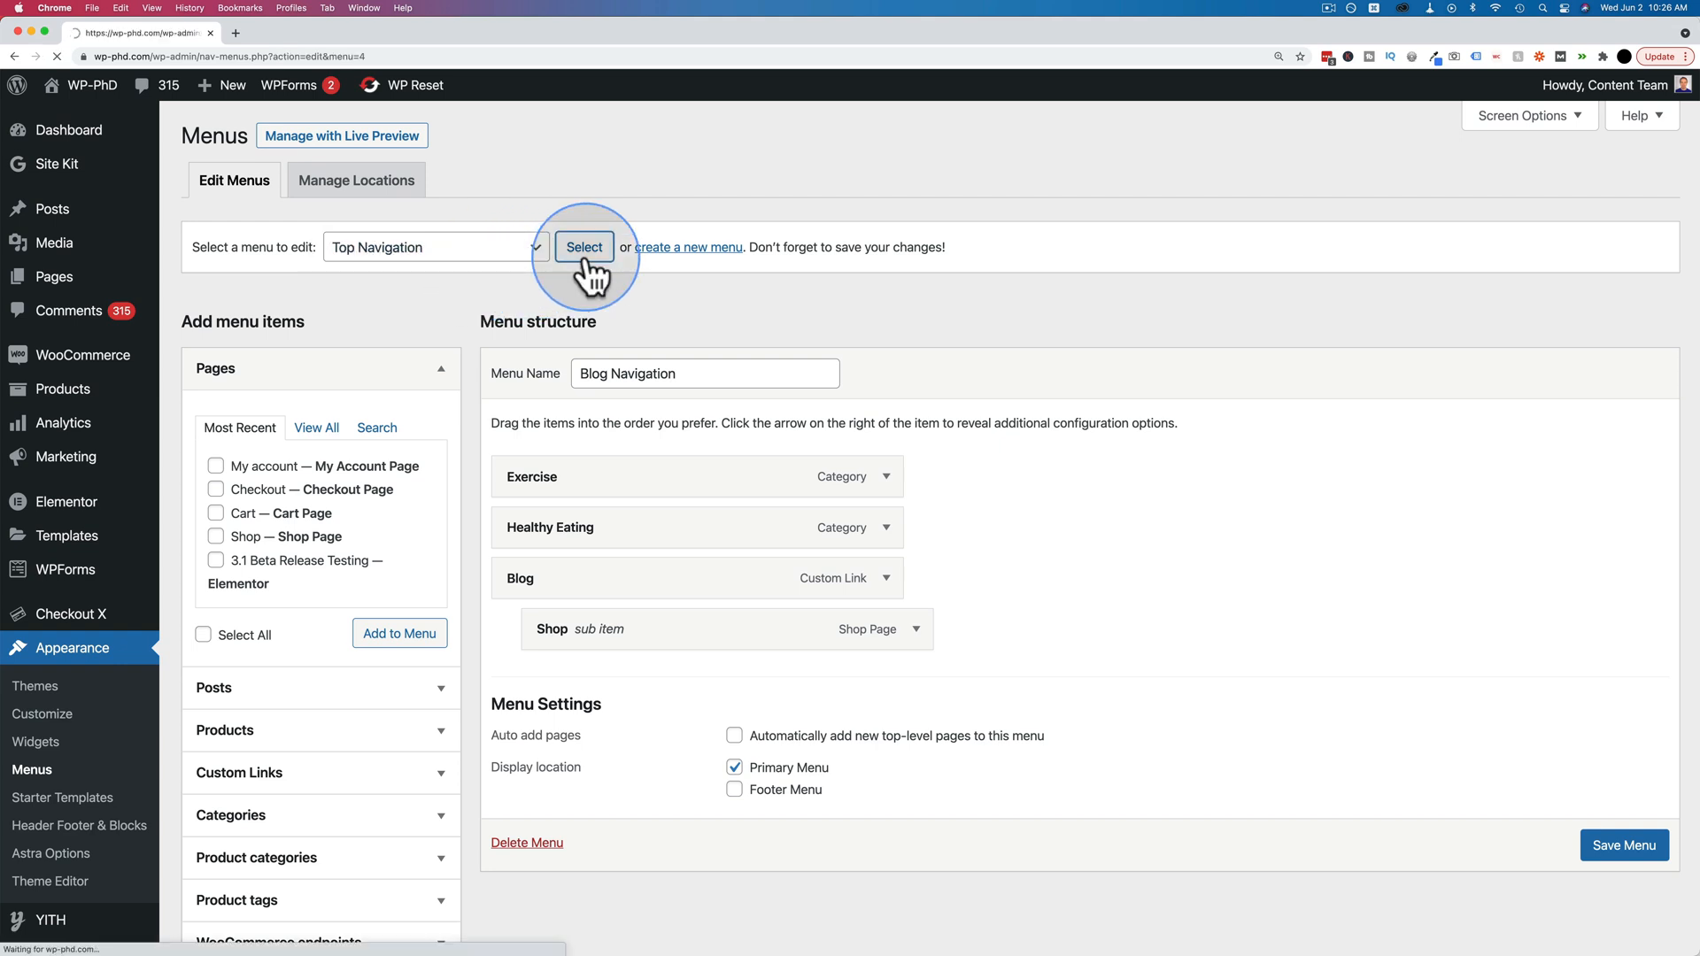
{"action": "left_click", "coordinate": [584, 246]}
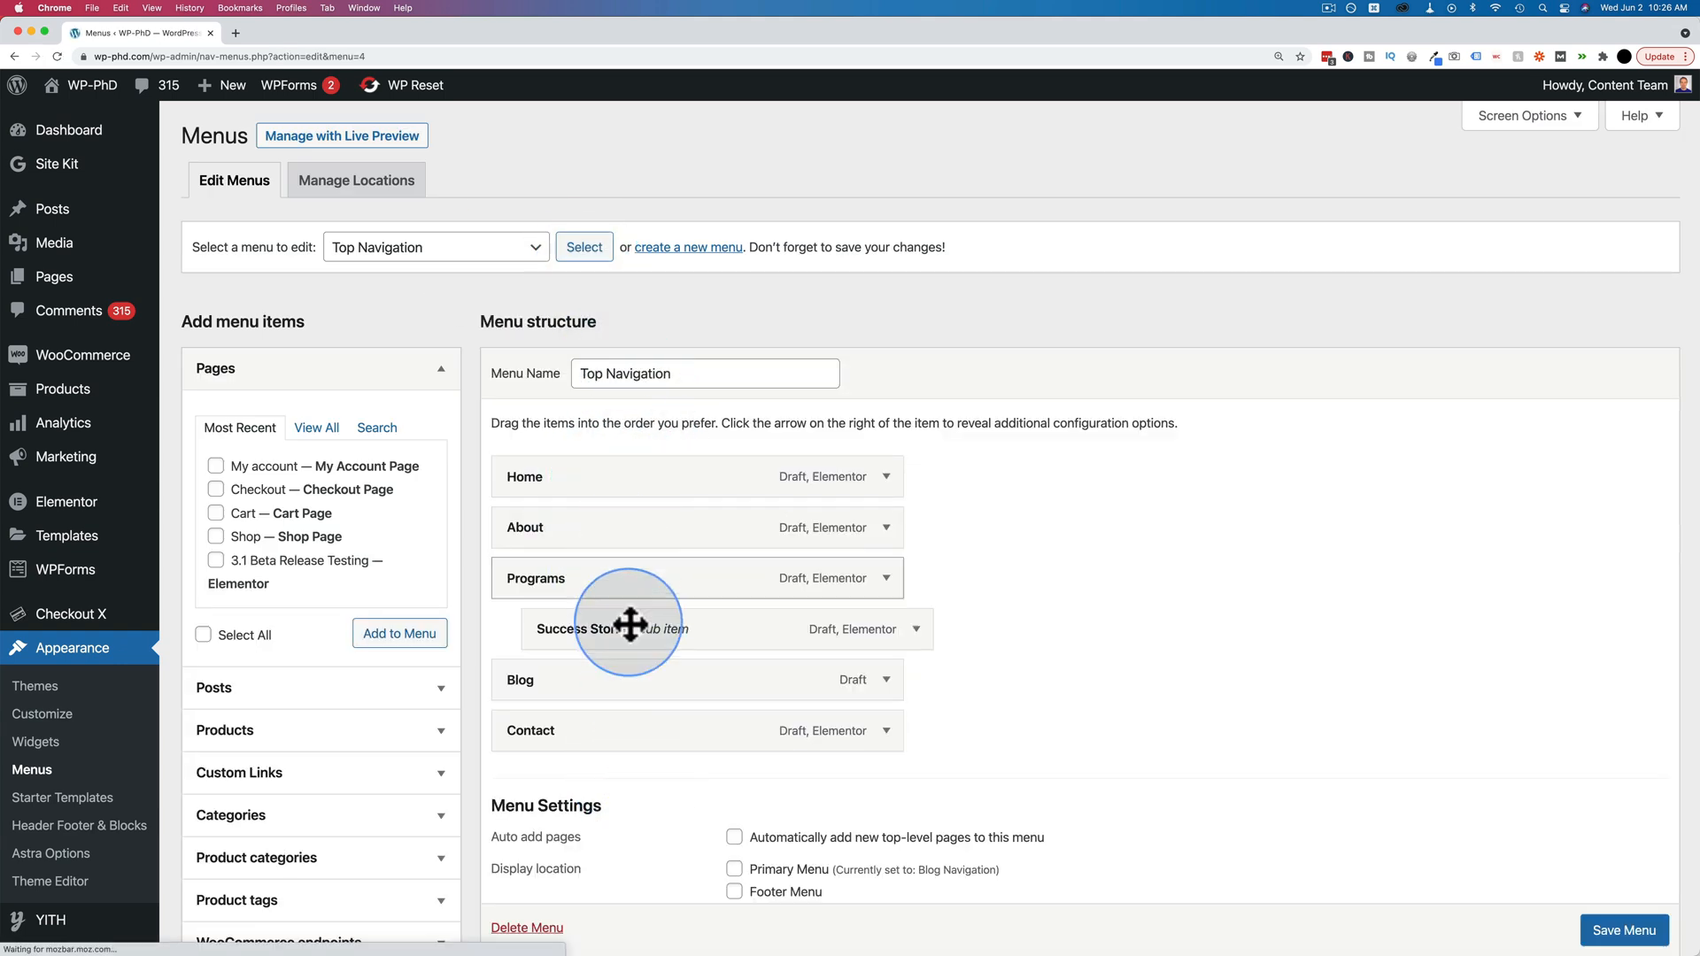
{"action": "left_click", "coordinate": [434, 247]}
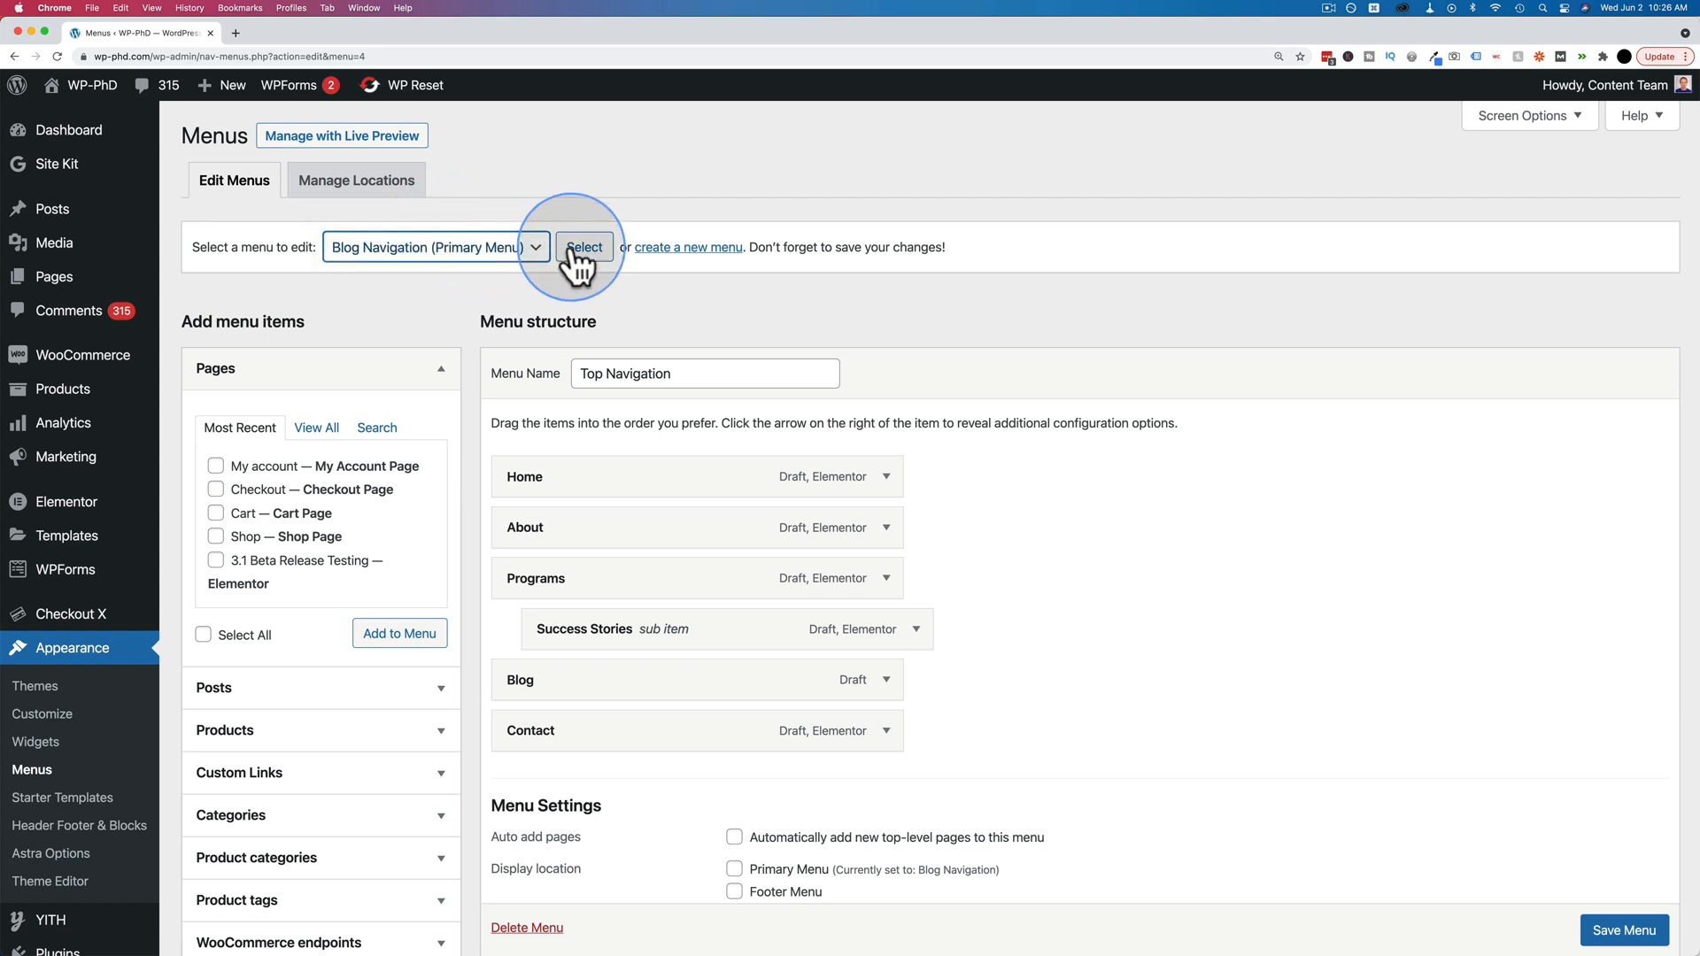
{"action": "left_click", "coordinate": [583, 246]}
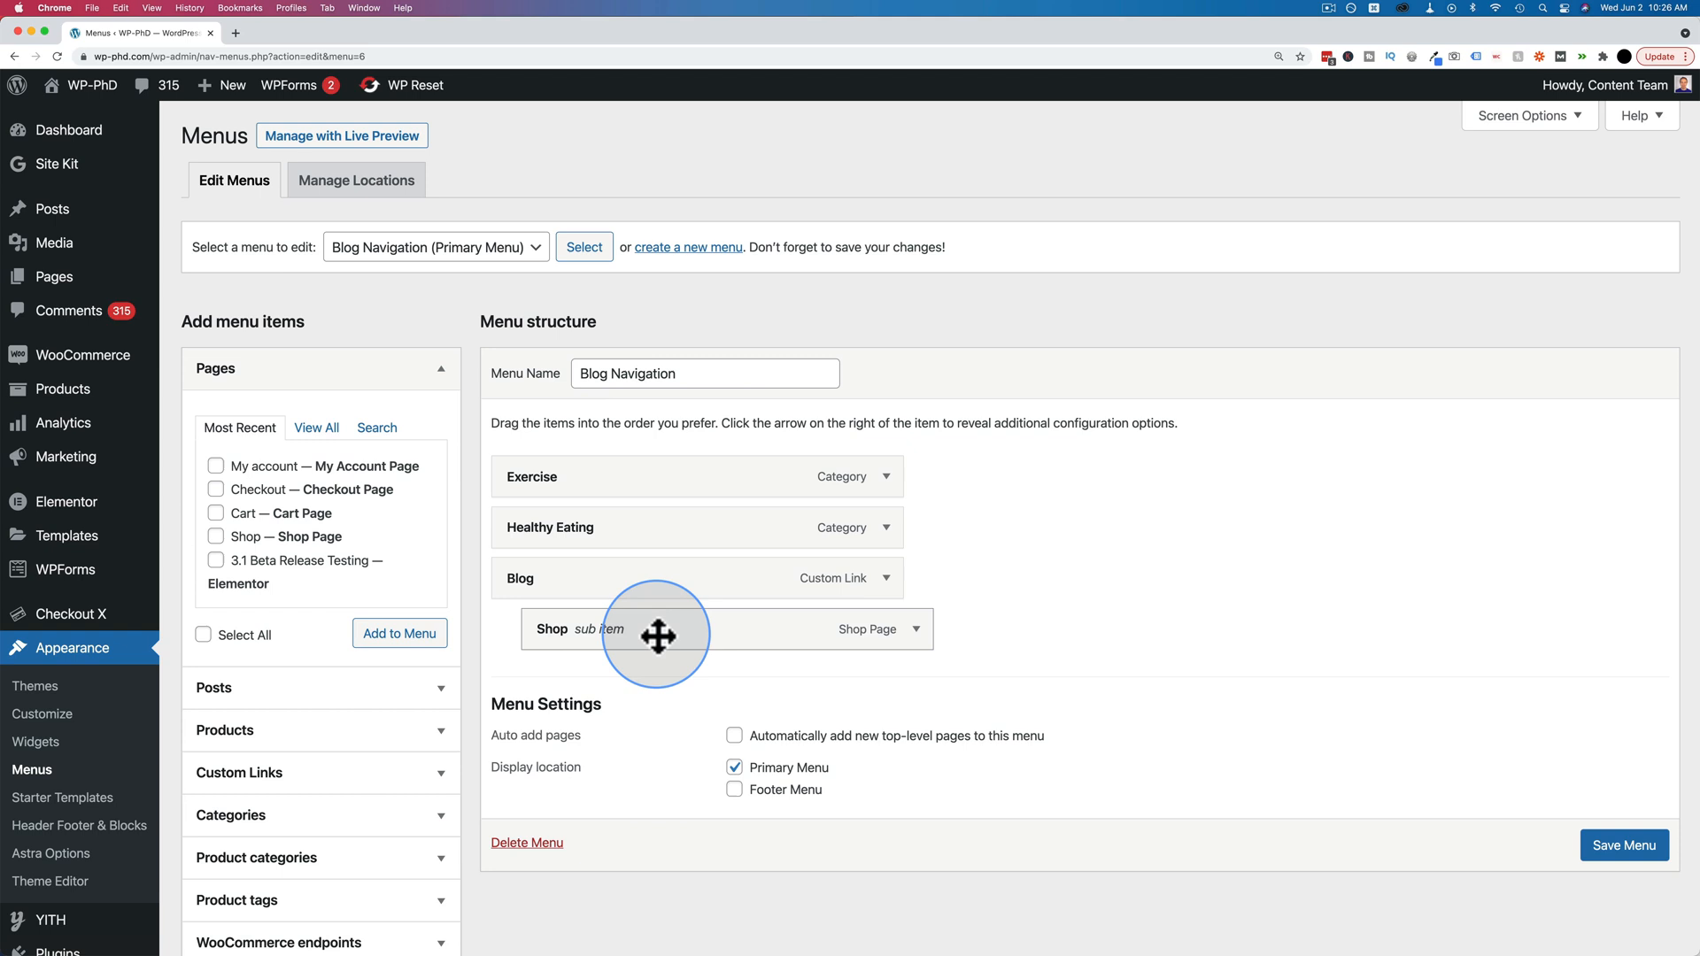
{"action": "scroll", "scroll_direction": "down", "scroll_amount": 3}
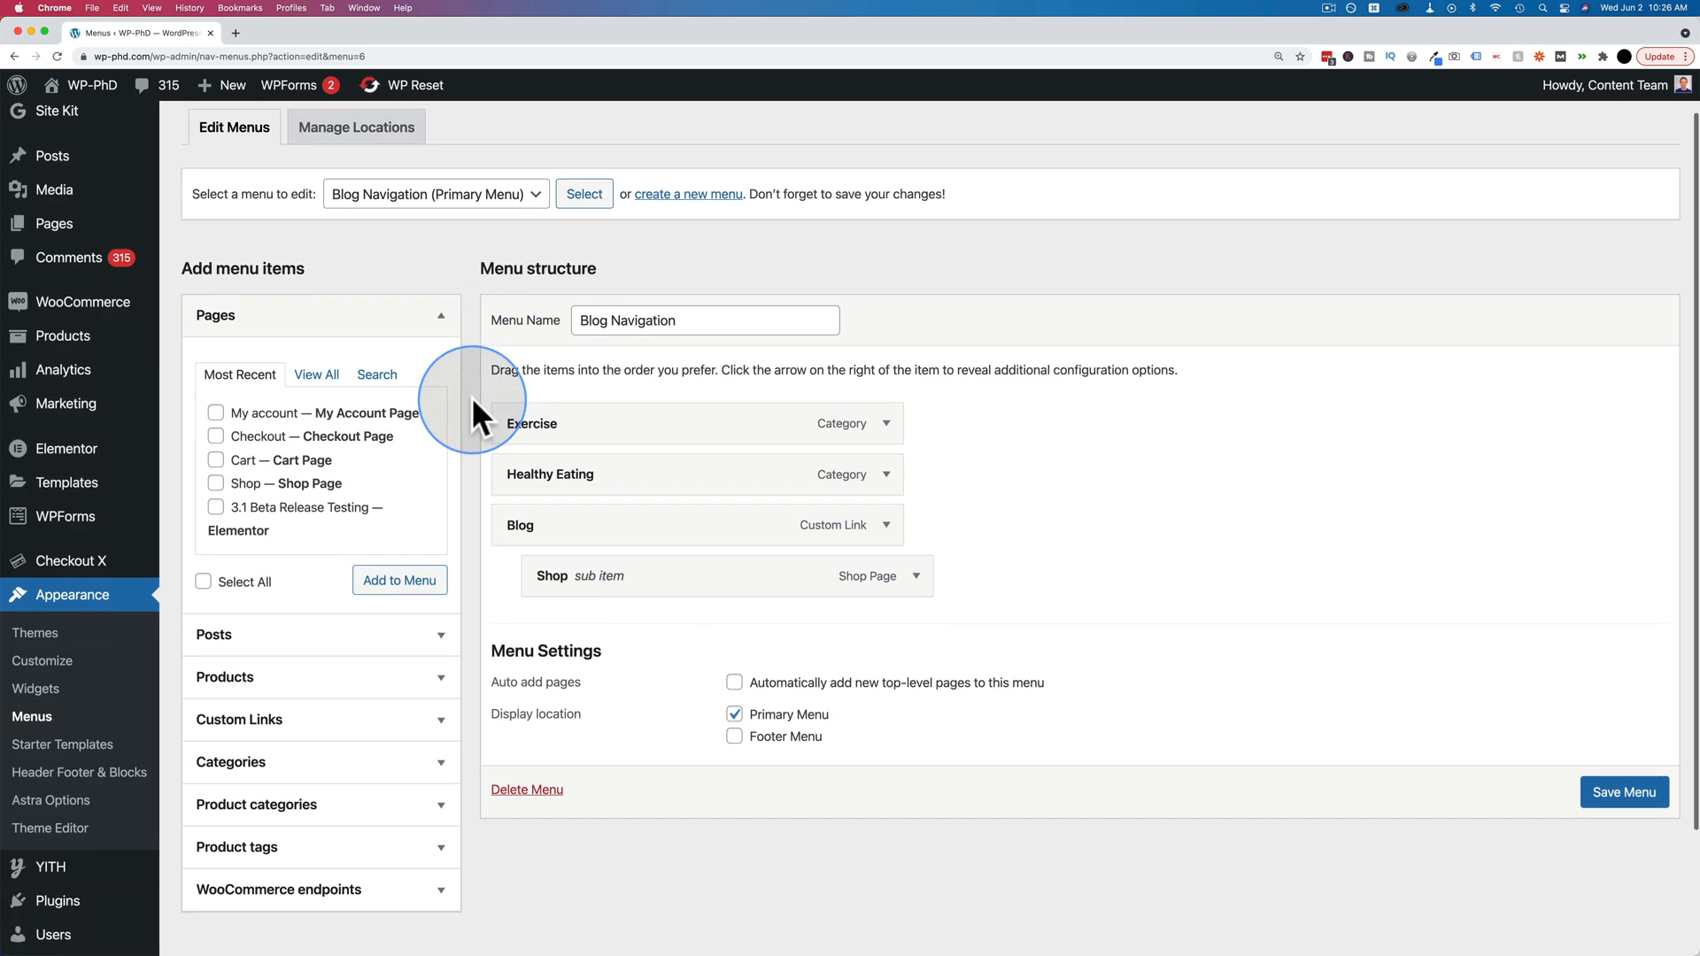
{"action": "scroll", "scroll_direction": "down", "scroll_amount": 3}
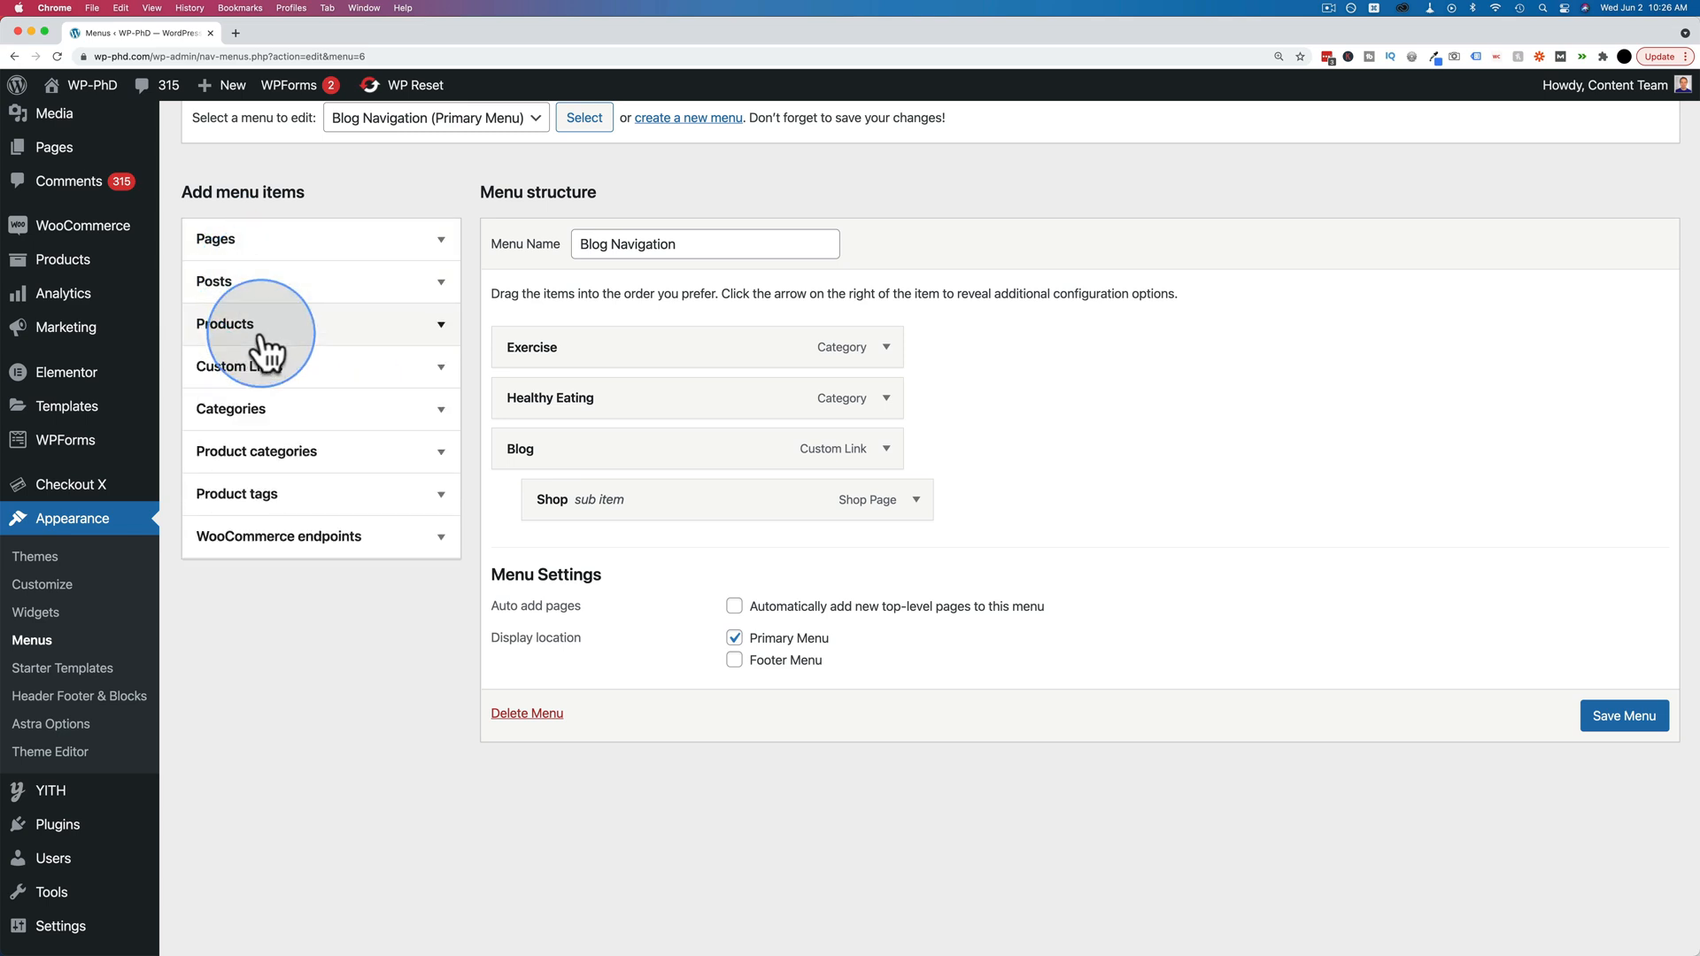
{"action": "mouse_move", "coordinate": [280, 347]}
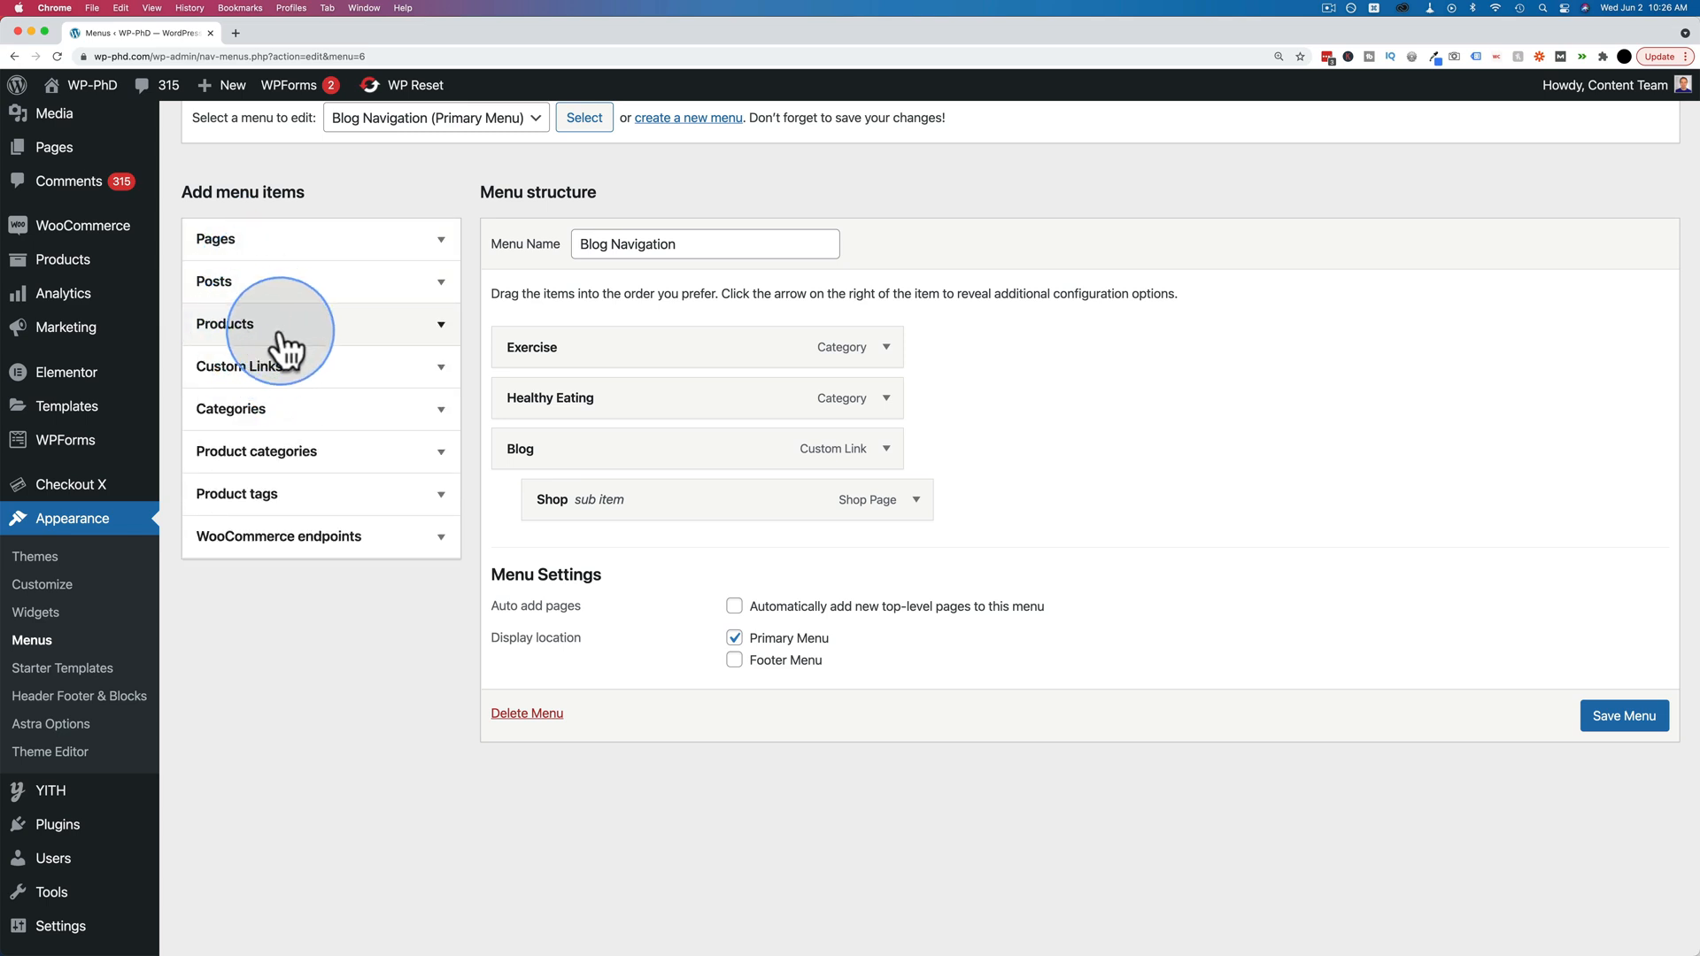
{"action": "mouse_move", "coordinate": [281, 420]}
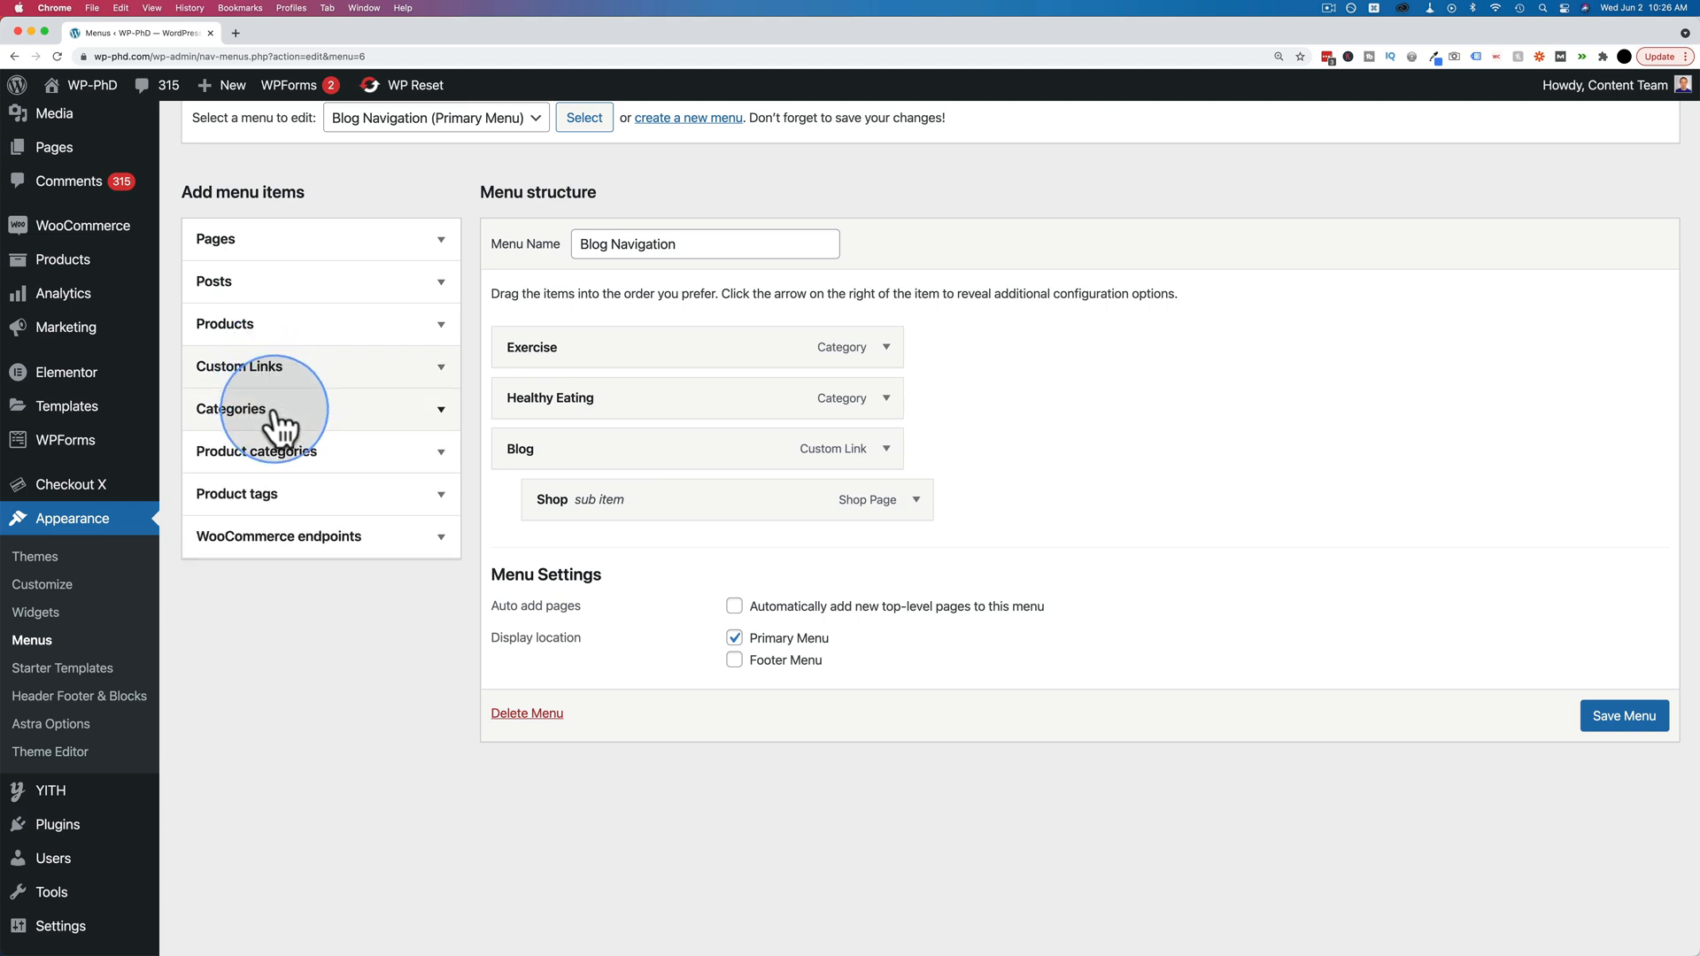
{"action": "mouse_move", "coordinate": [213, 471]}
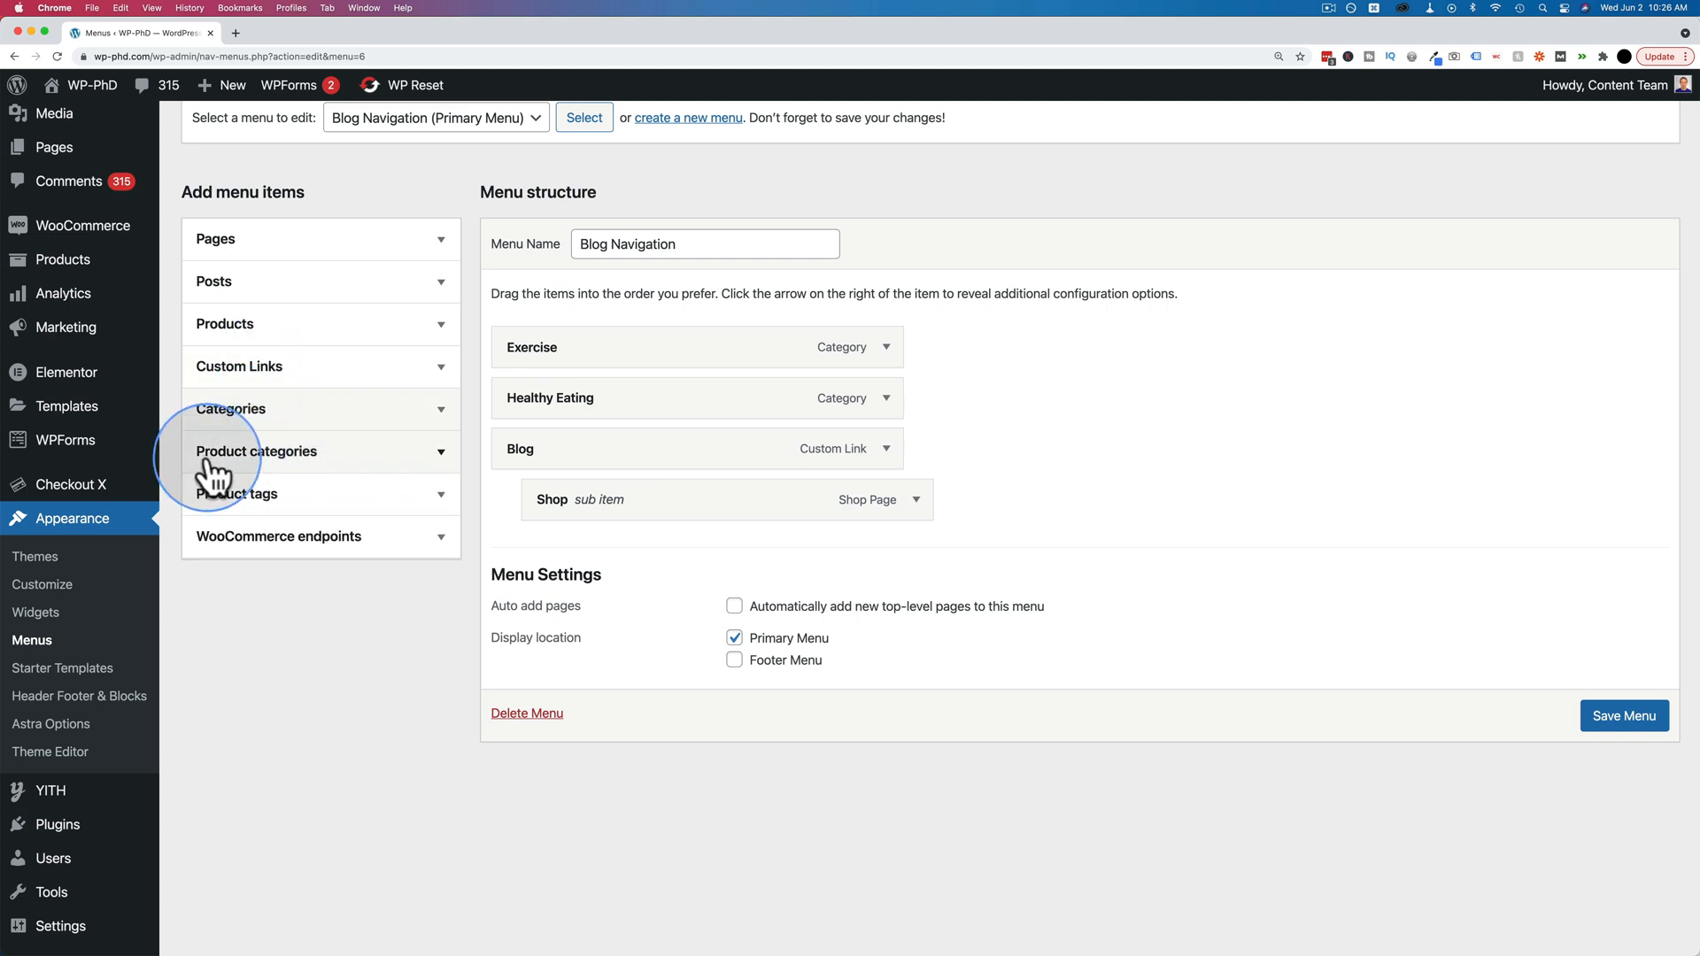
{"action": "mouse_move", "coordinate": [227, 569]}
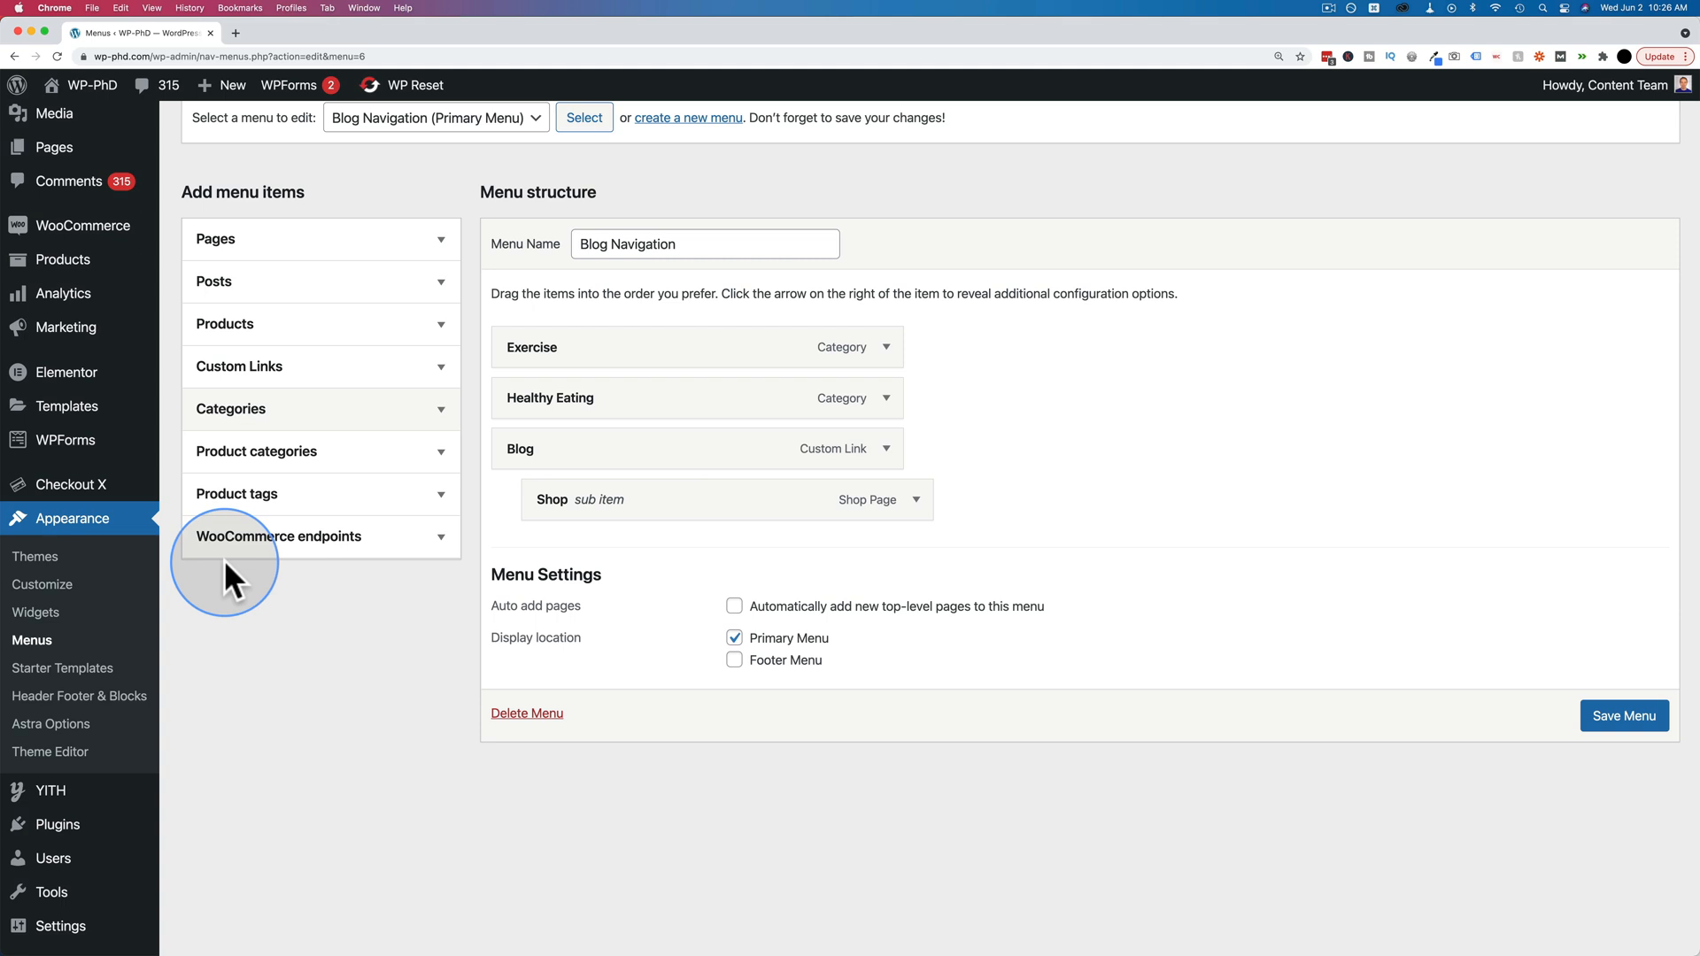
{"action": "mouse_move", "coordinate": [317, 582]}
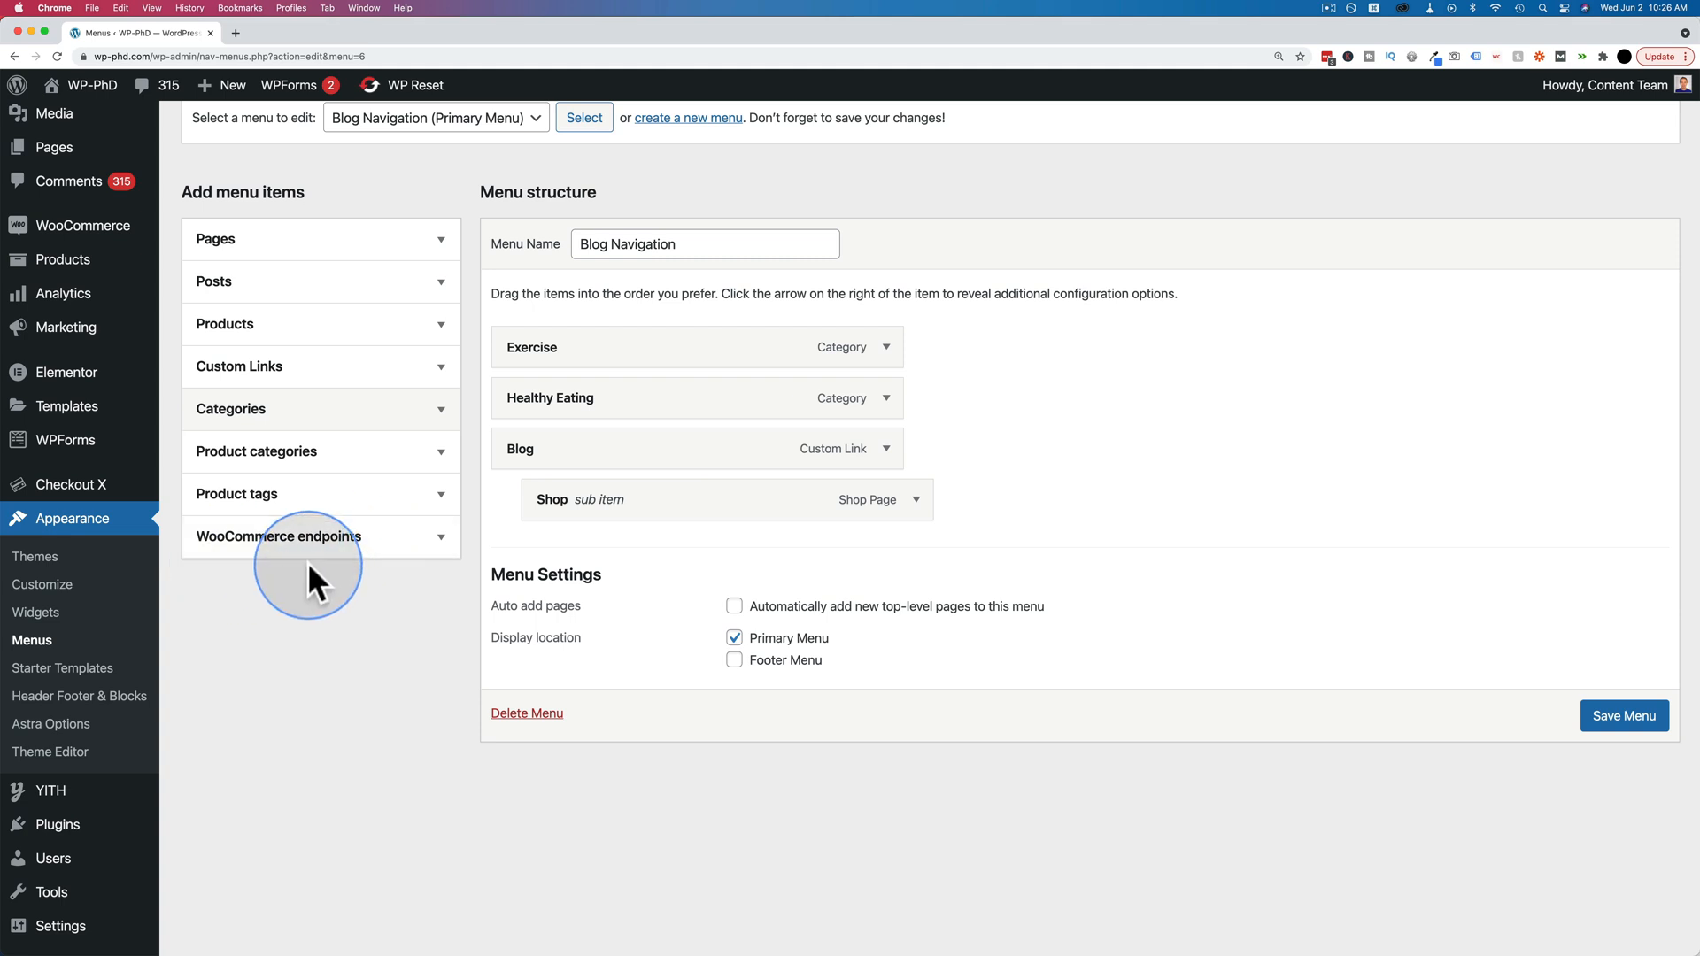
{"action": "mouse_move", "coordinate": [467, 293]}
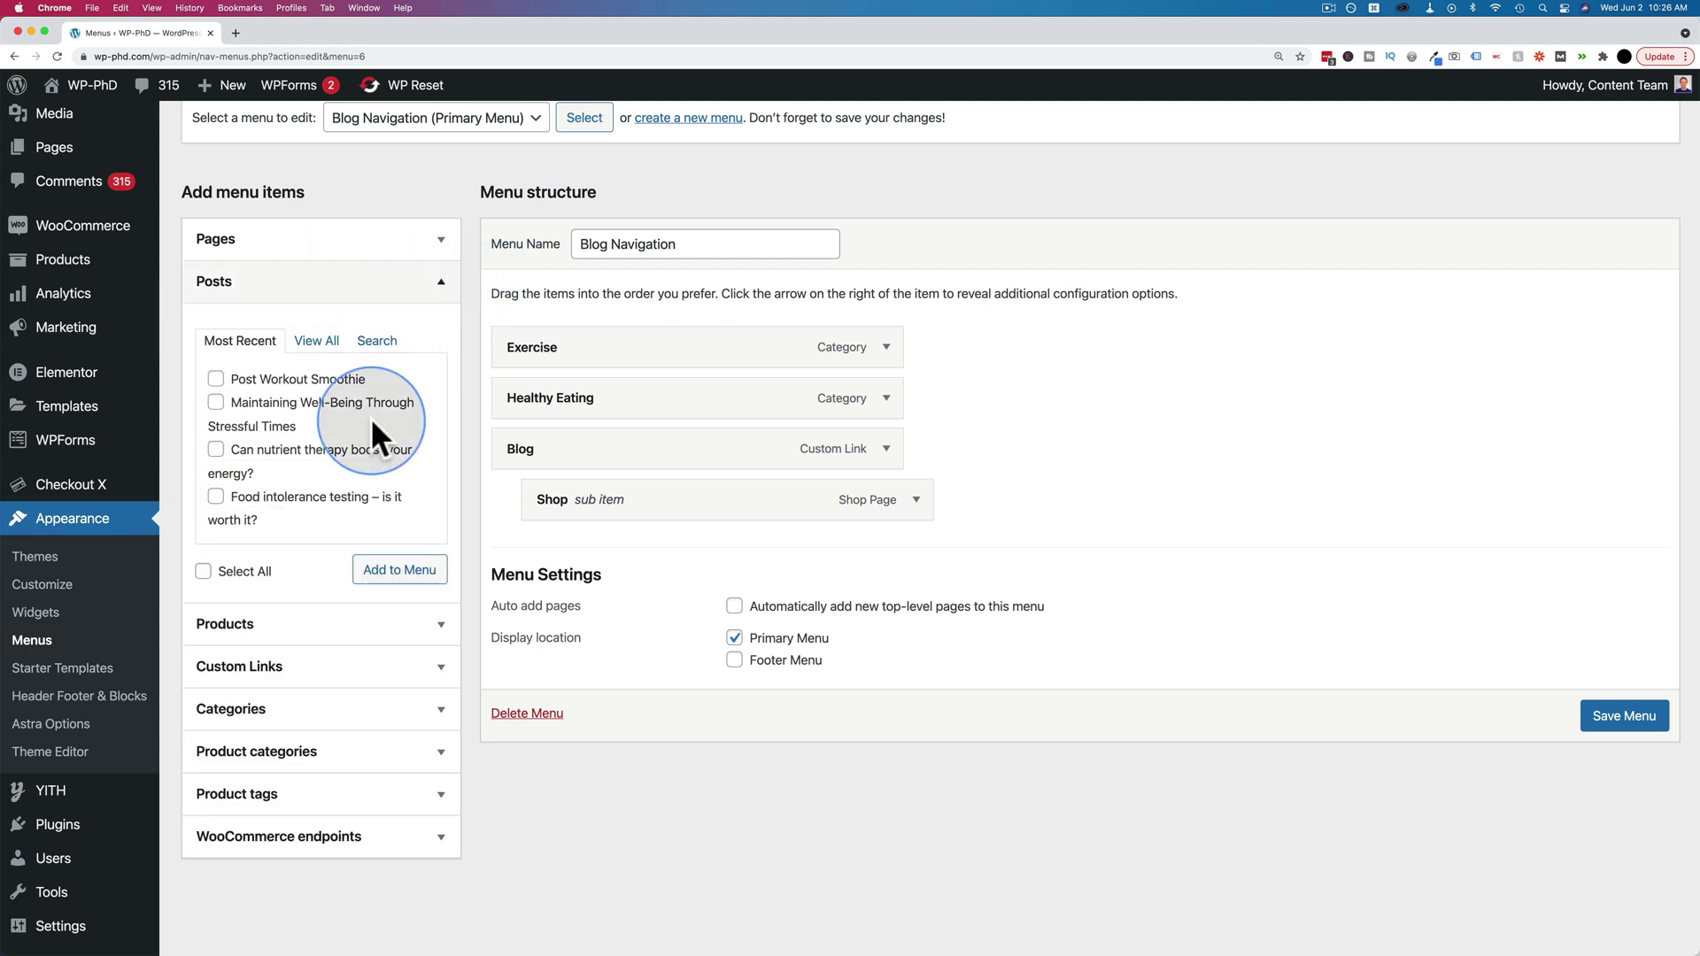
{"action": "mouse_move", "coordinate": [298, 423]}
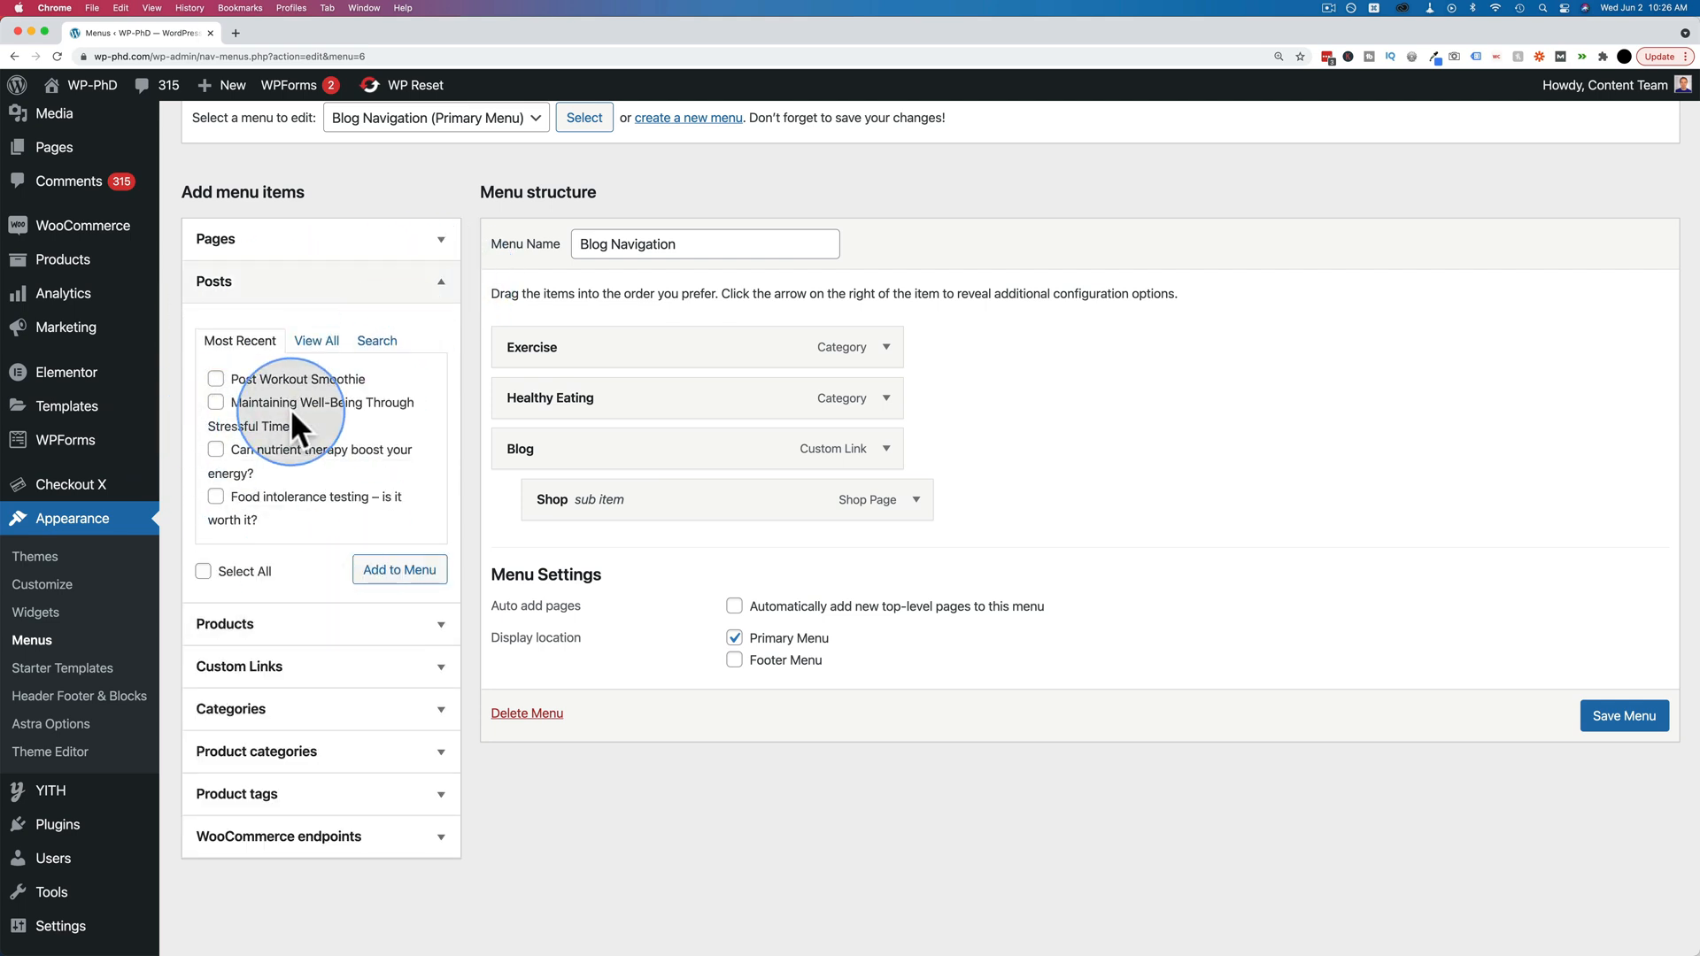
Step: Add the Post Workout Smoothie post to Blog Navigation from the Posts list
{"action": "left_click", "coordinate": [216, 378]}
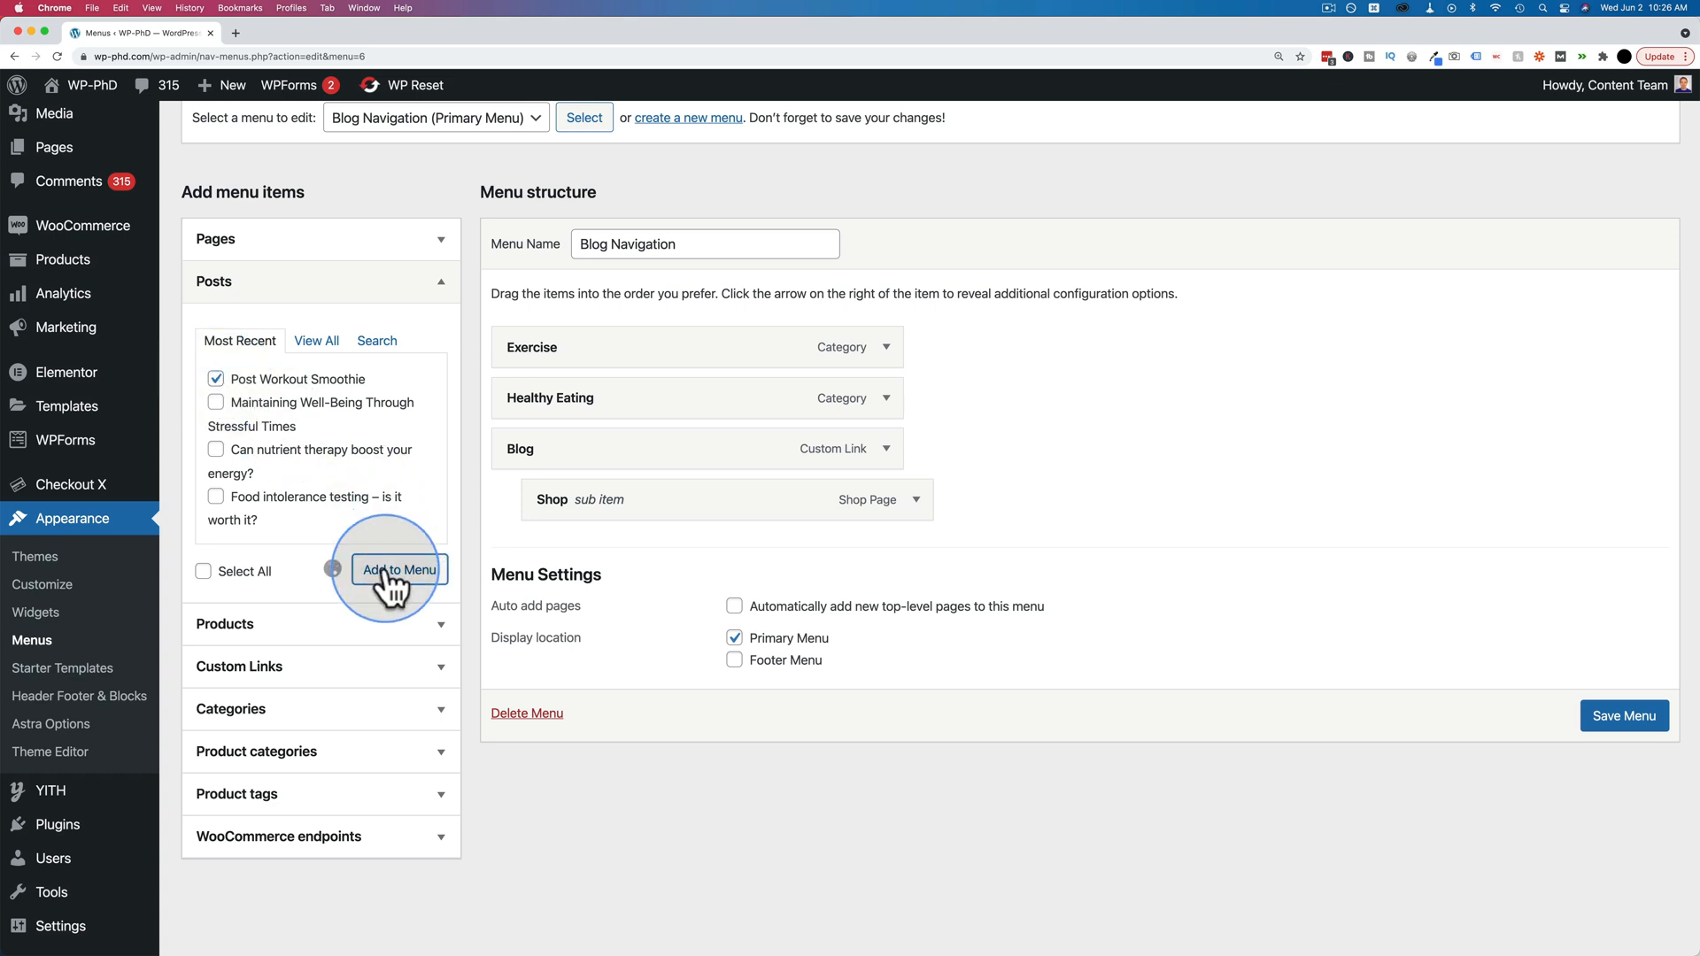
{"action": "left_click", "coordinate": [399, 569]}
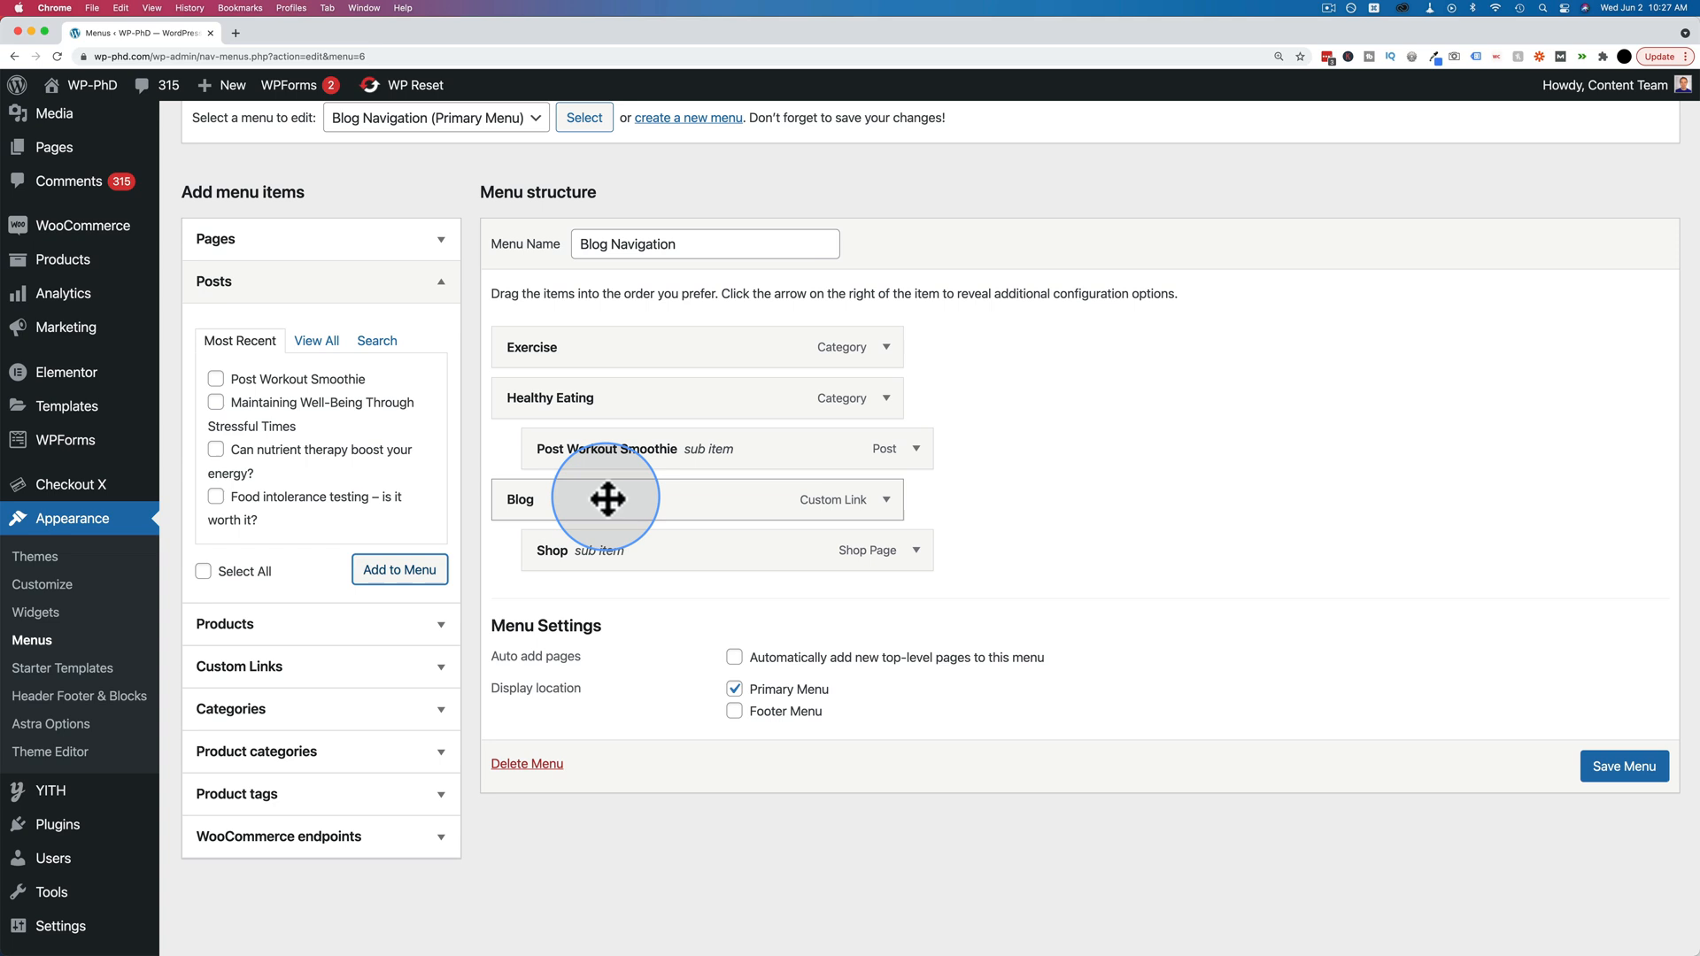
{"action": "mouse_move", "coordinate": [614, 486]}
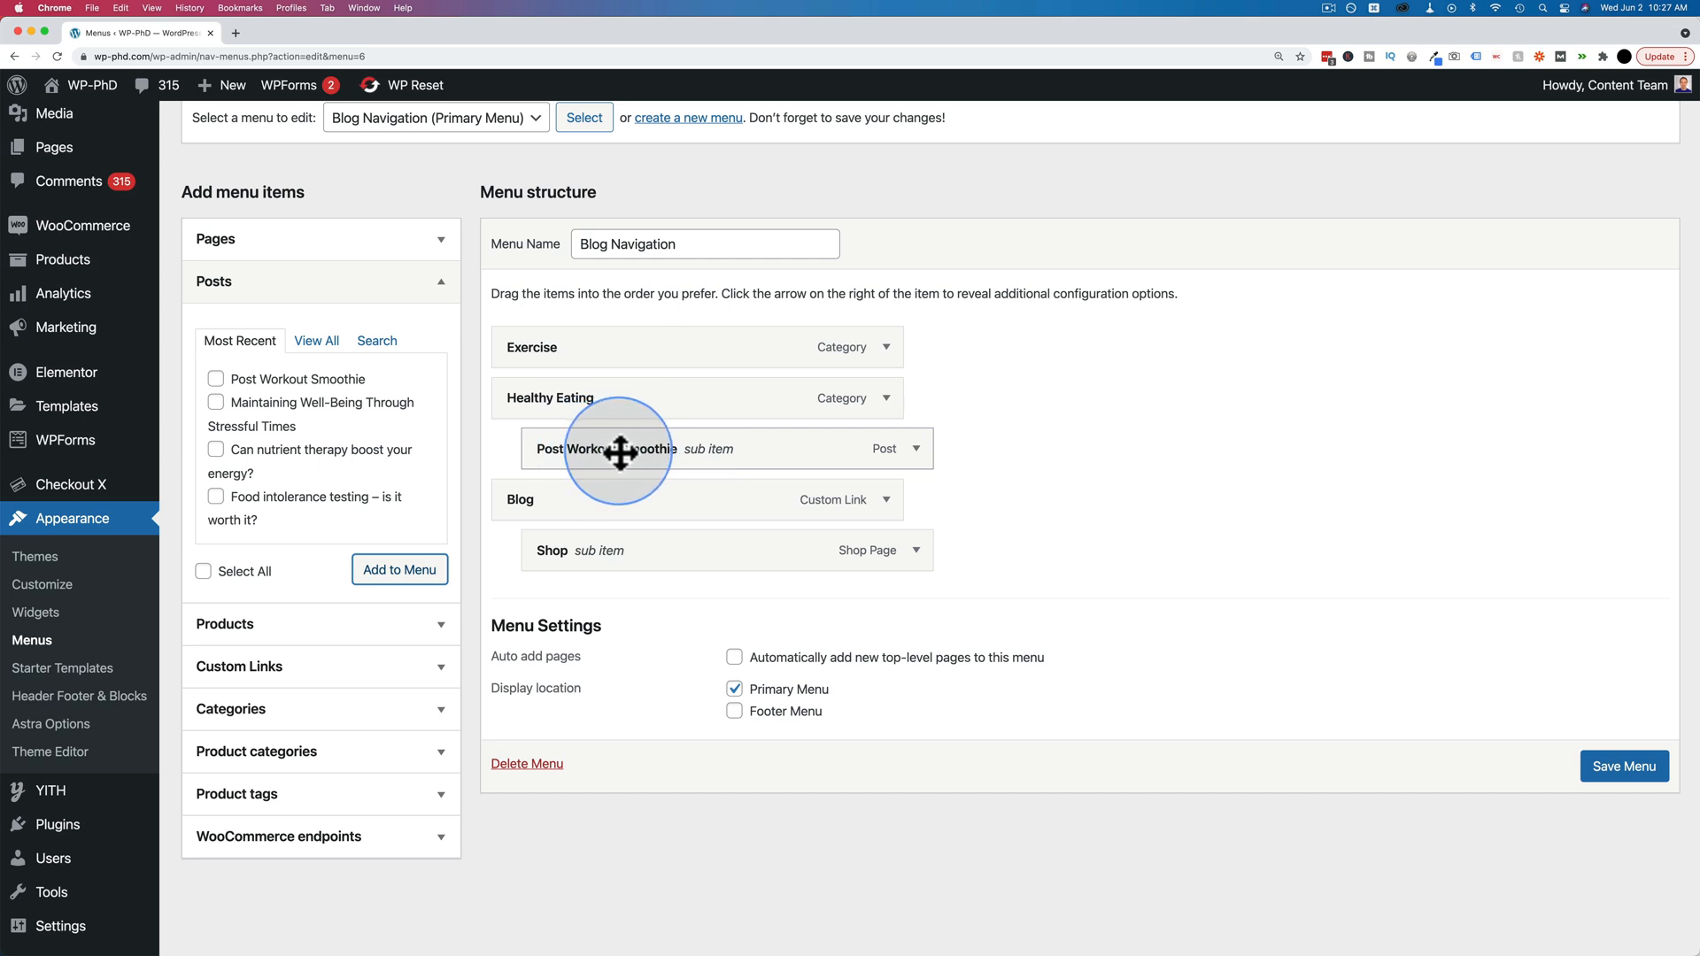
{"action": "mouse_move", "coordinate": [919, 467]}
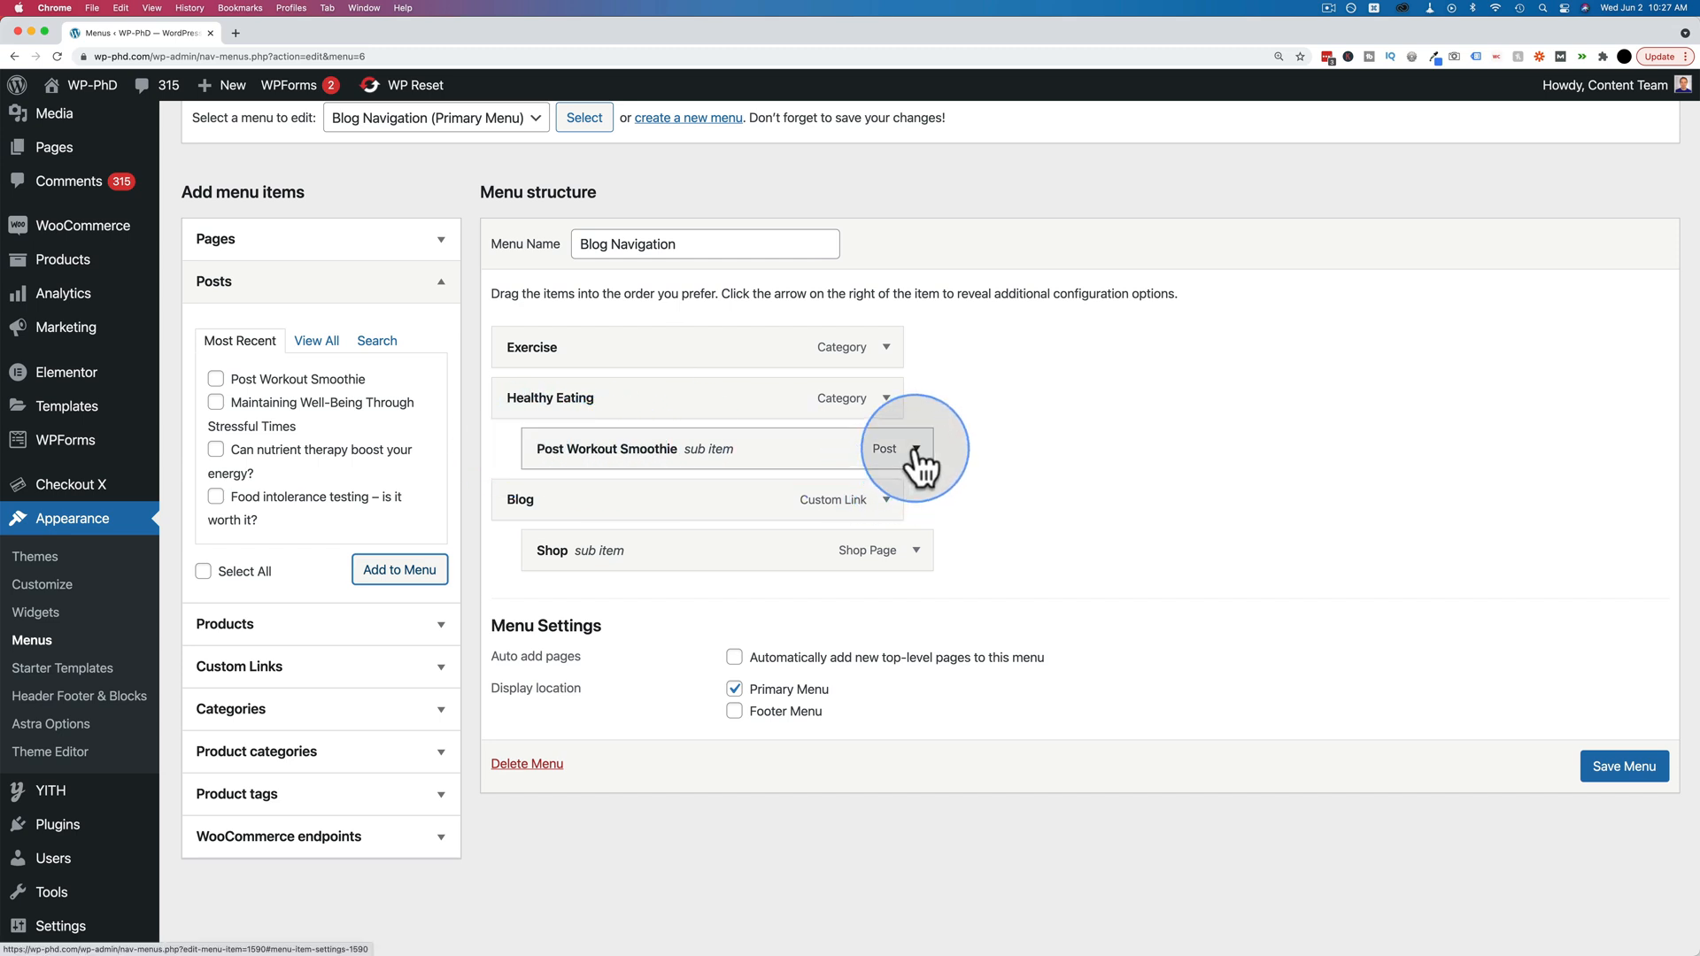
Step: Check the smoothie item's Navigation Label stays as its post title, then save Blog Navigation
{"action": "left_click", "coordinate": [914, 449]}
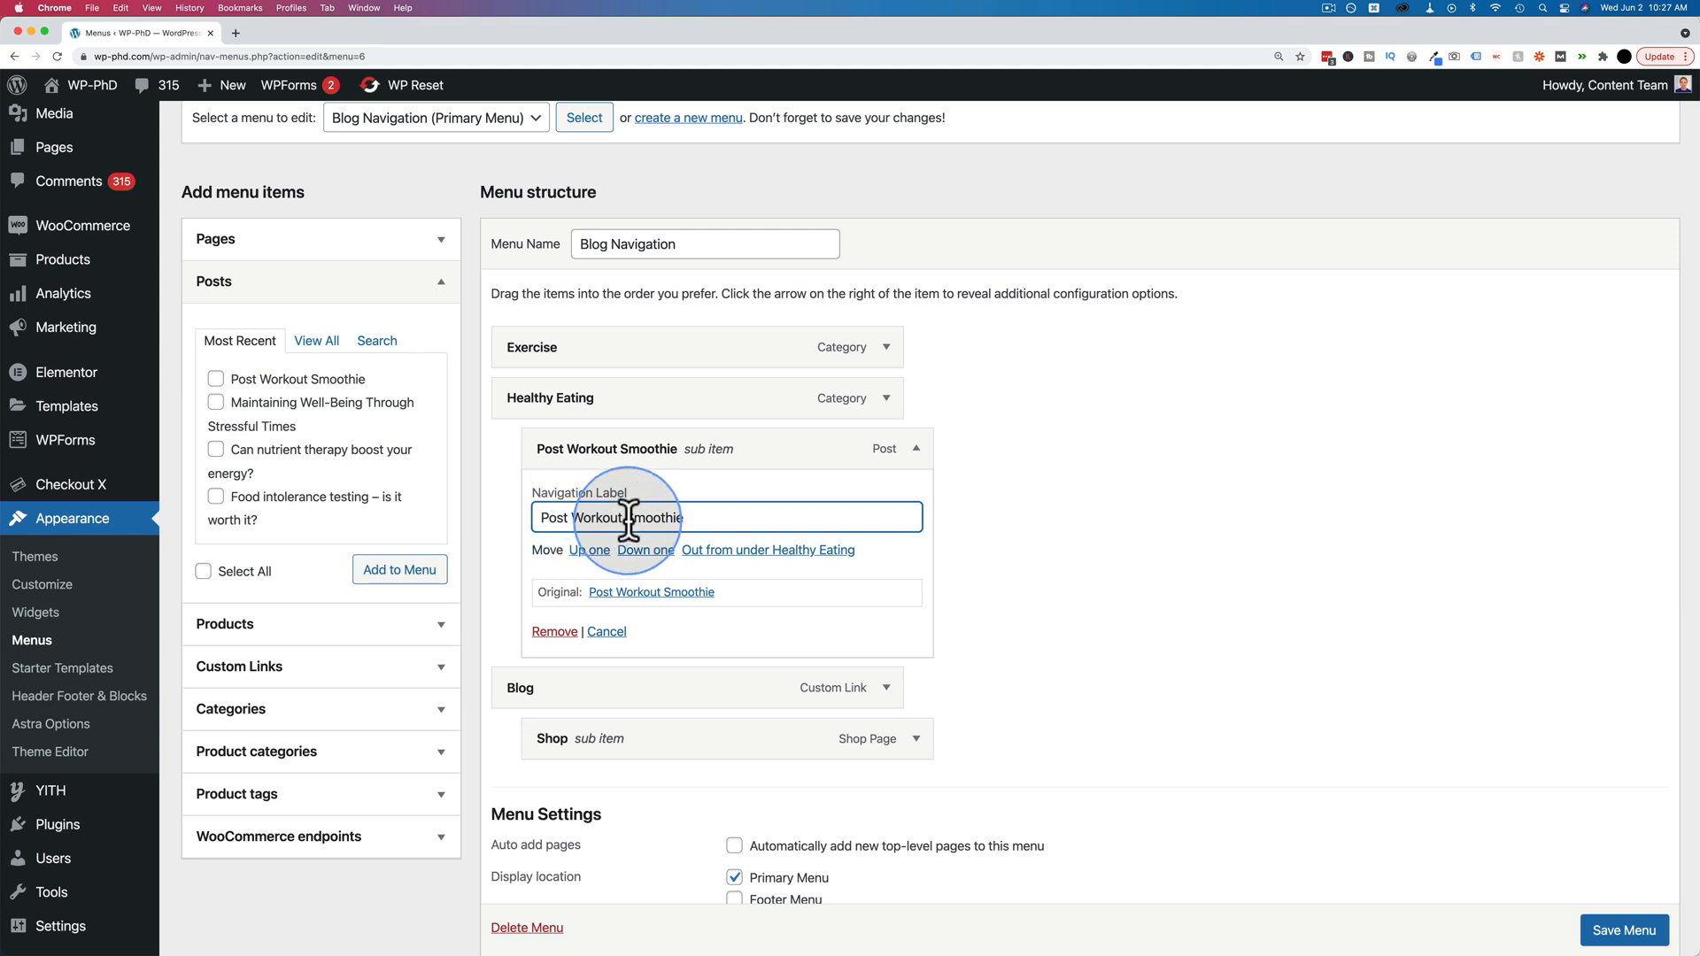
{"action": "mouse_move", "coordinate": [672, 516]}
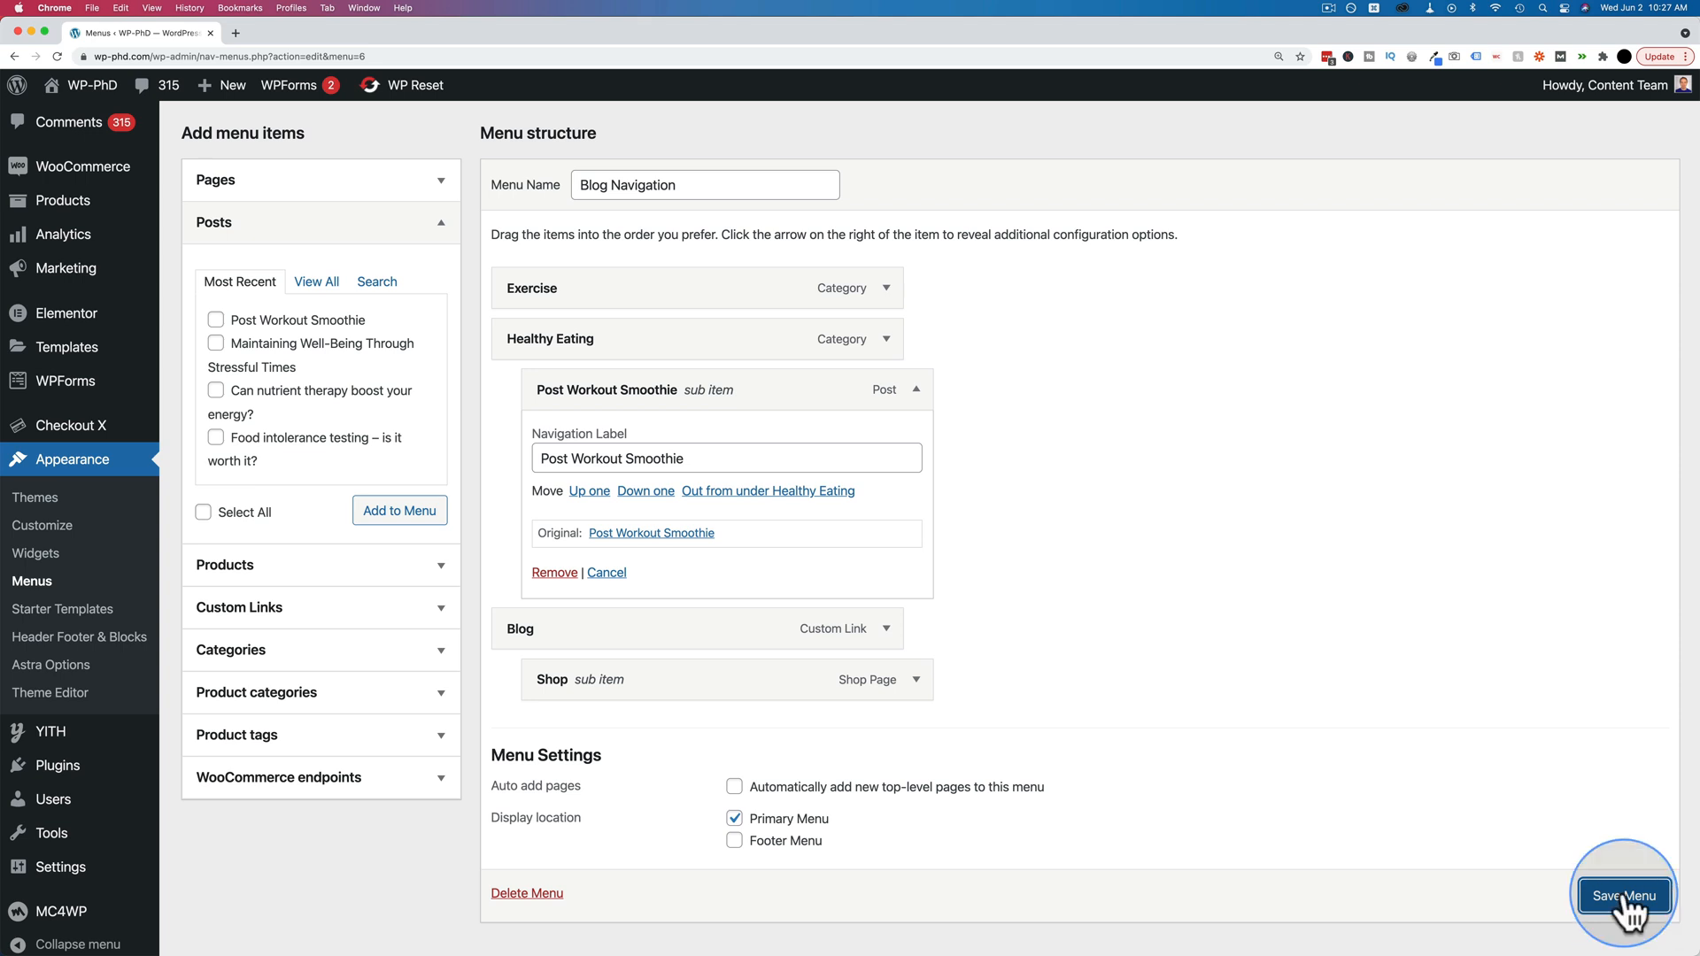
{"action": "left_click", "coordinate": [1623, 895]}
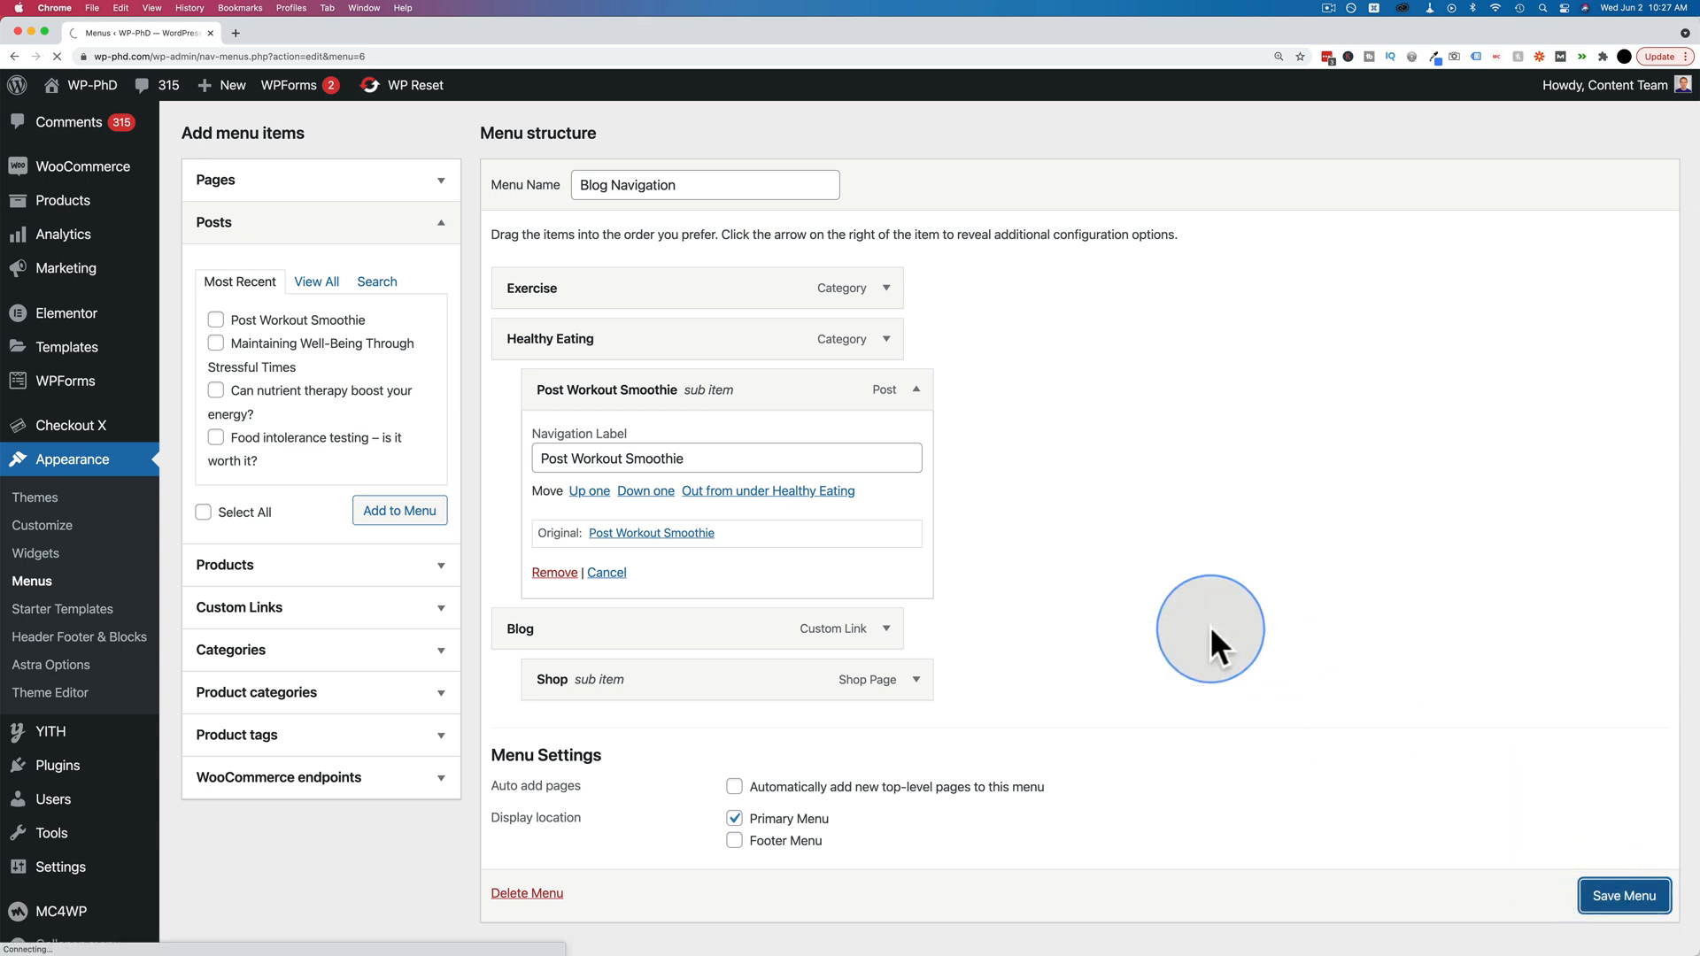
Step: Check the site's Healthy Eating dropdown, then re-save the menu with the smoothie at top level
{"action": "left_click", "coordinate": [1623, 894]}
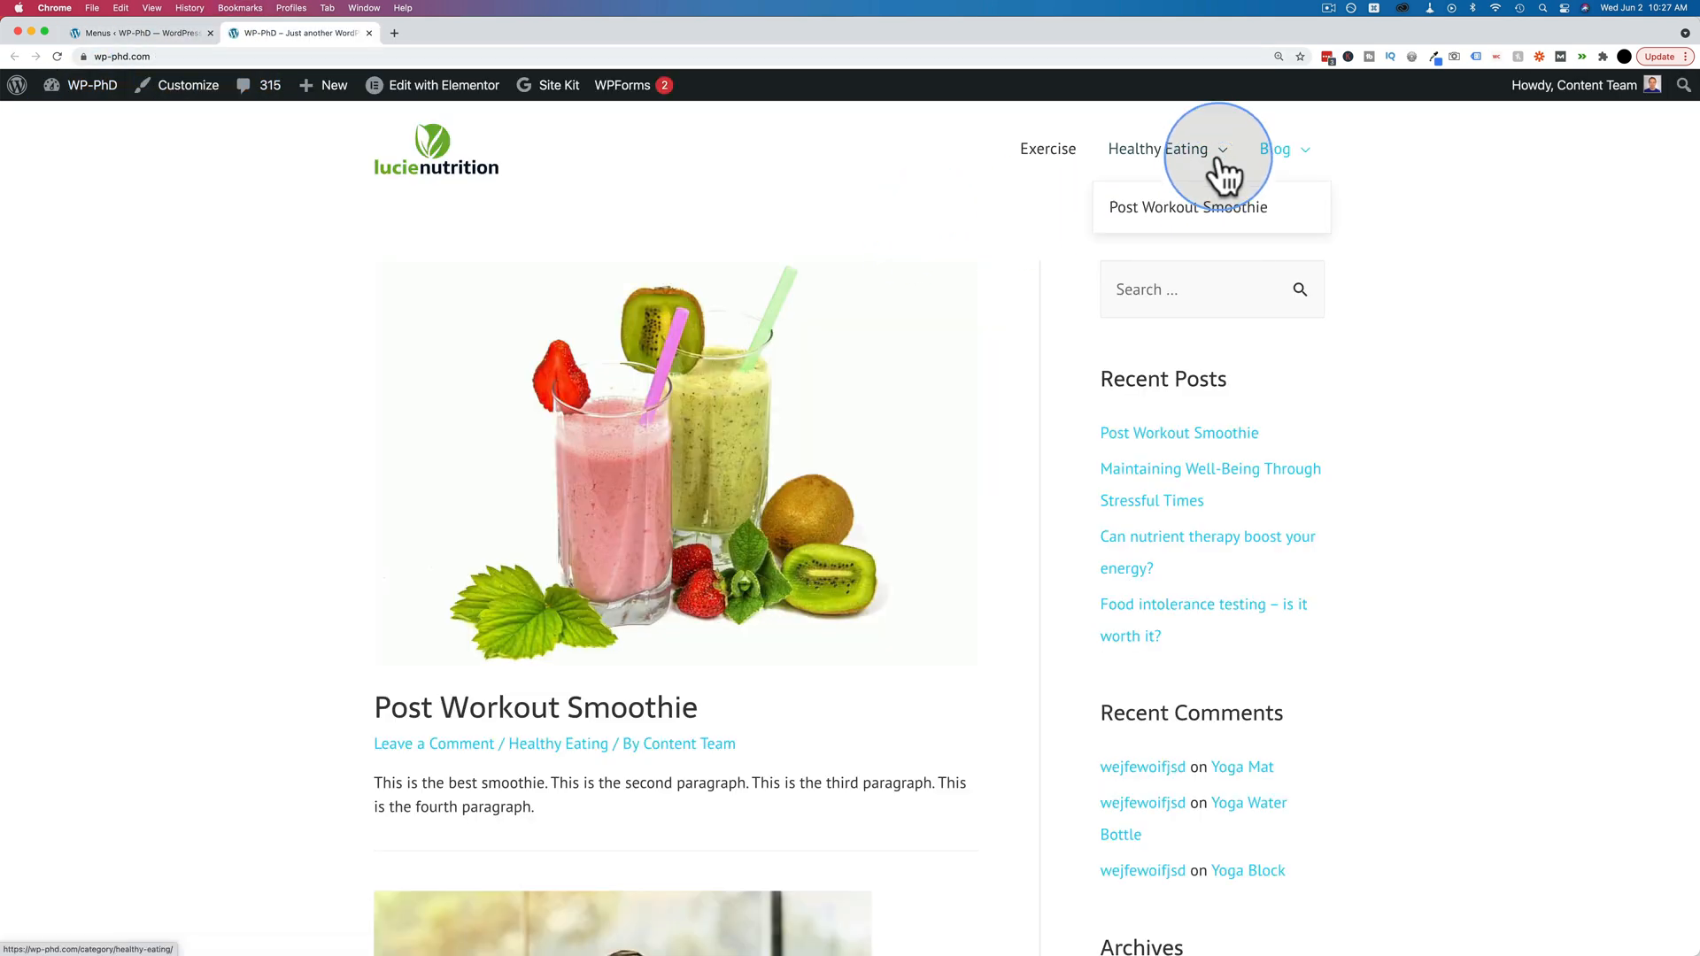
{"action": "mouse_move", "coordinate": [1193, 211]}
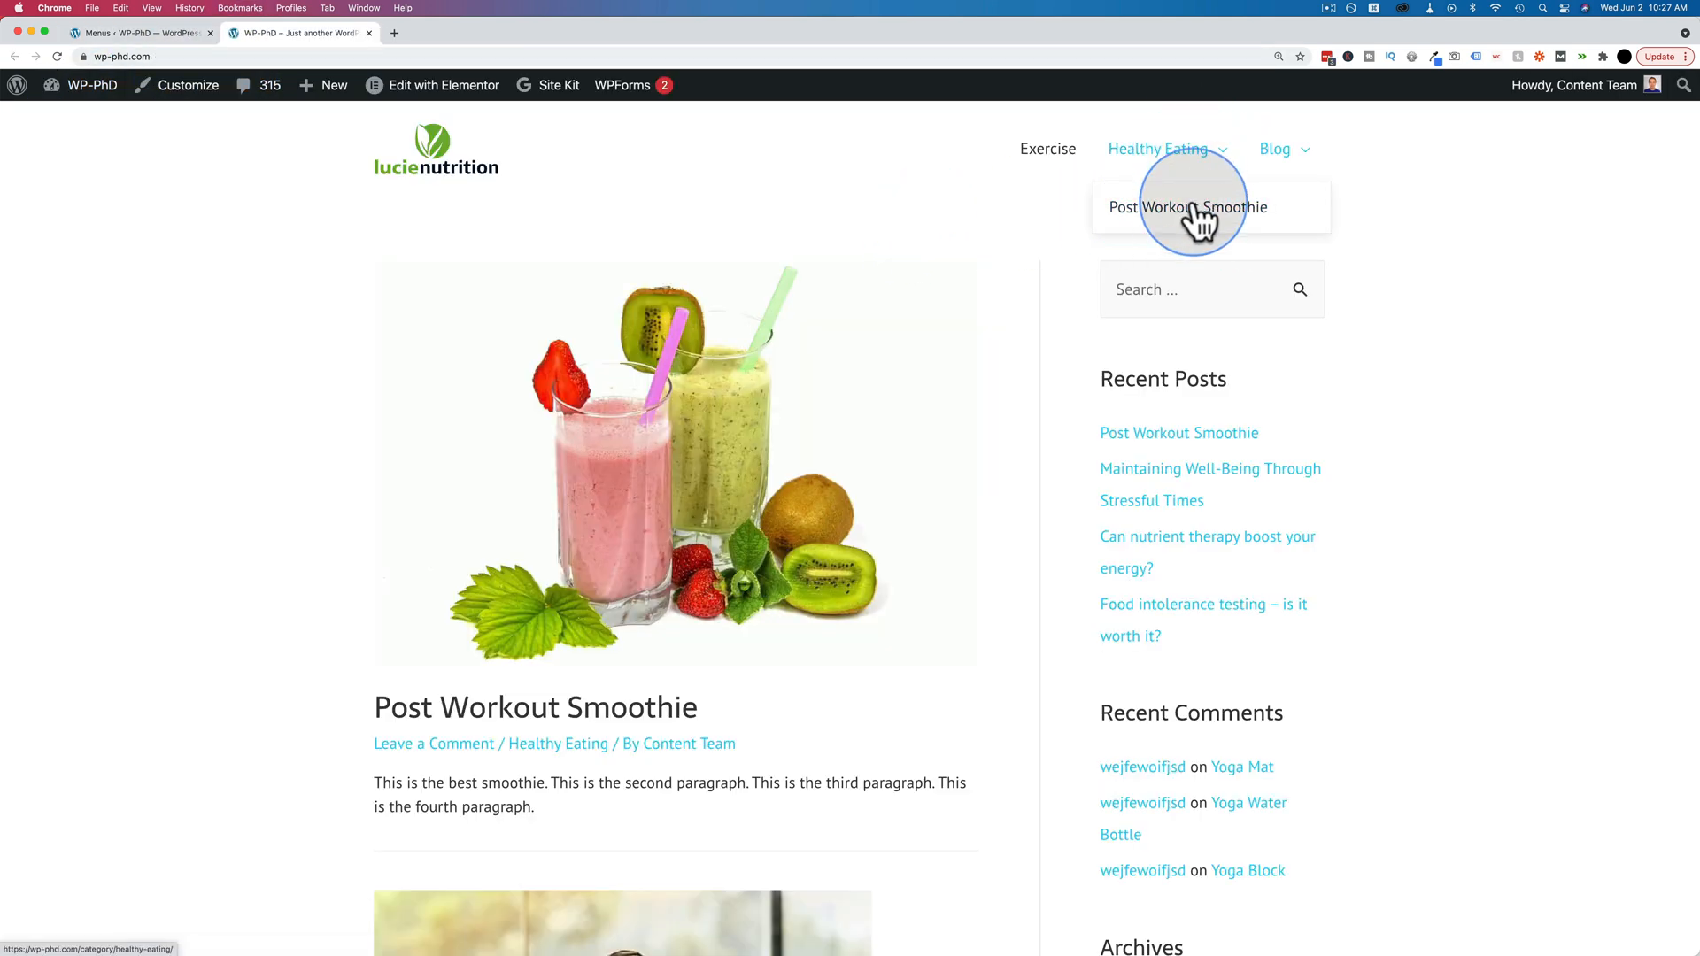
{"action": "left_click", "coordinate": [141, 32]}
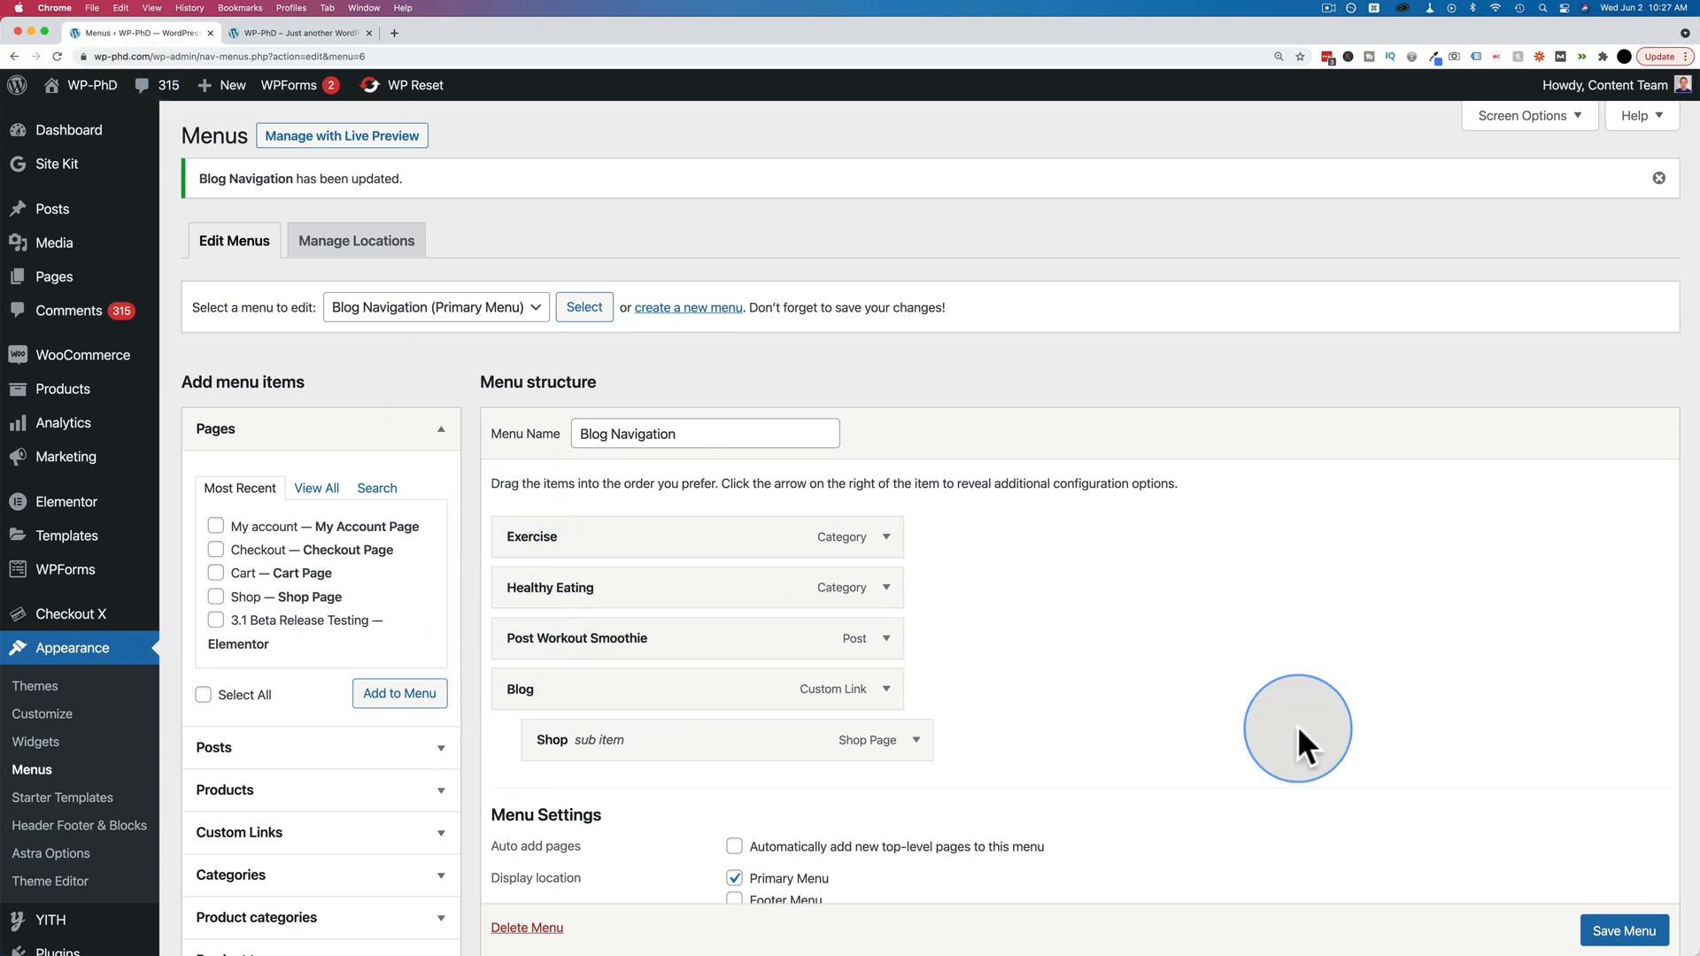
{"action": "scroll", "scroll_direction": "down", "scroll_amount": 3}
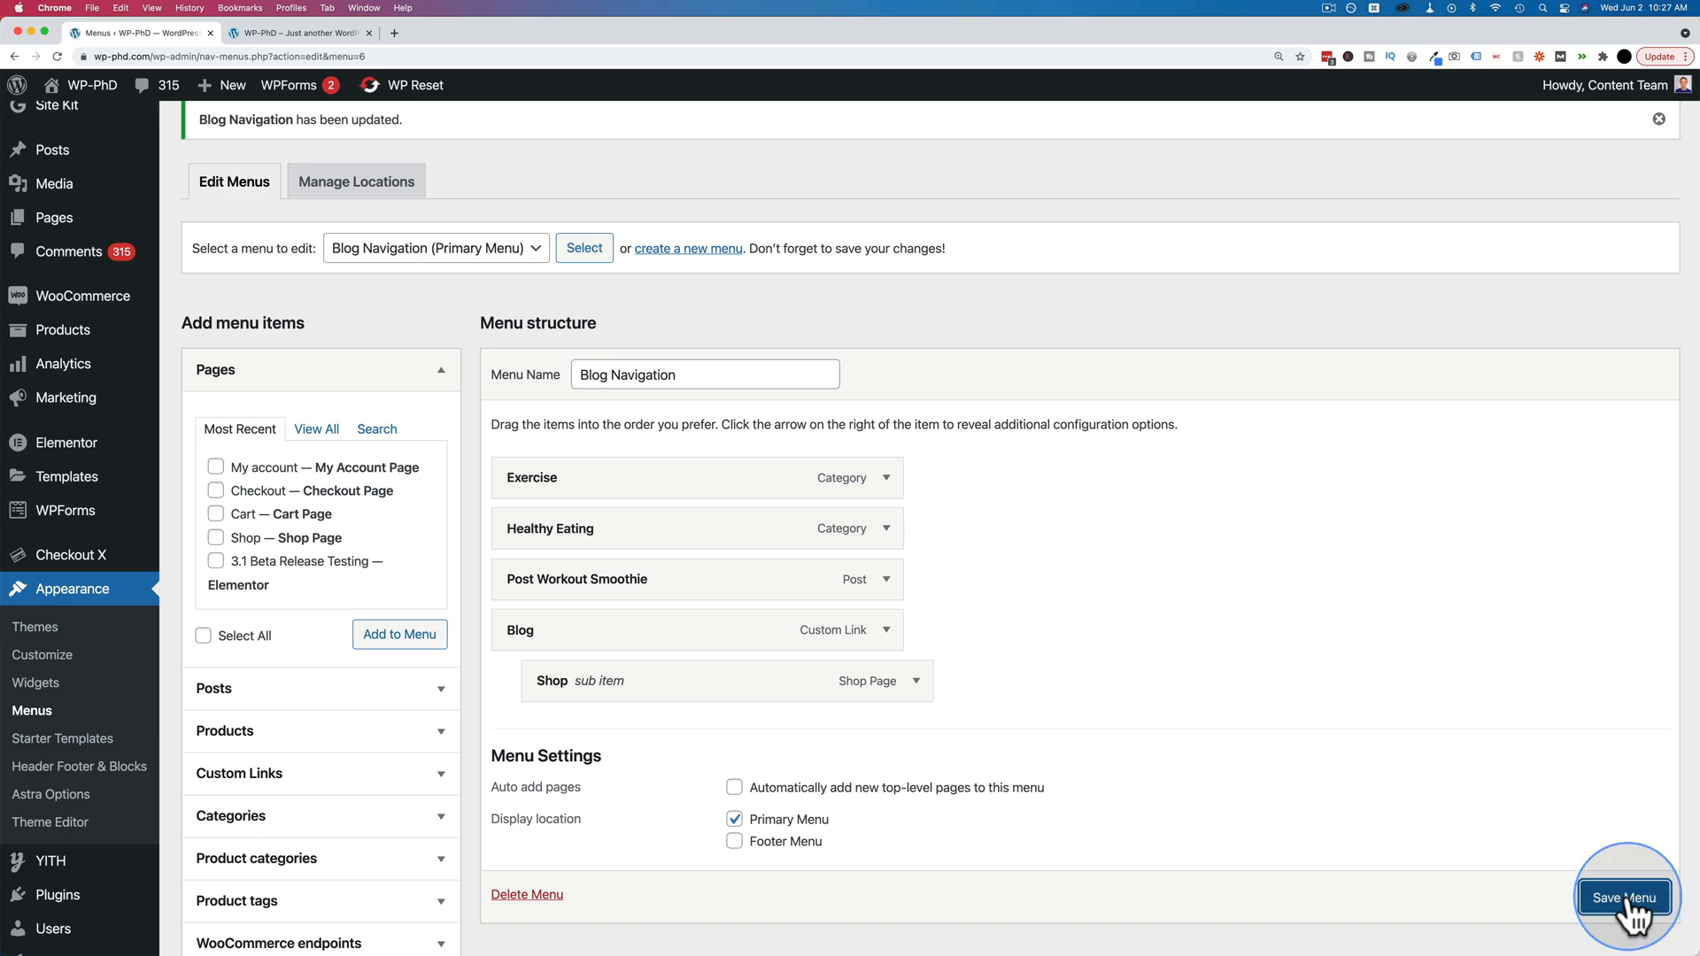
{"action": "left_click", "coordinate": [1623, 898]}
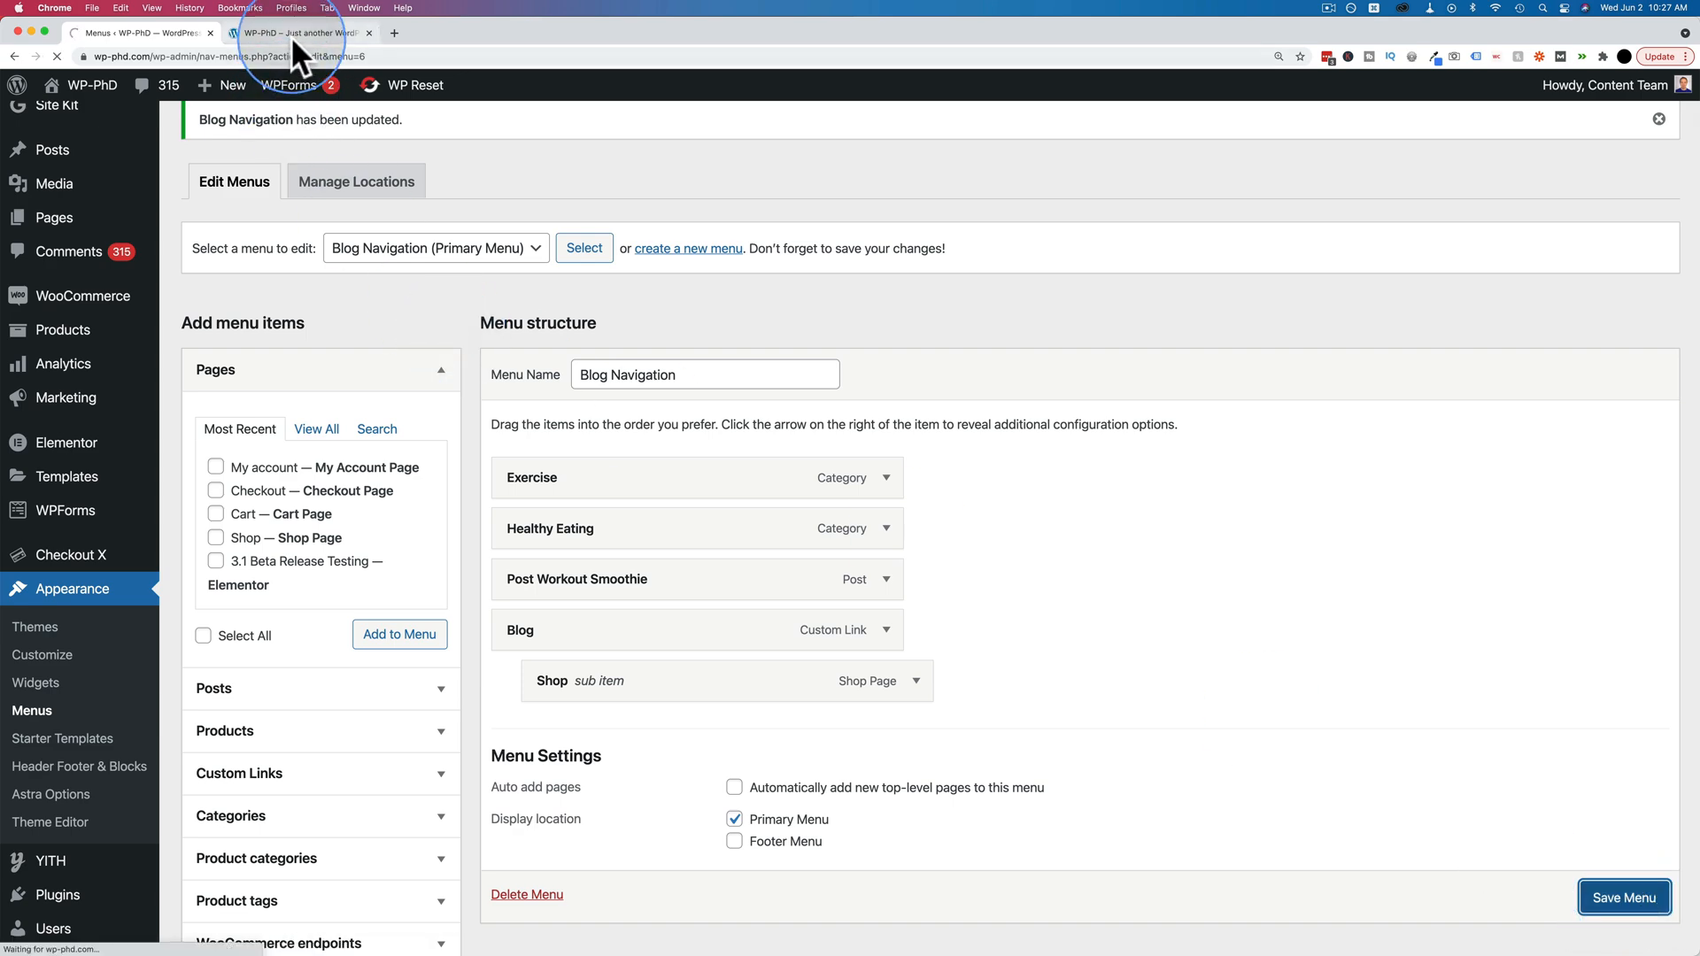
Step: Switch to the live site tab to confirm Post Workout Smoothie between Healthy Eating and Blog
{"action": "left_click", "coordinate": [304, 32]}
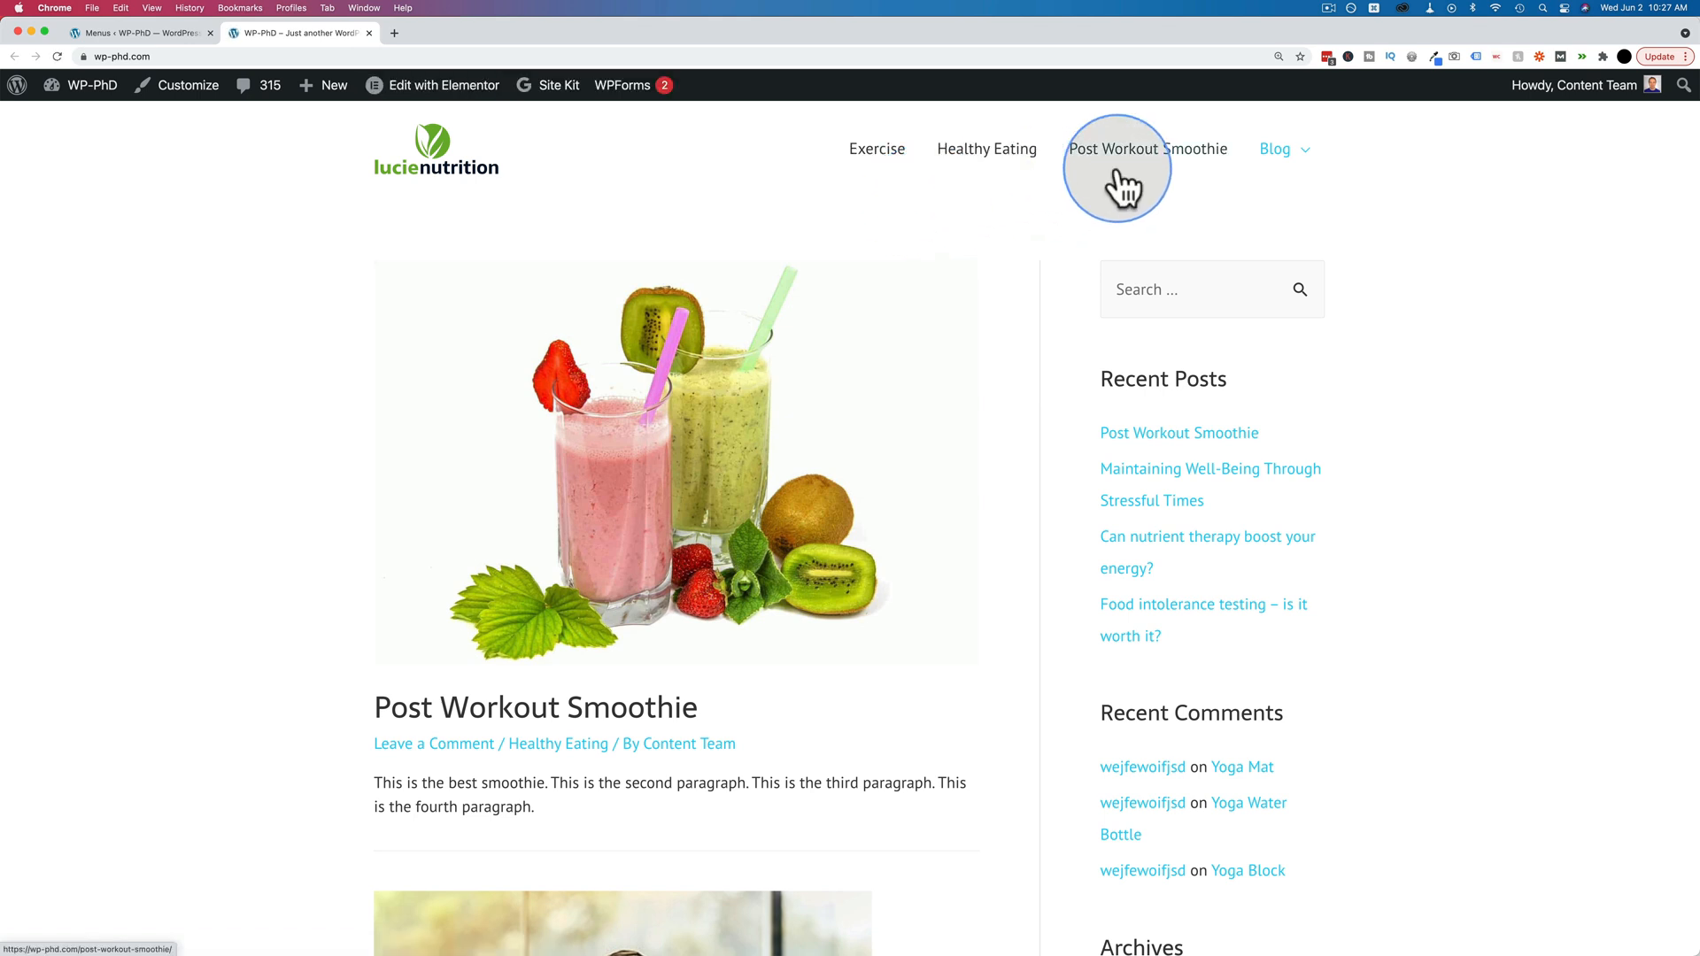
{"action": "mouse_move", "coordinate": [875, 148]}
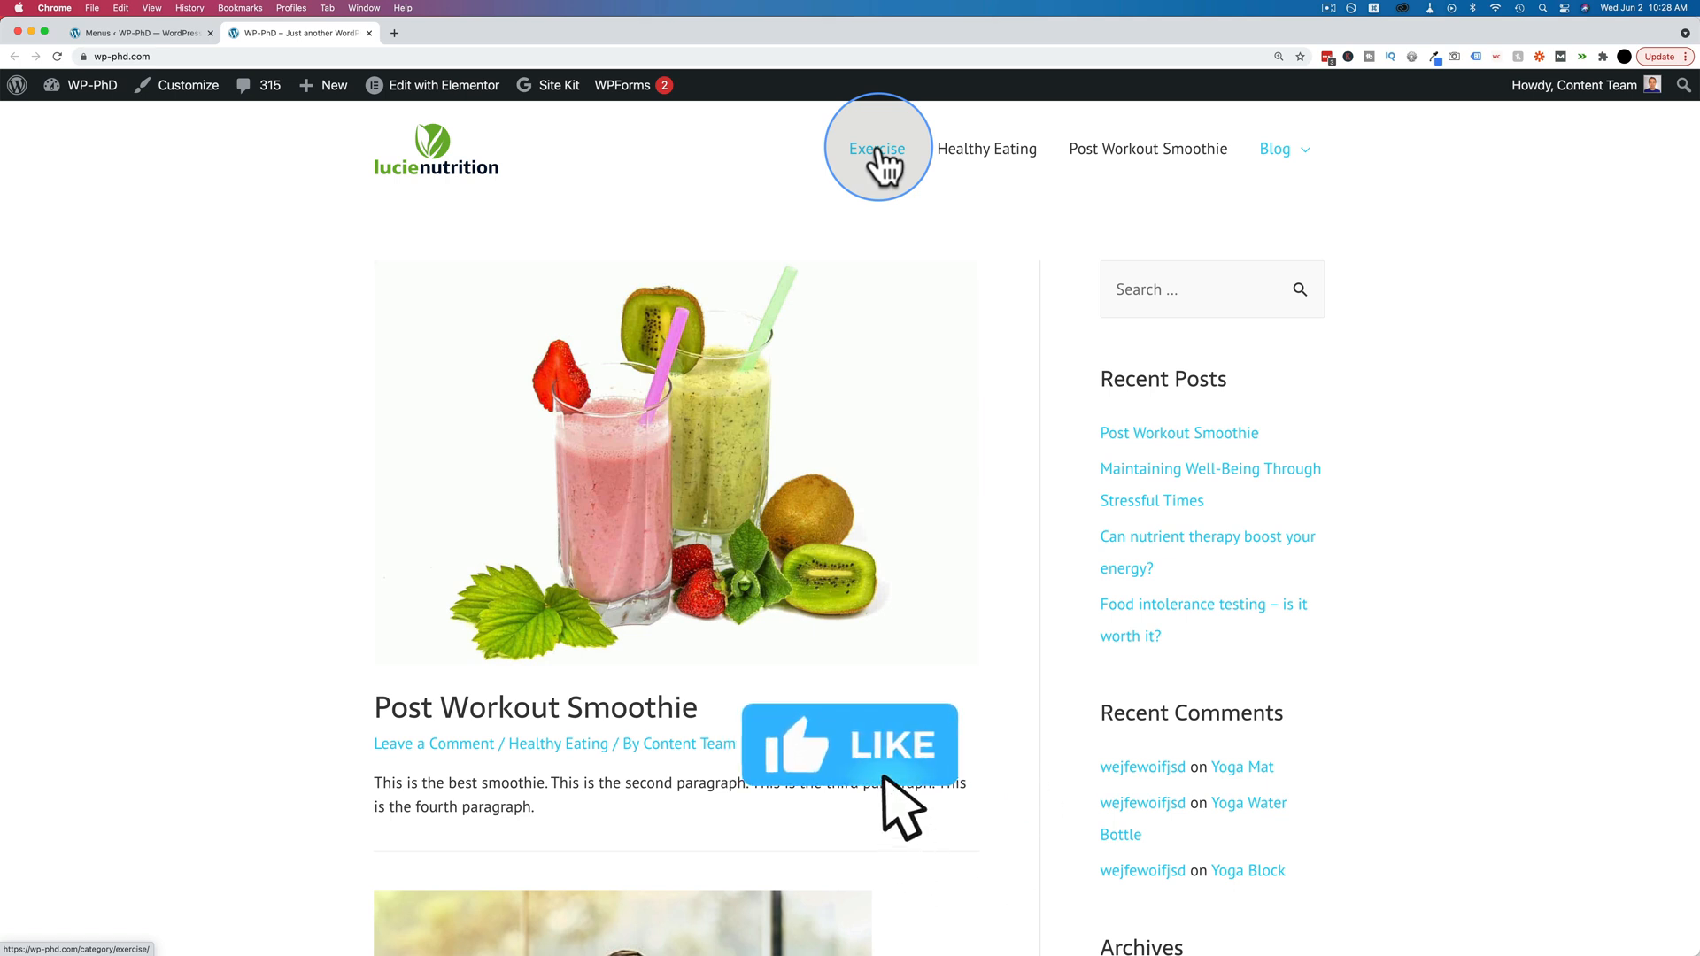
{"action": "mouse_move", "coordinate": [971, 743]}
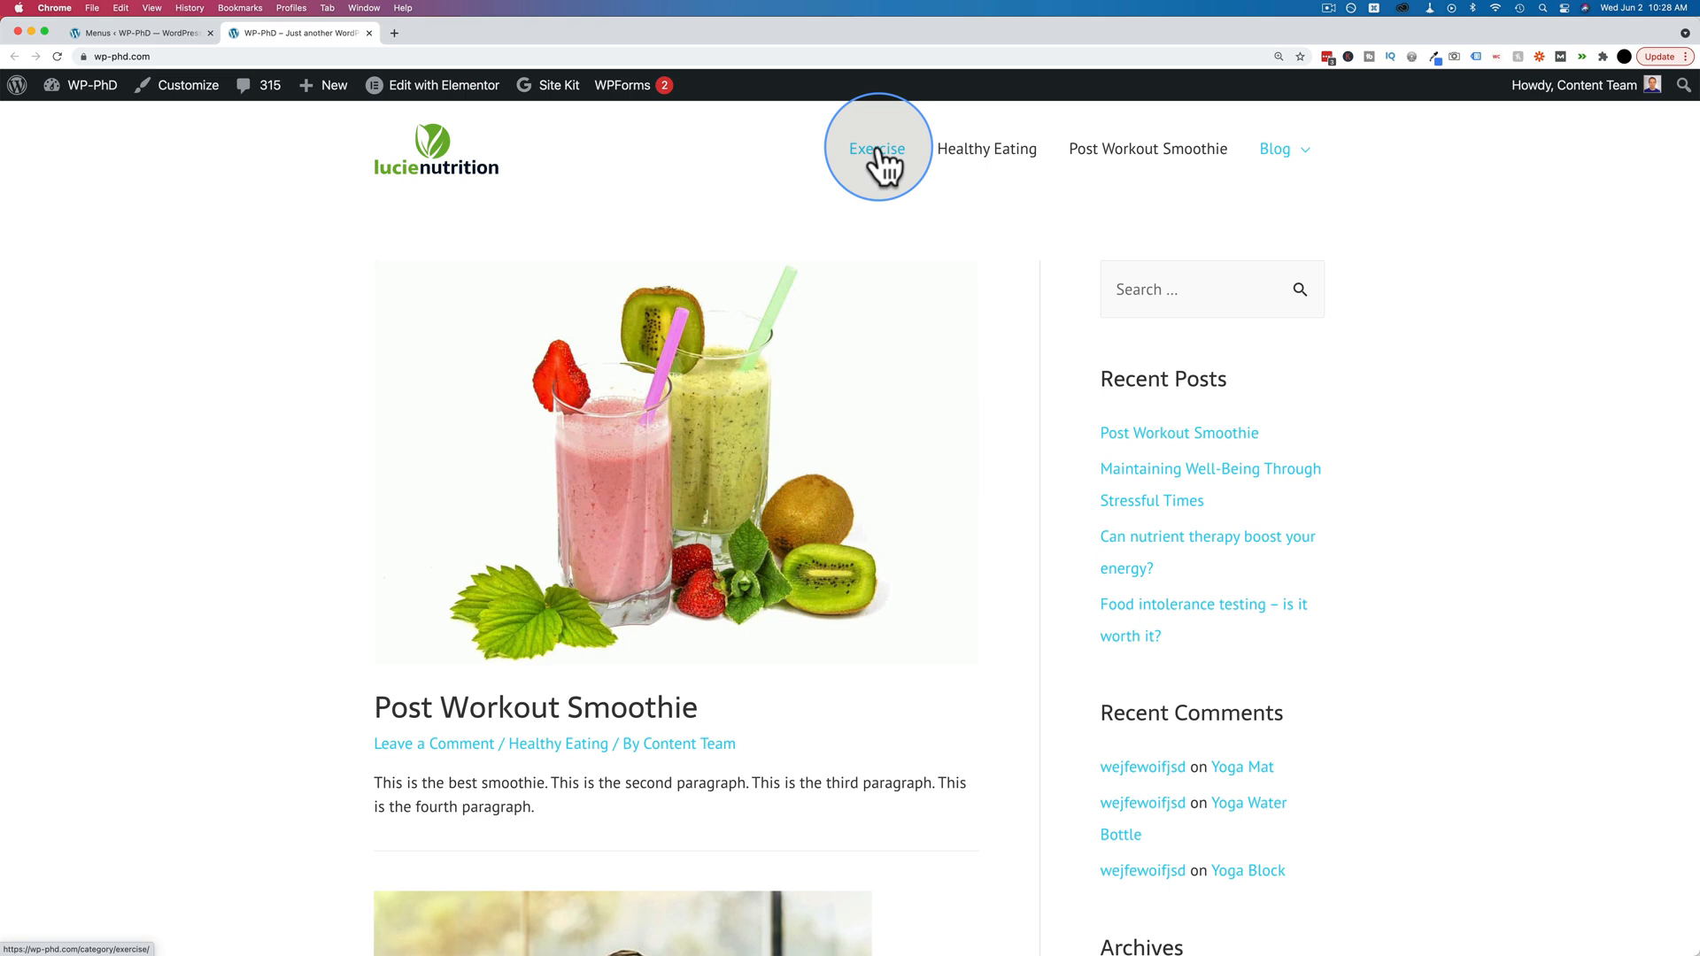
Step: Change the smoothie item's Navigation Label to 'Smoothie' and save Blog Navigation
{"action": "left_click", "coordinate": [139, 33]}
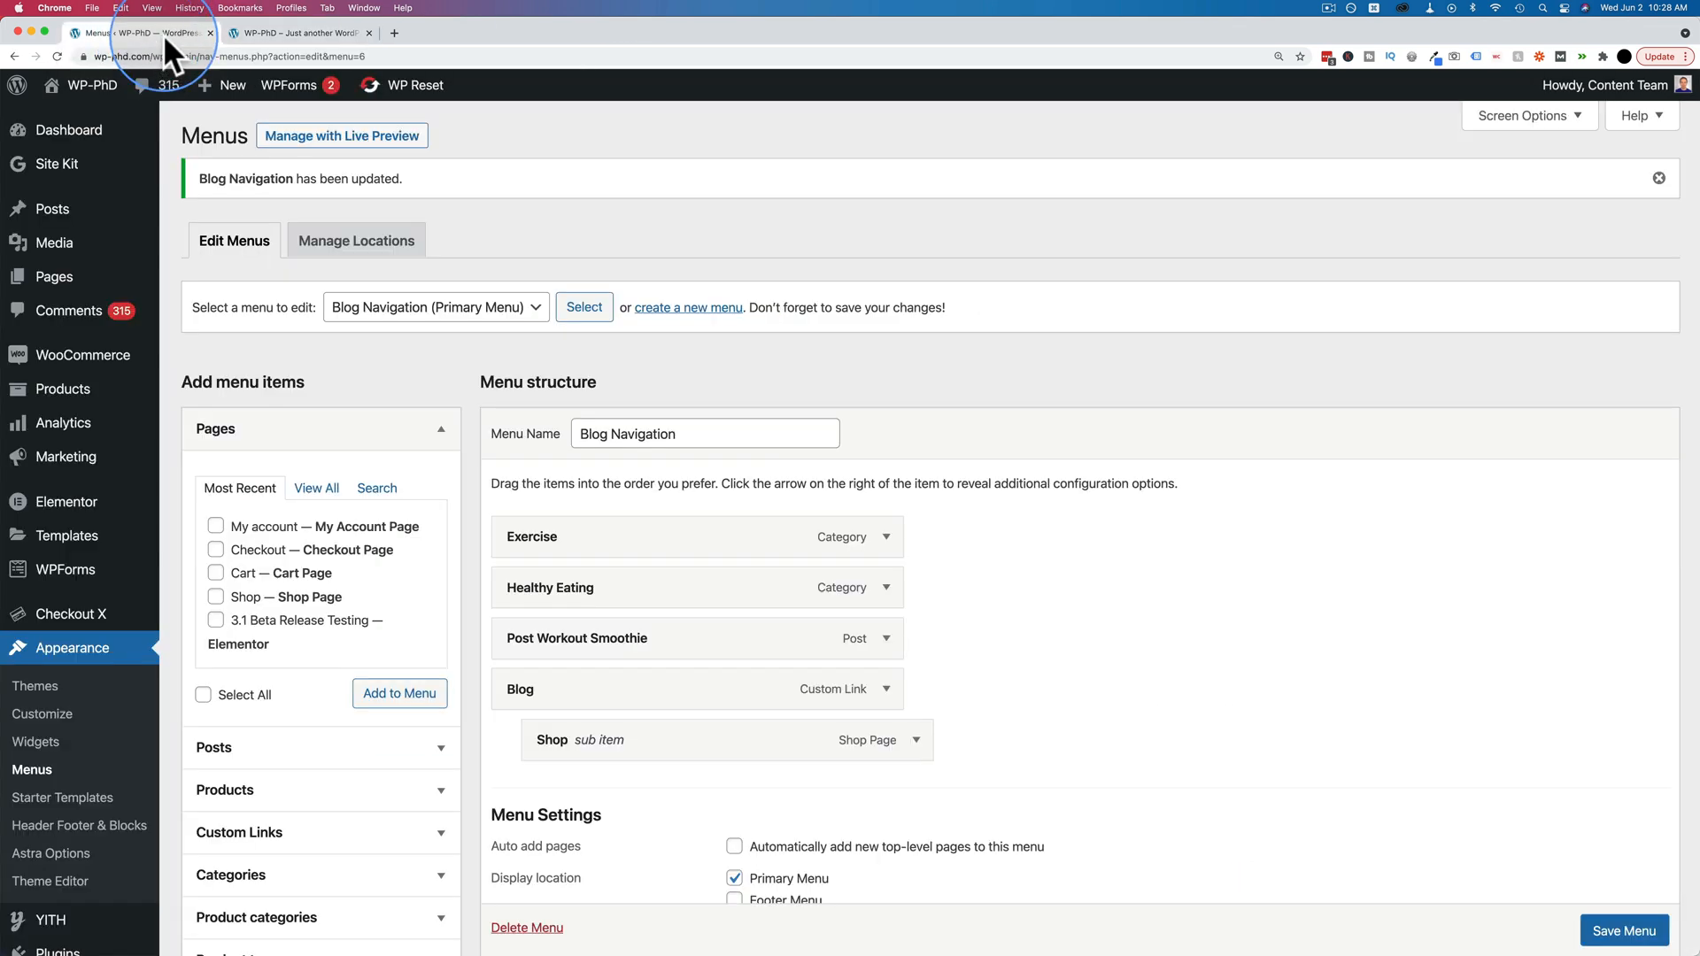
{"action": "mouse_move", "coordinate": [873, 426]}
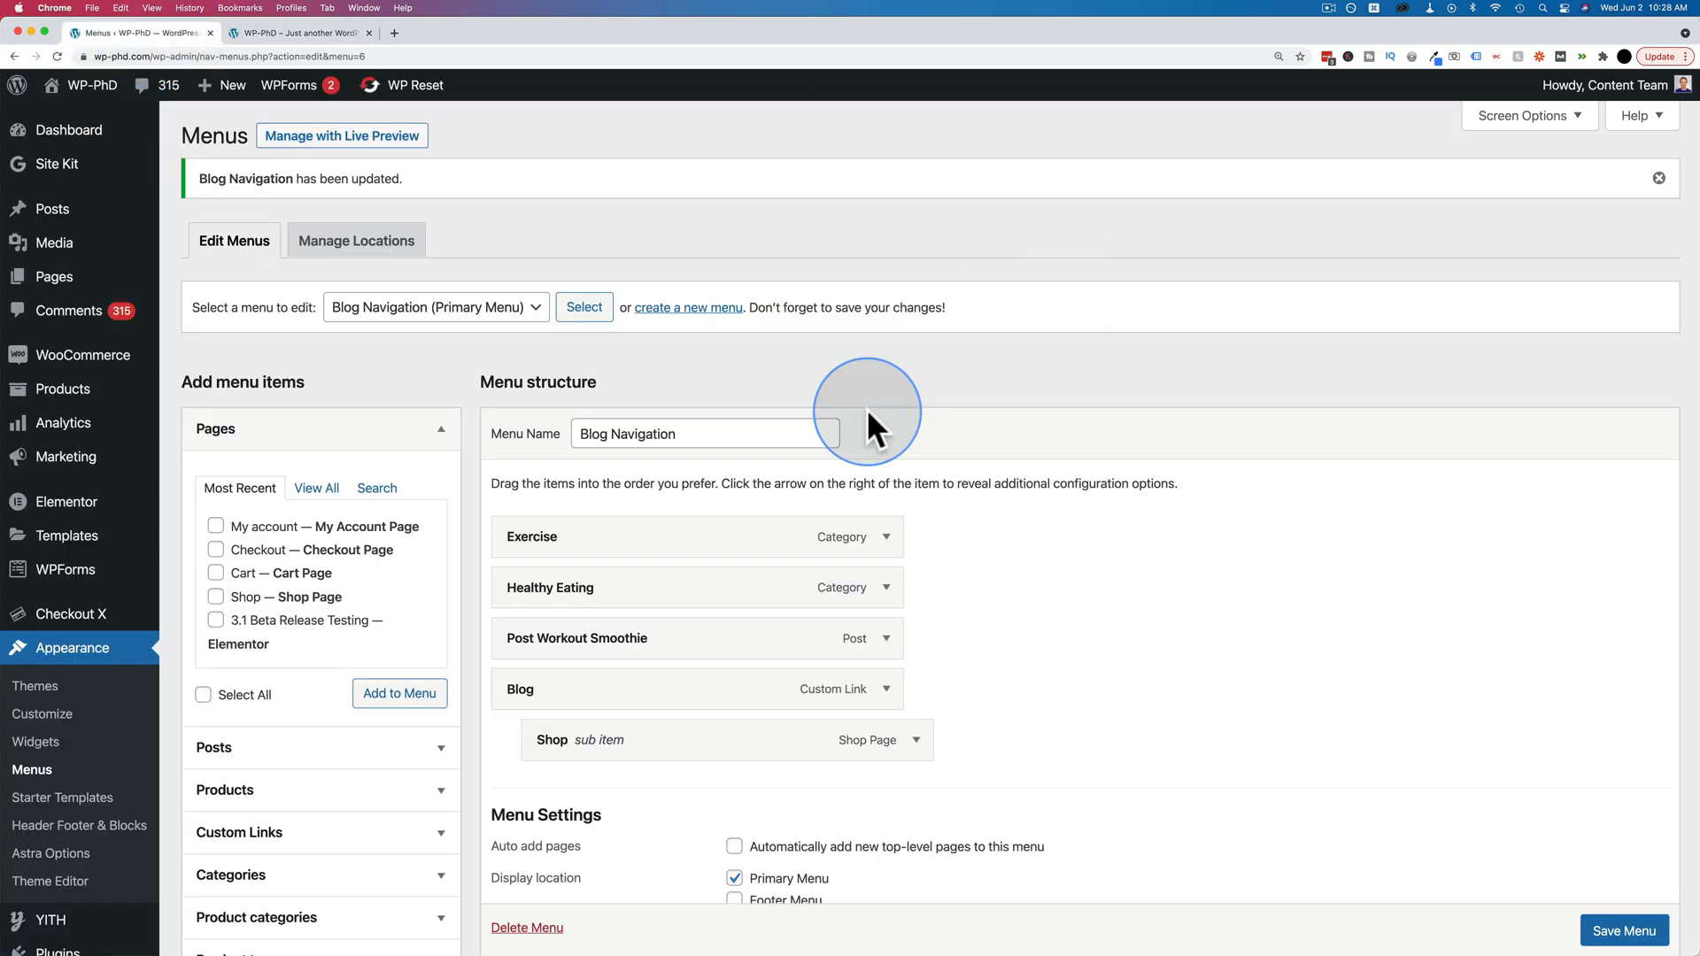
{"action": "mouse_move", "coordinate": [884, 637]}
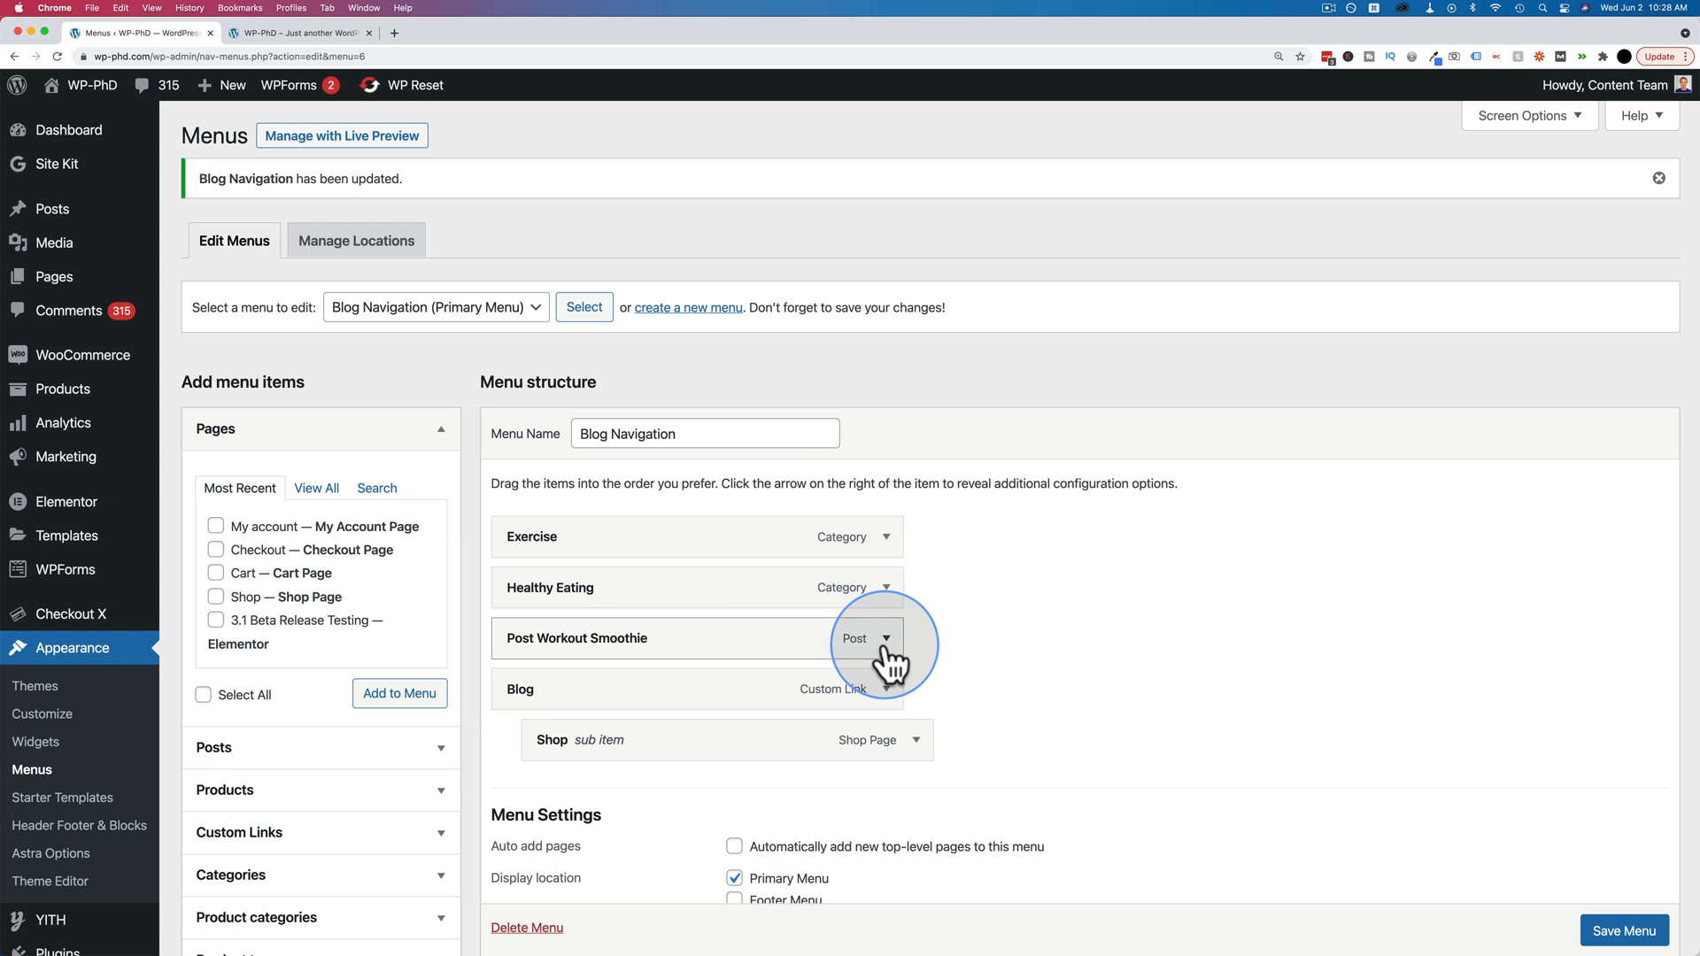
{"action": "left_click", "coordinate": [884, 638]}
{"action": "type", "text": "Smoothie"}
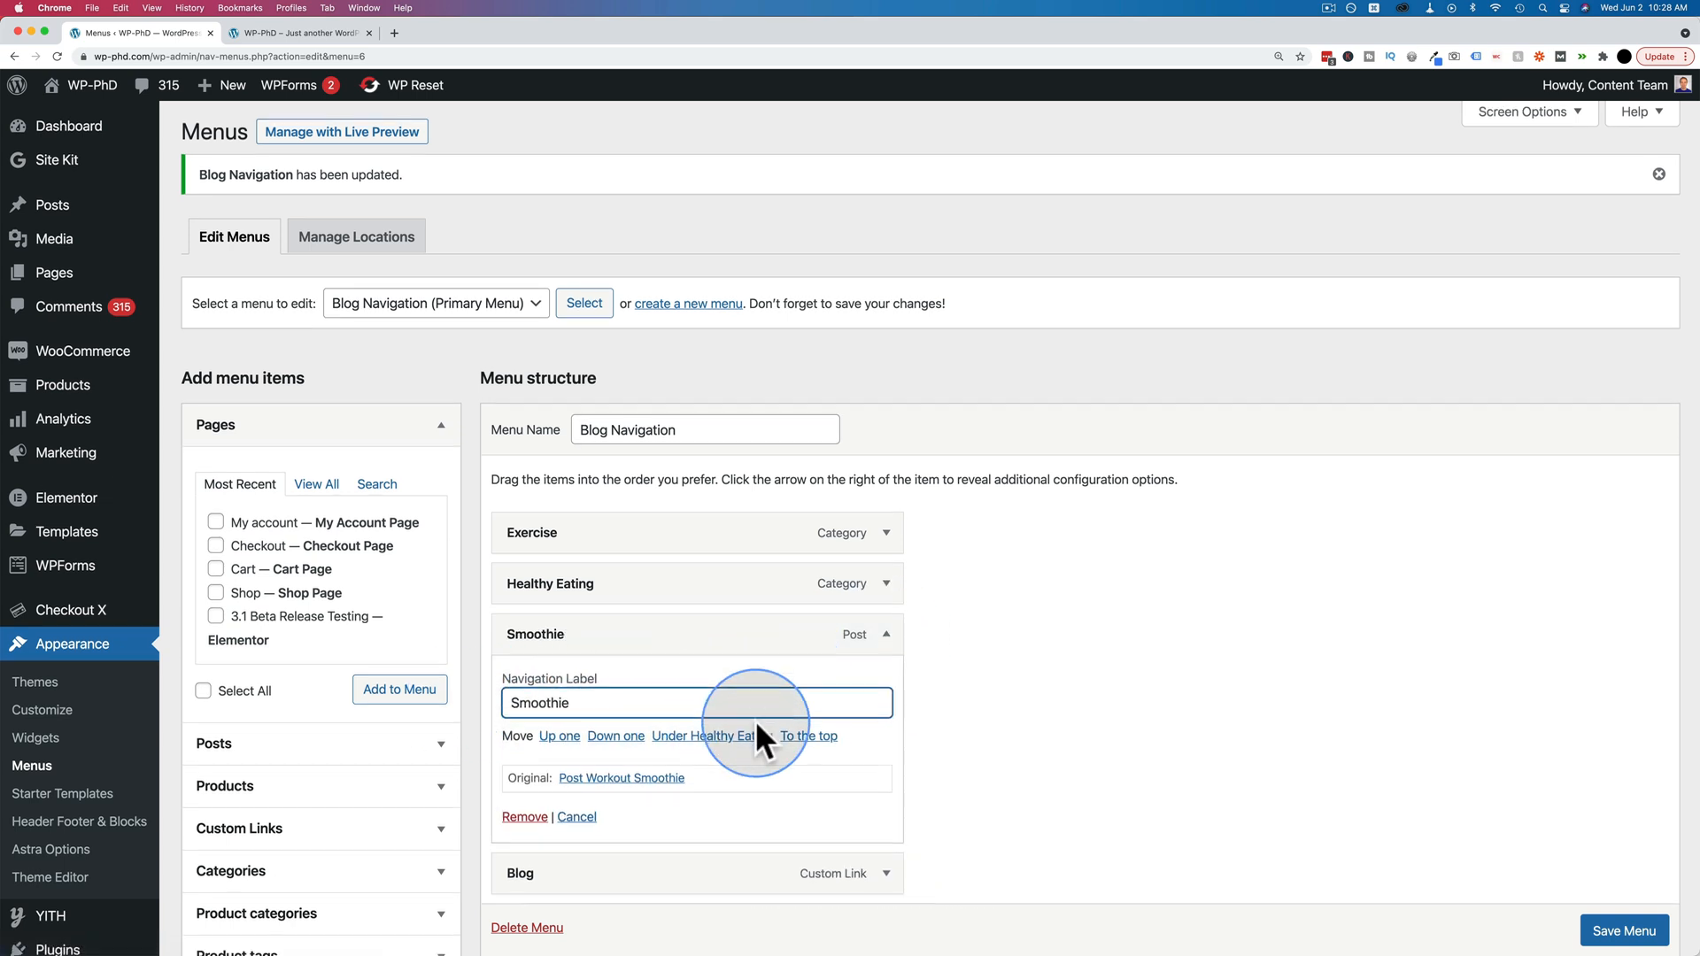
{"action": "scroll", "scroll_direction": "down", "scroll_amount": 3}
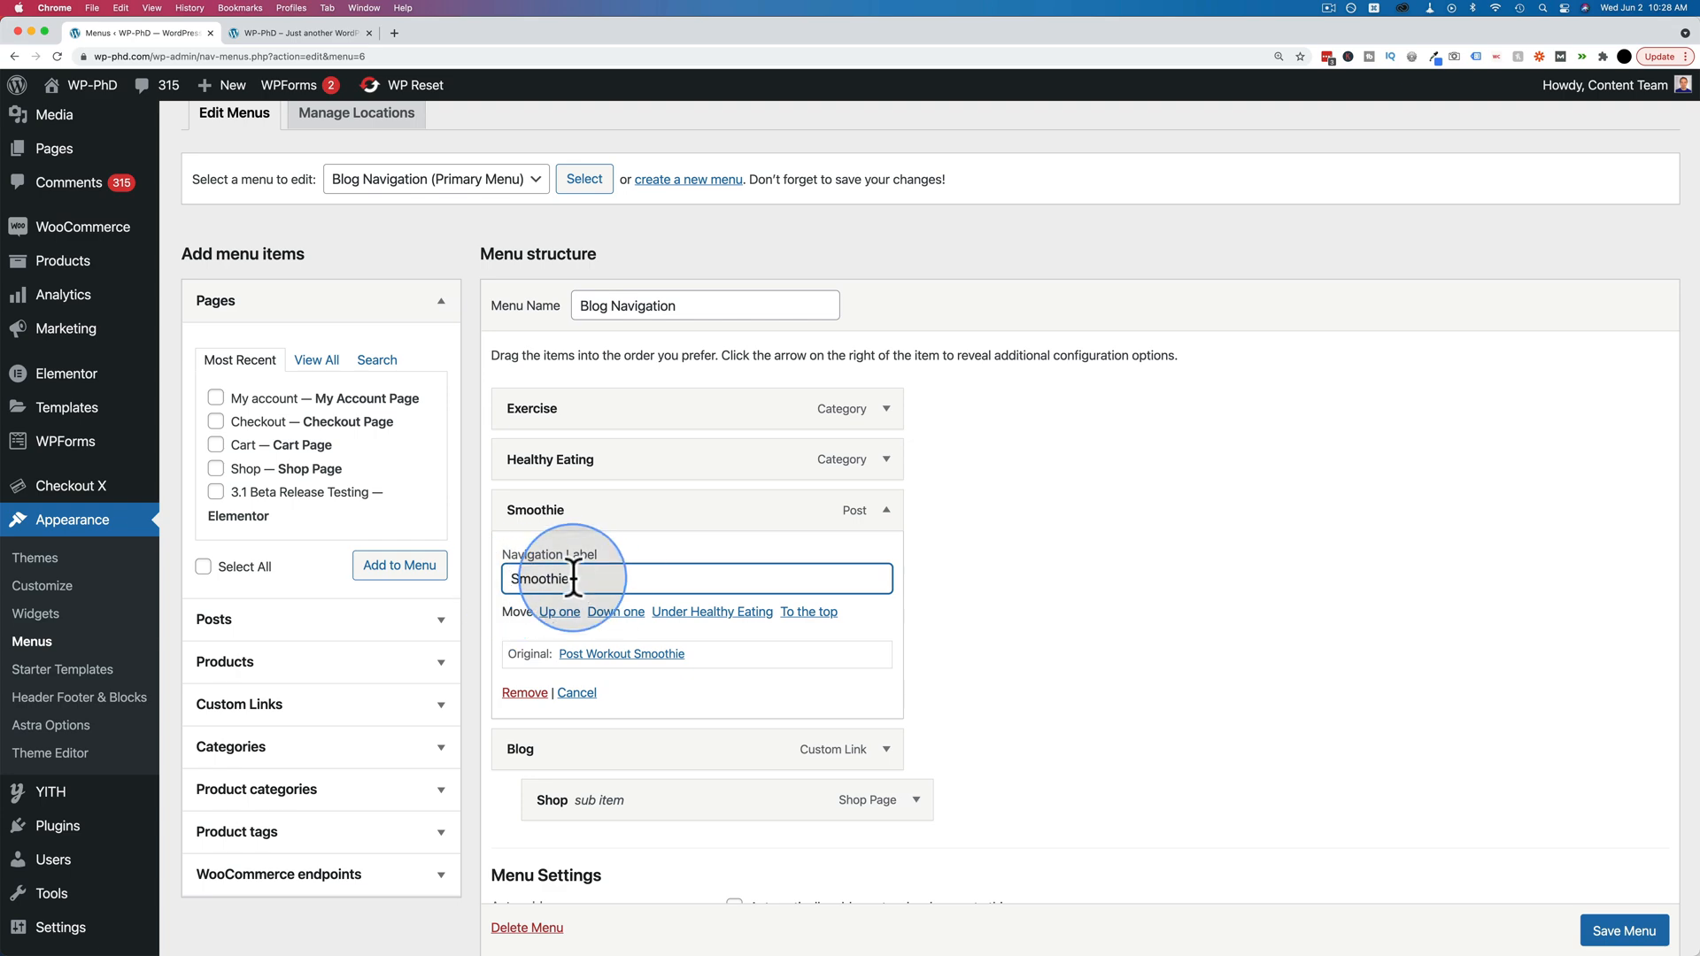
{"action": "mouse_move", "coordinate": [1515, 783]}
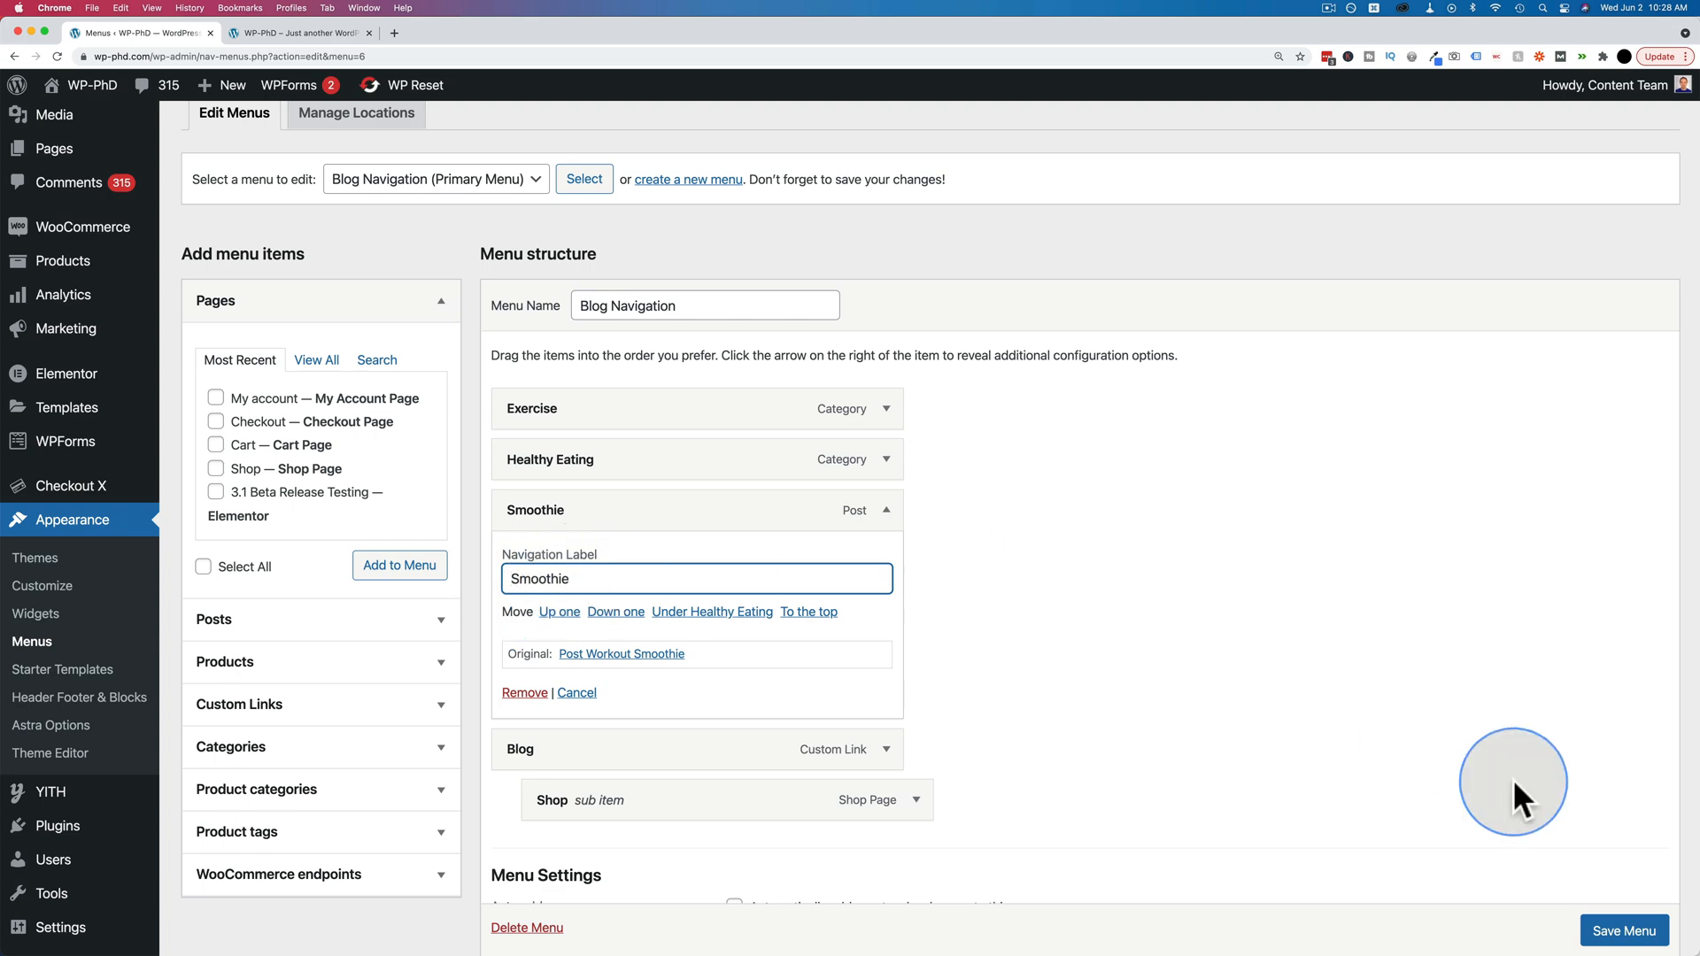
{"action": "left_click", "coordinate": [1622, 931]}
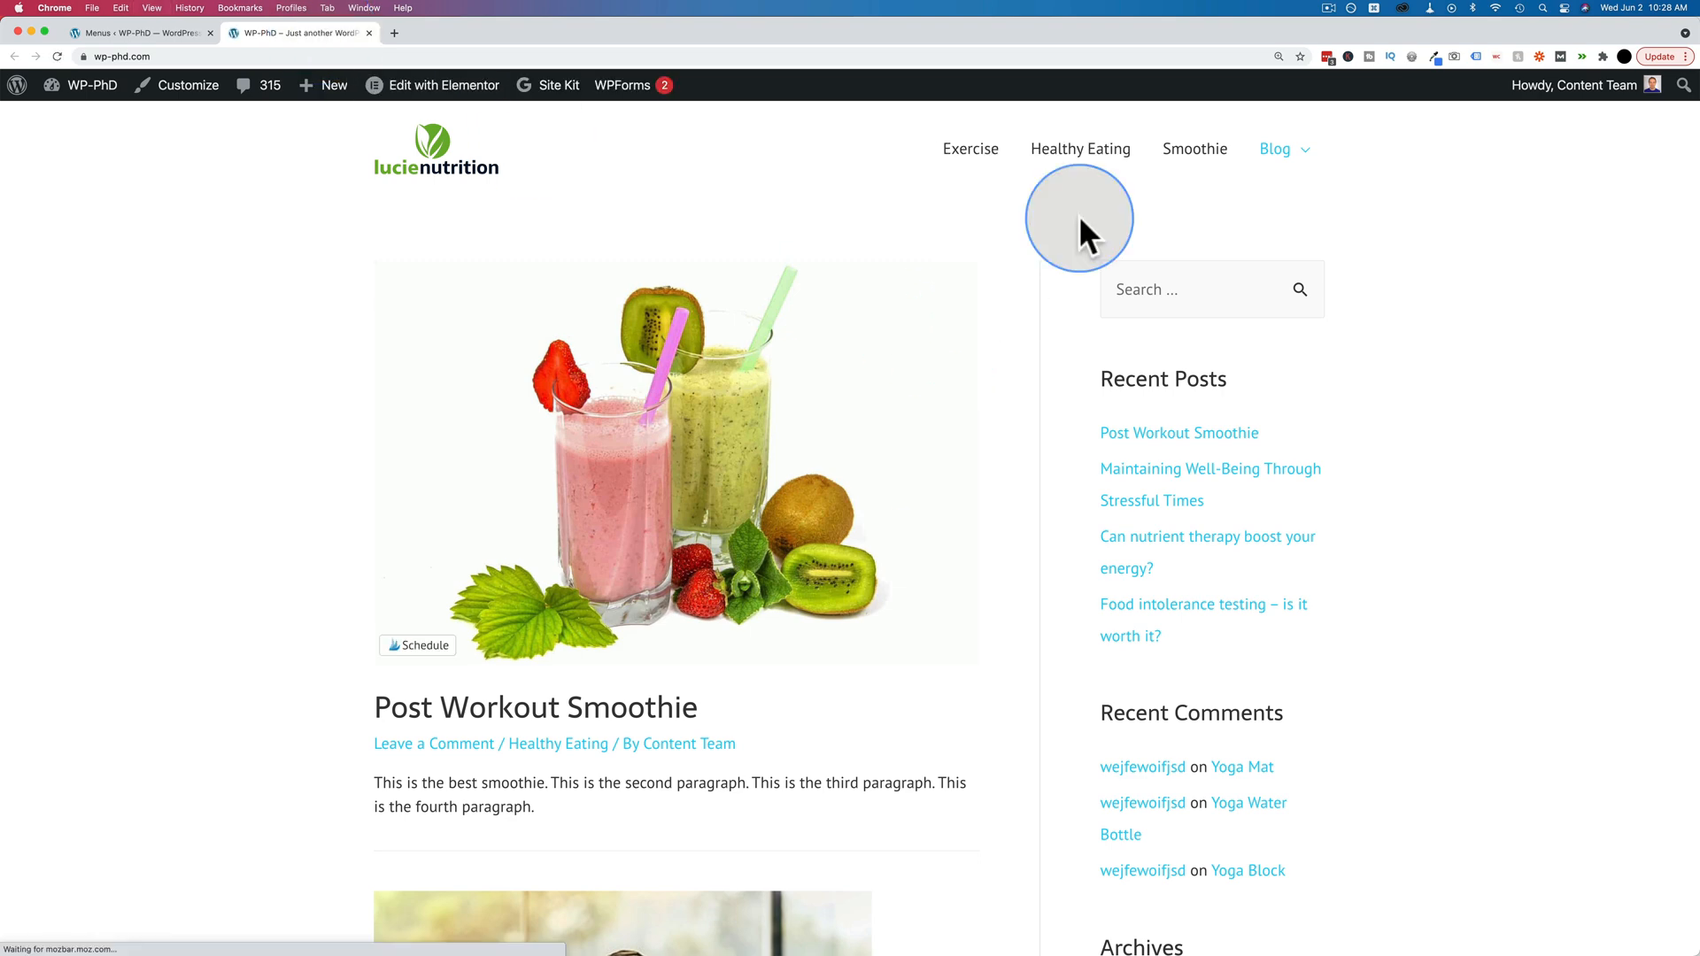
{"action": "mouse_move", "coordinate": [1194, 149]}
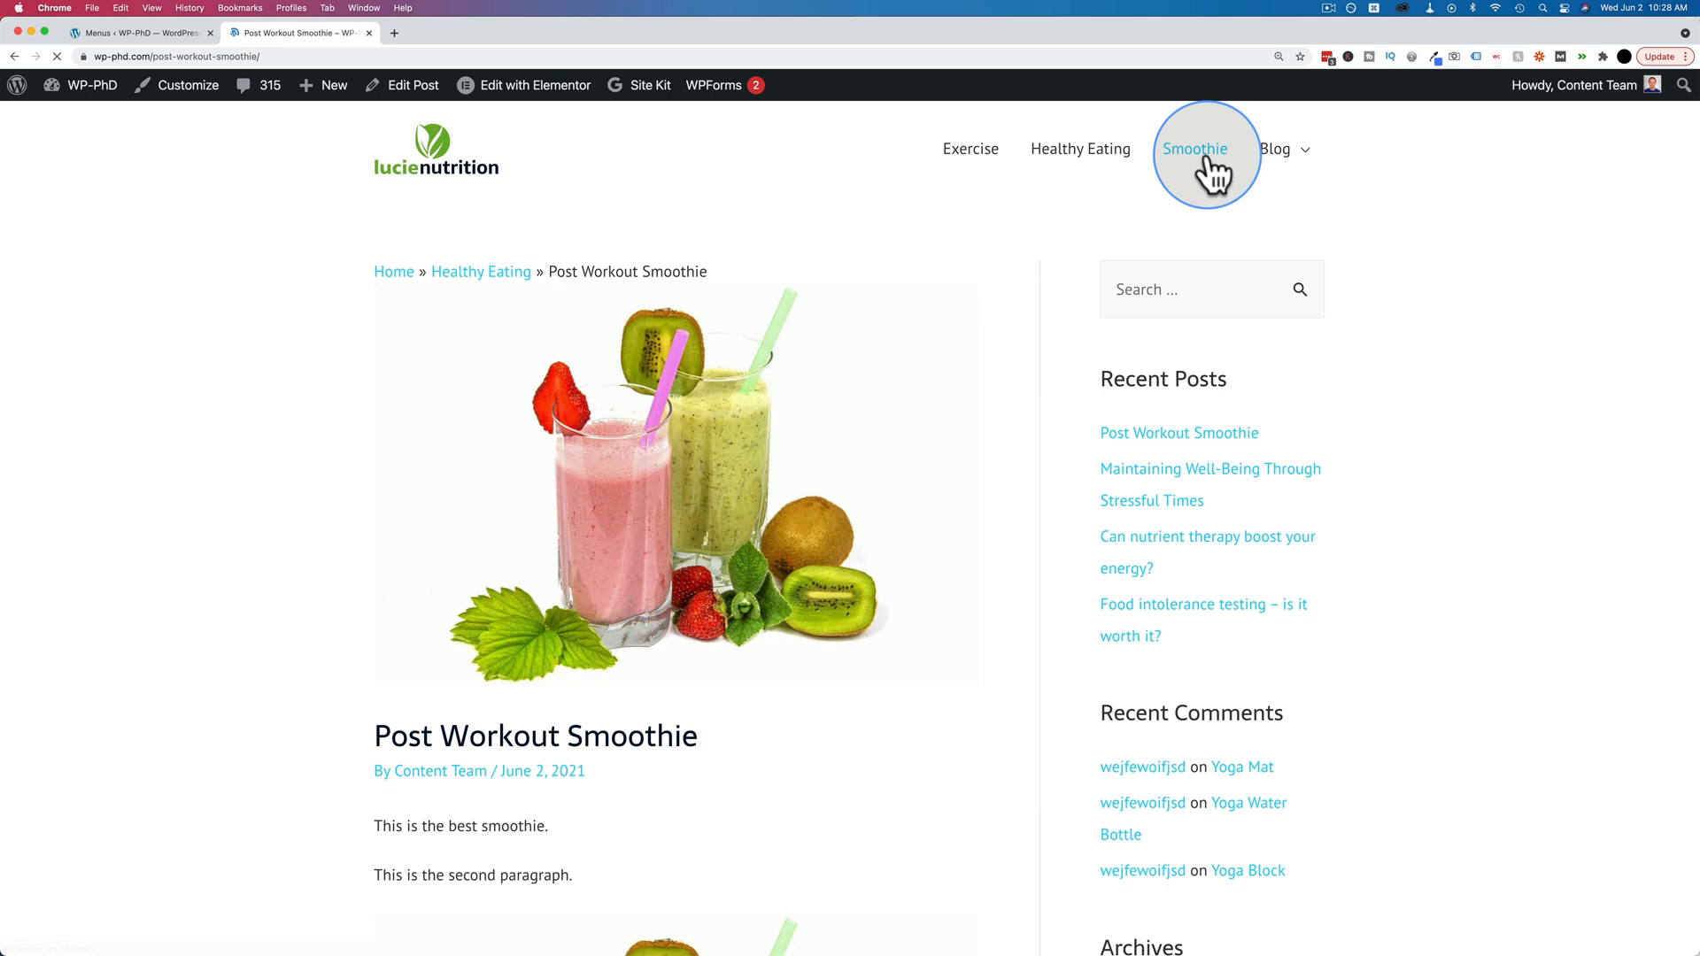
Step: Scroll the Post Workout Smoothie page reached from the header's Smoothie link
{"action": "scroll", "scroll_direction": "down", "scroll_amount": 3}
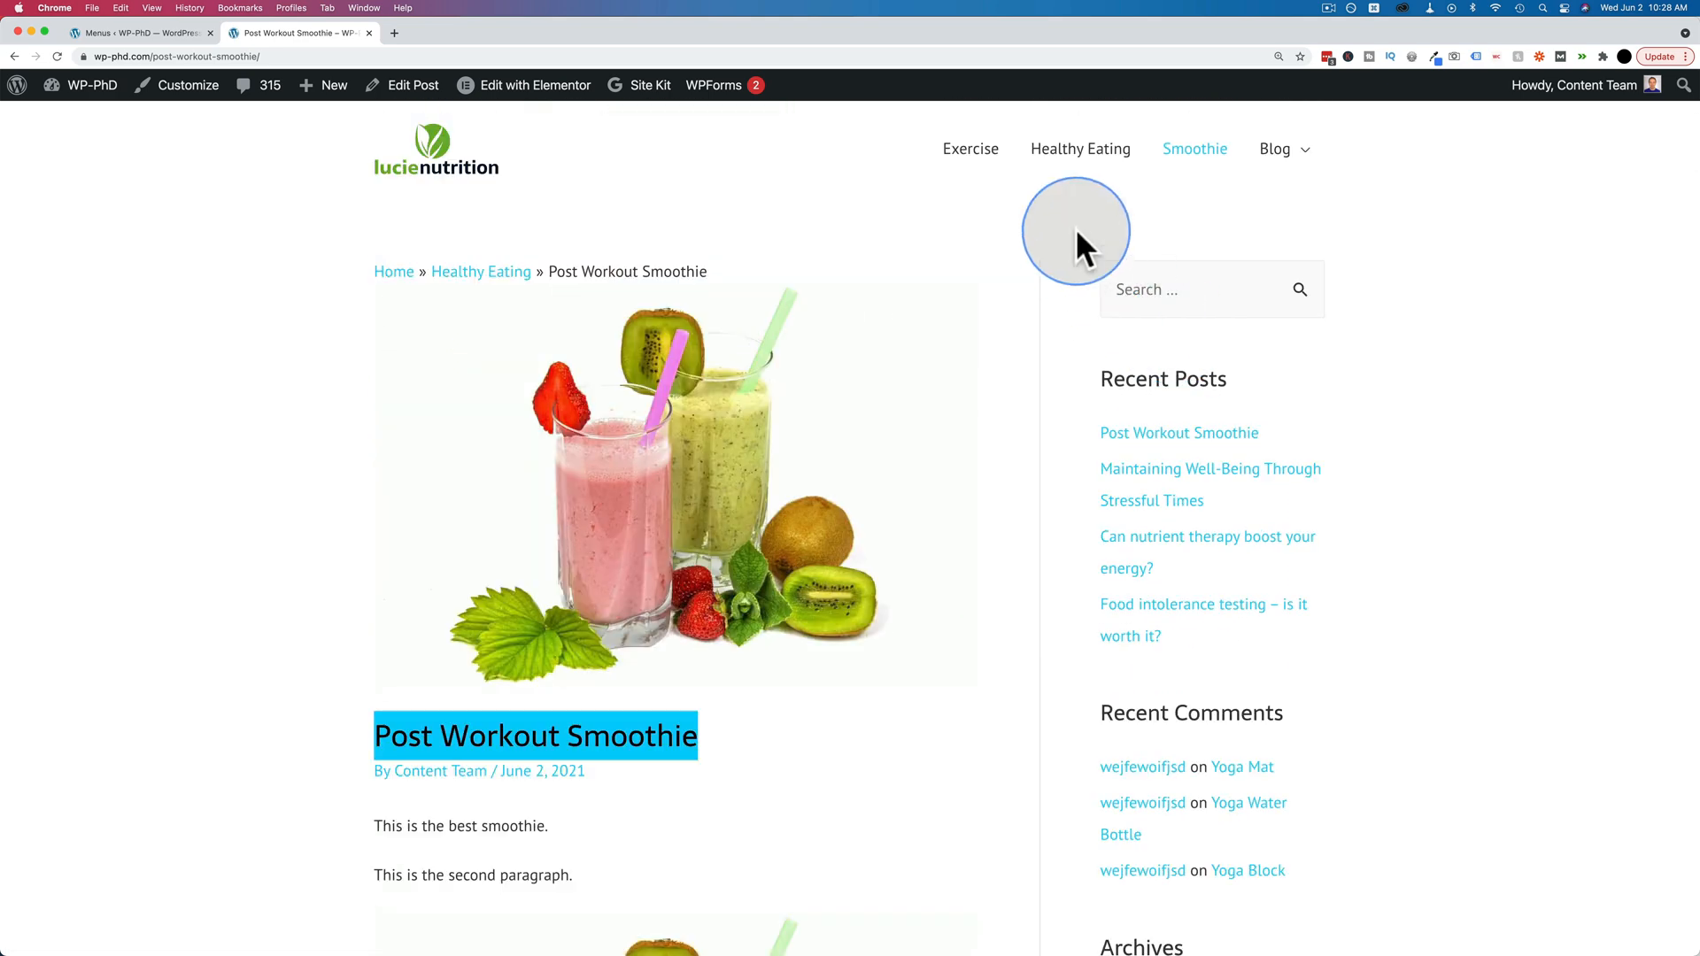
{"action": "mouse_move", "coordinate": [130, 38]}
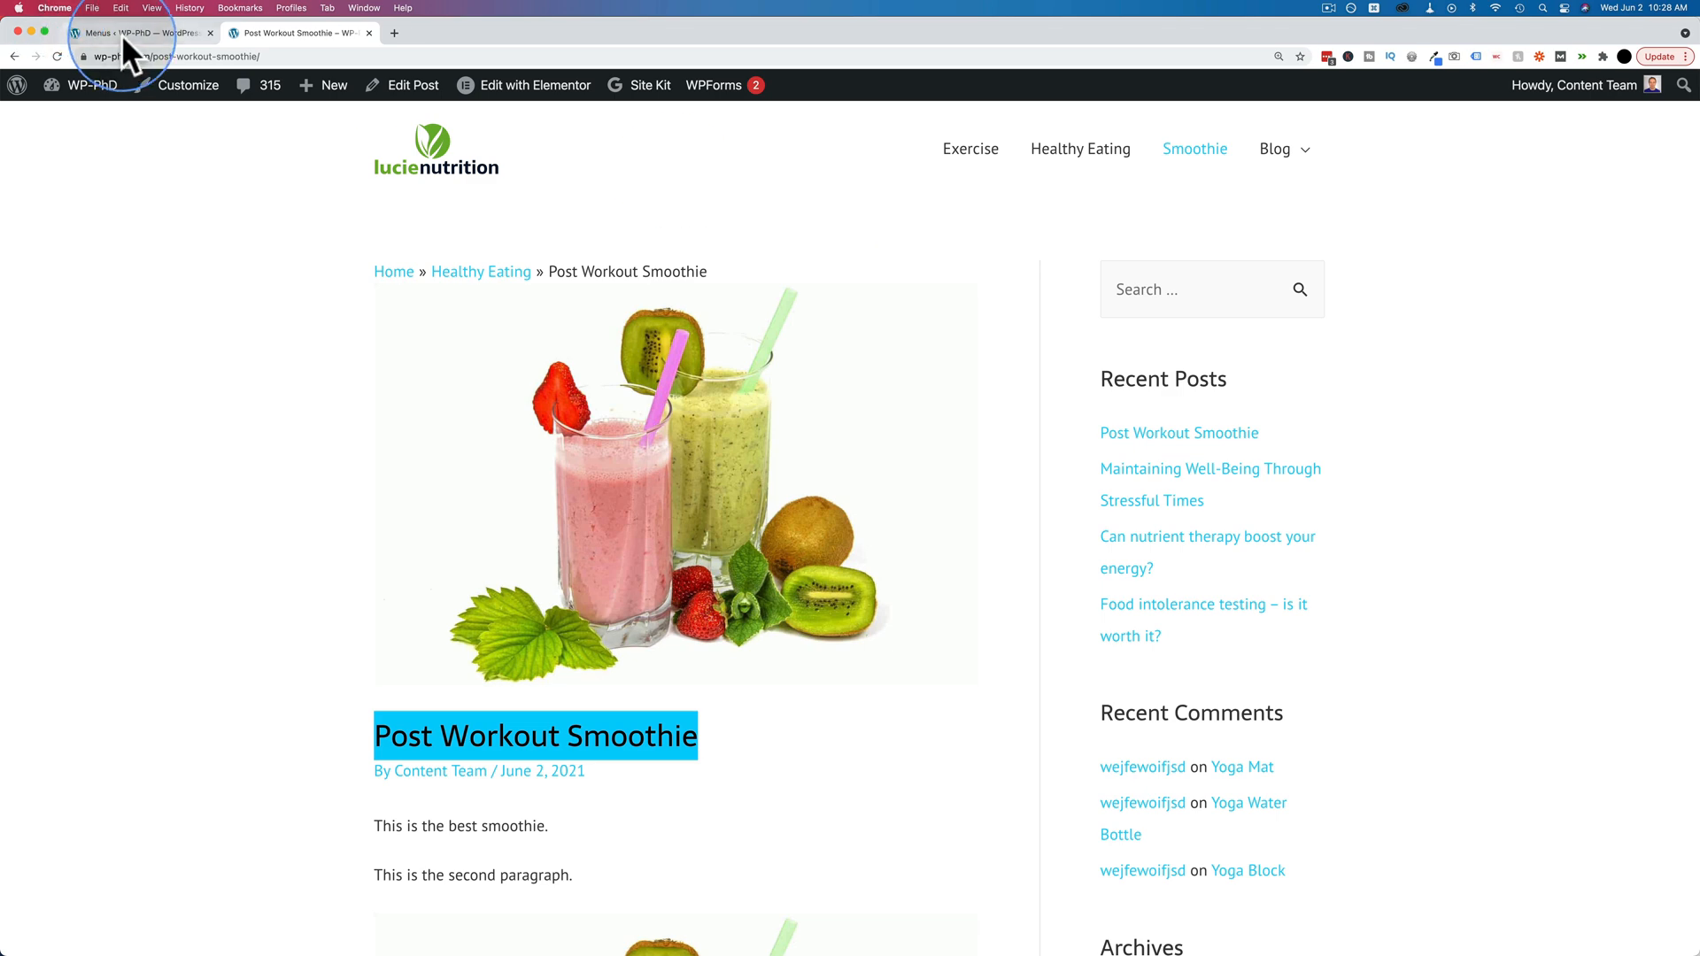
Step: Open Customize > Menus > Blog Navigation and expand the Smoothie item's settings
{"action": "left_click", "coordinate": [139, 33]}
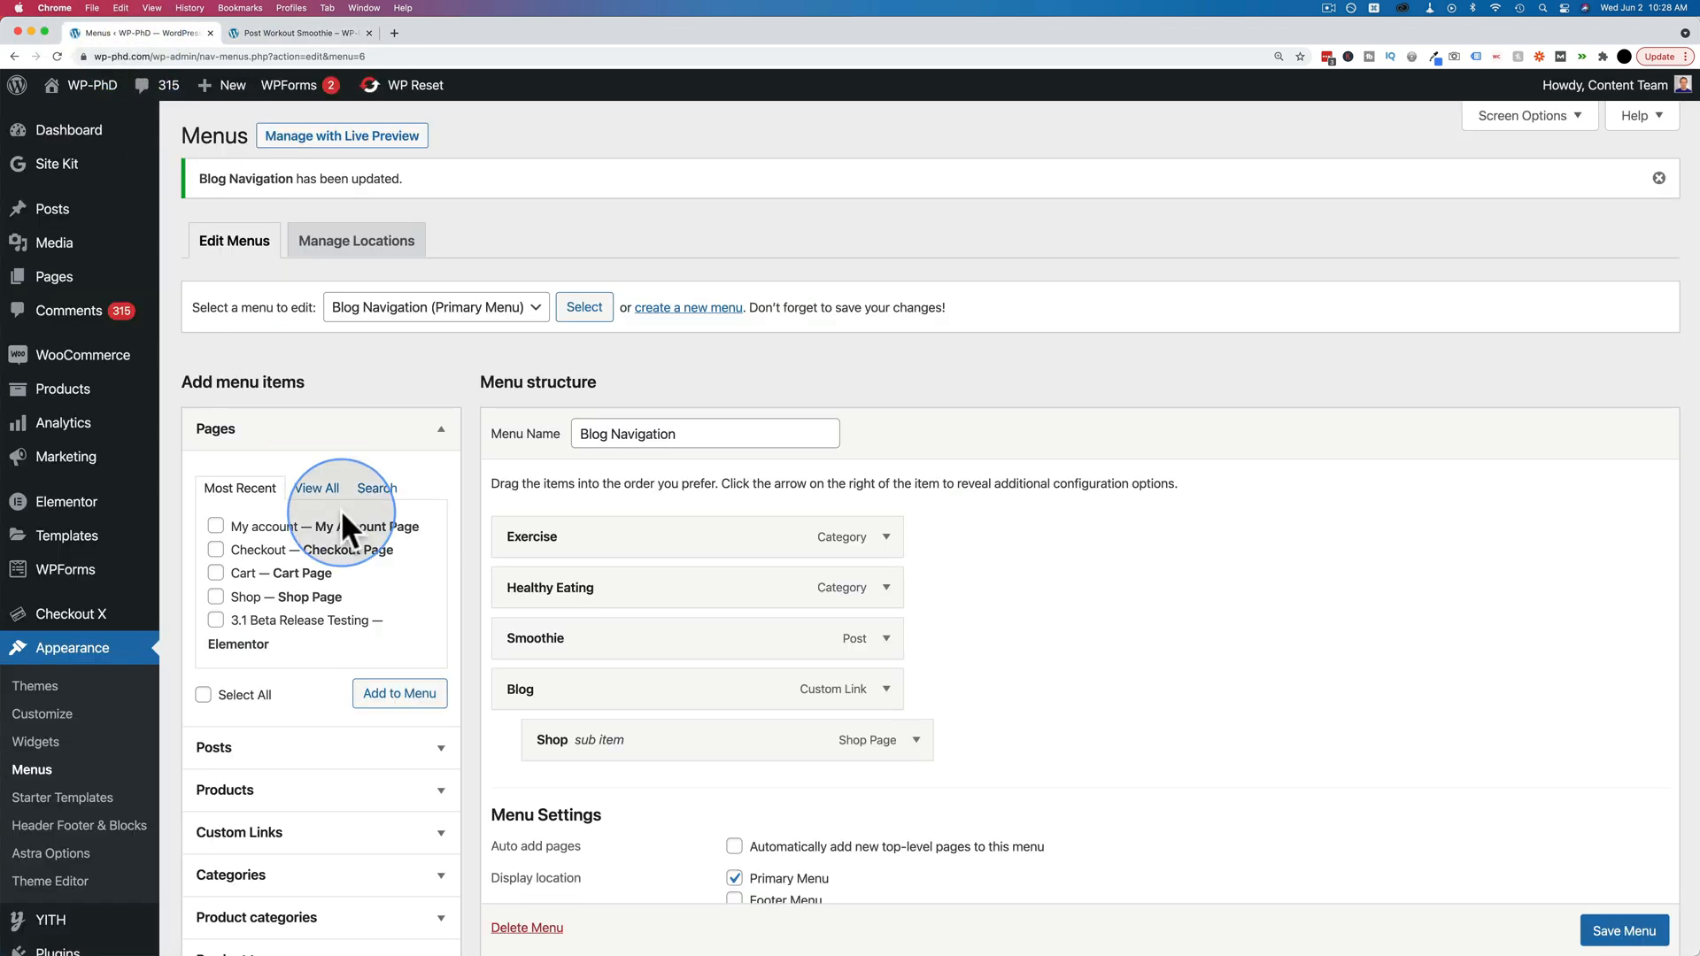
{"action": "mouse_move", "coordinate": [43, 713]}
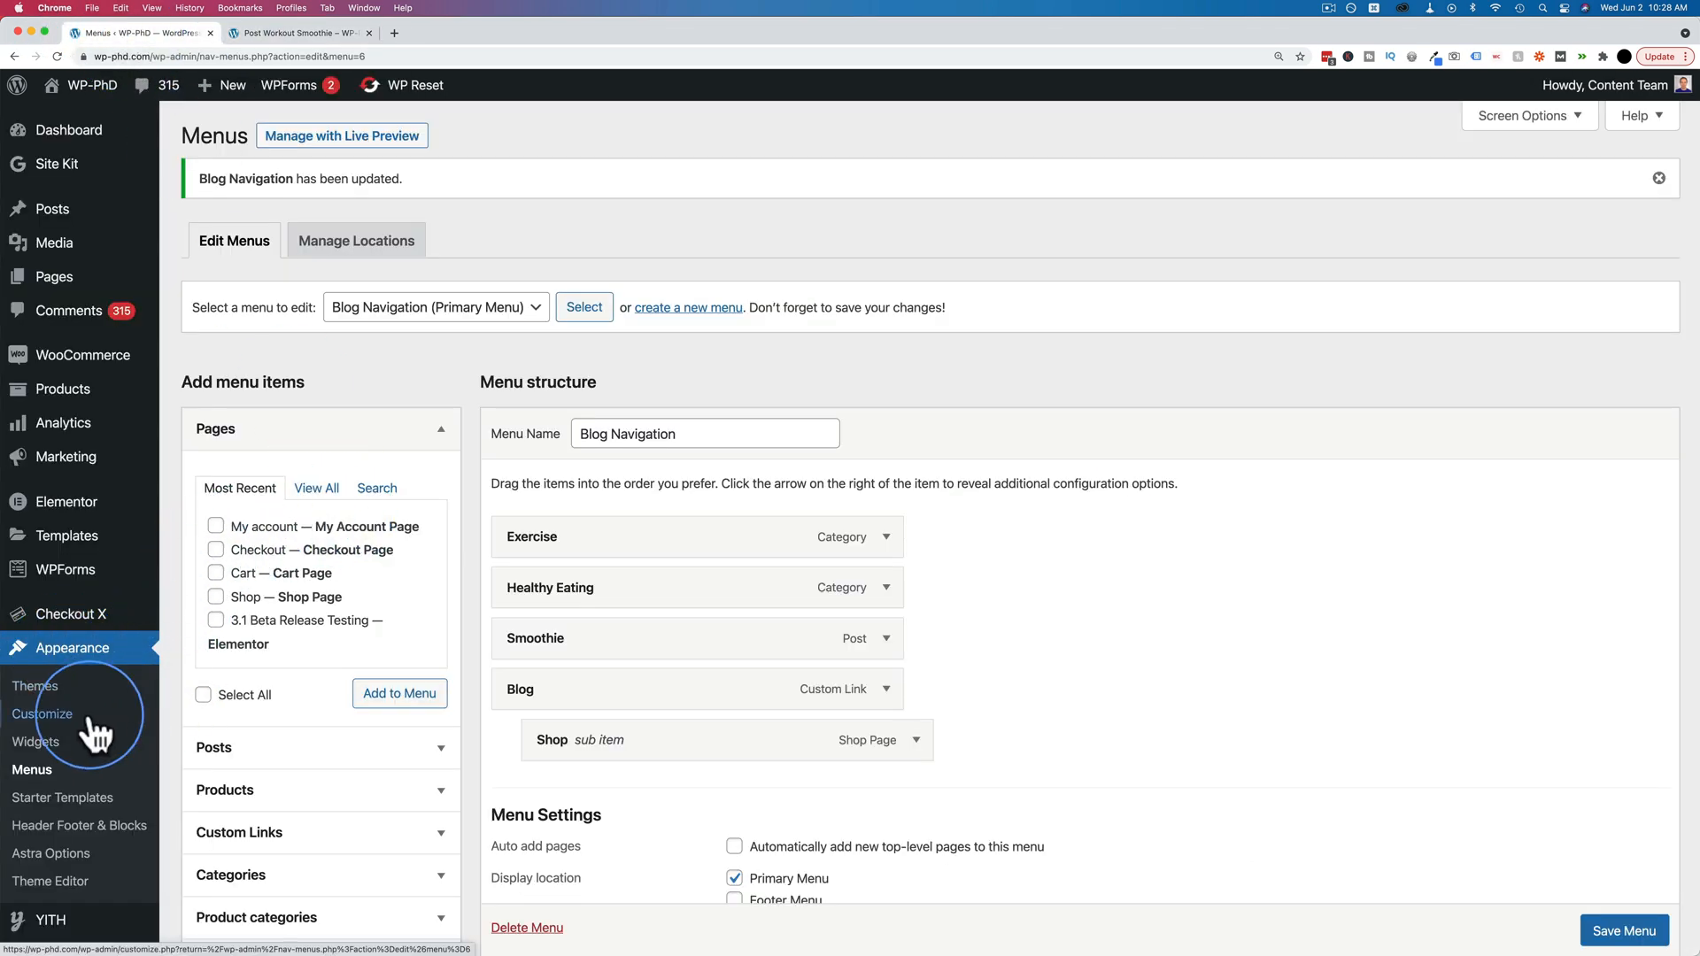
{"action": "left_click", "coordinate": [43, 713]}
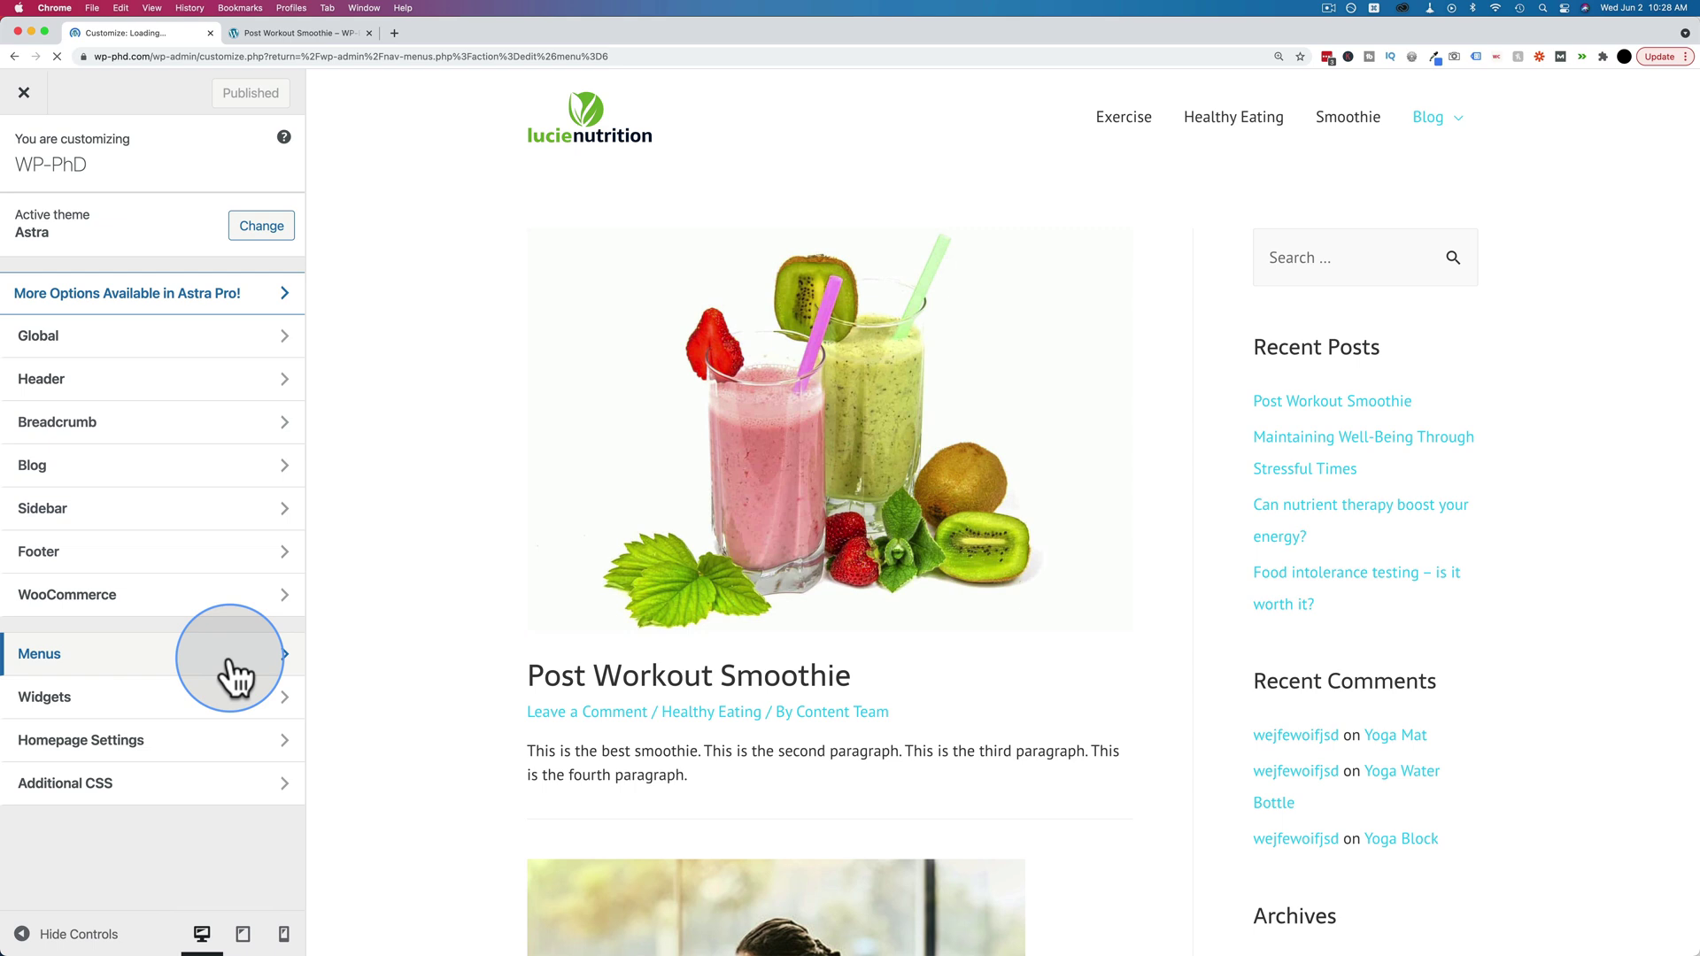
{"action": "left_click", "coordinate": [38, 652]}
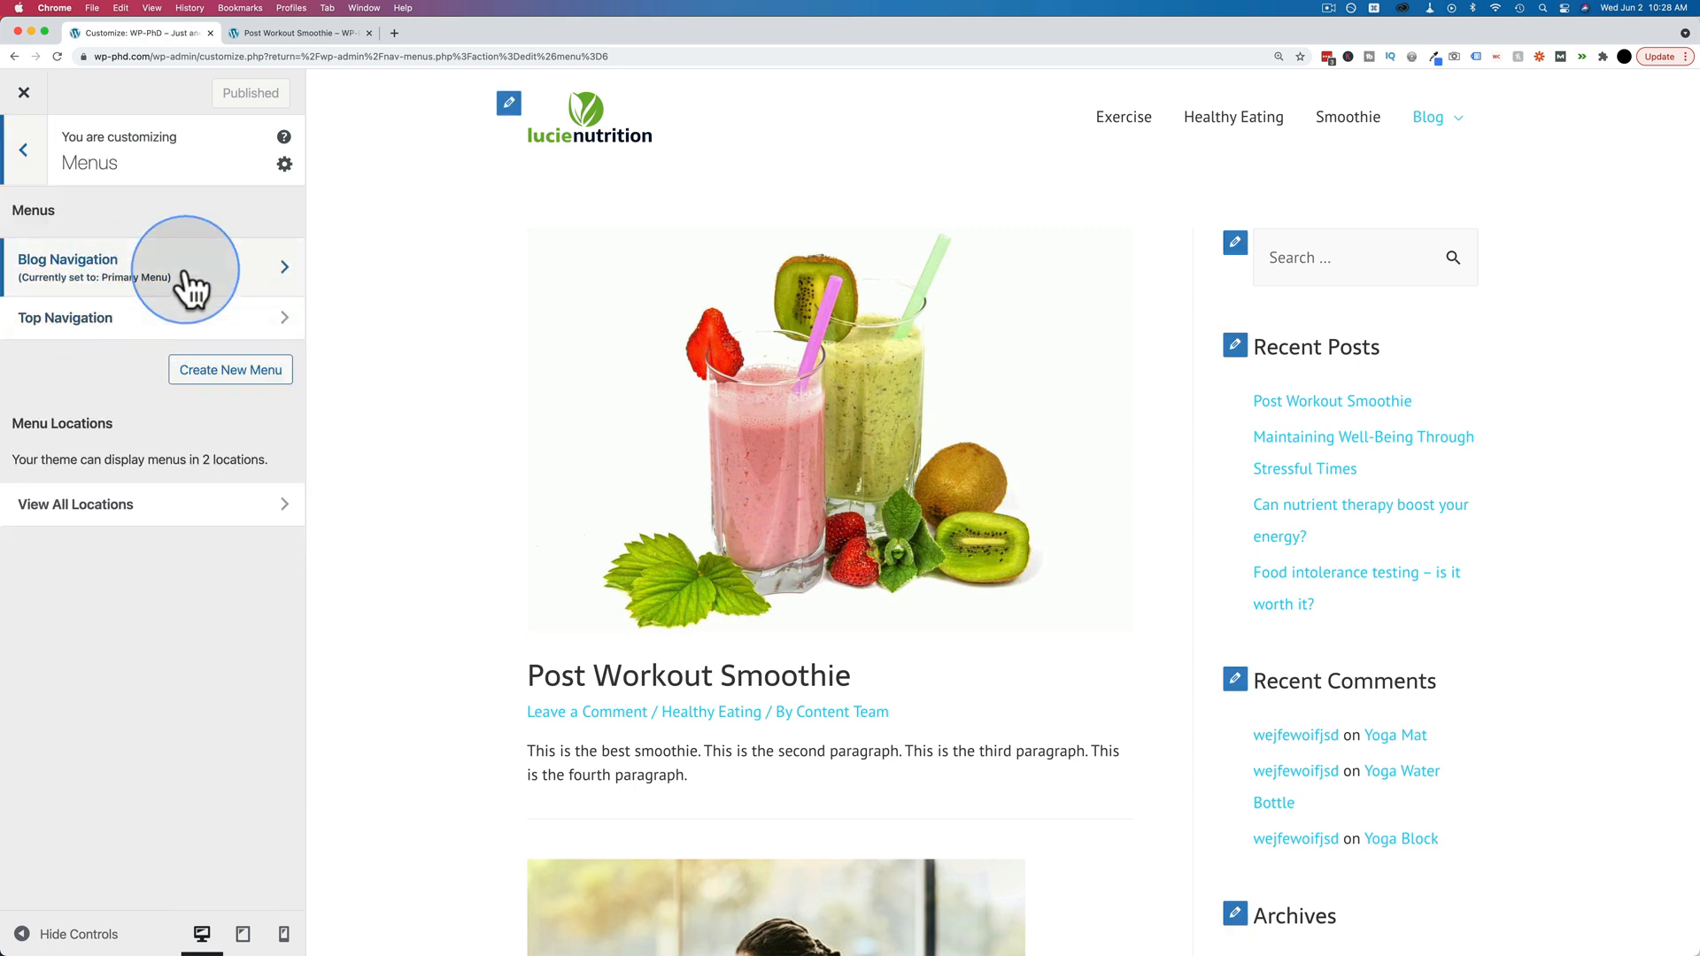
{"action": "left_click", "coordinate": [149, 267]}
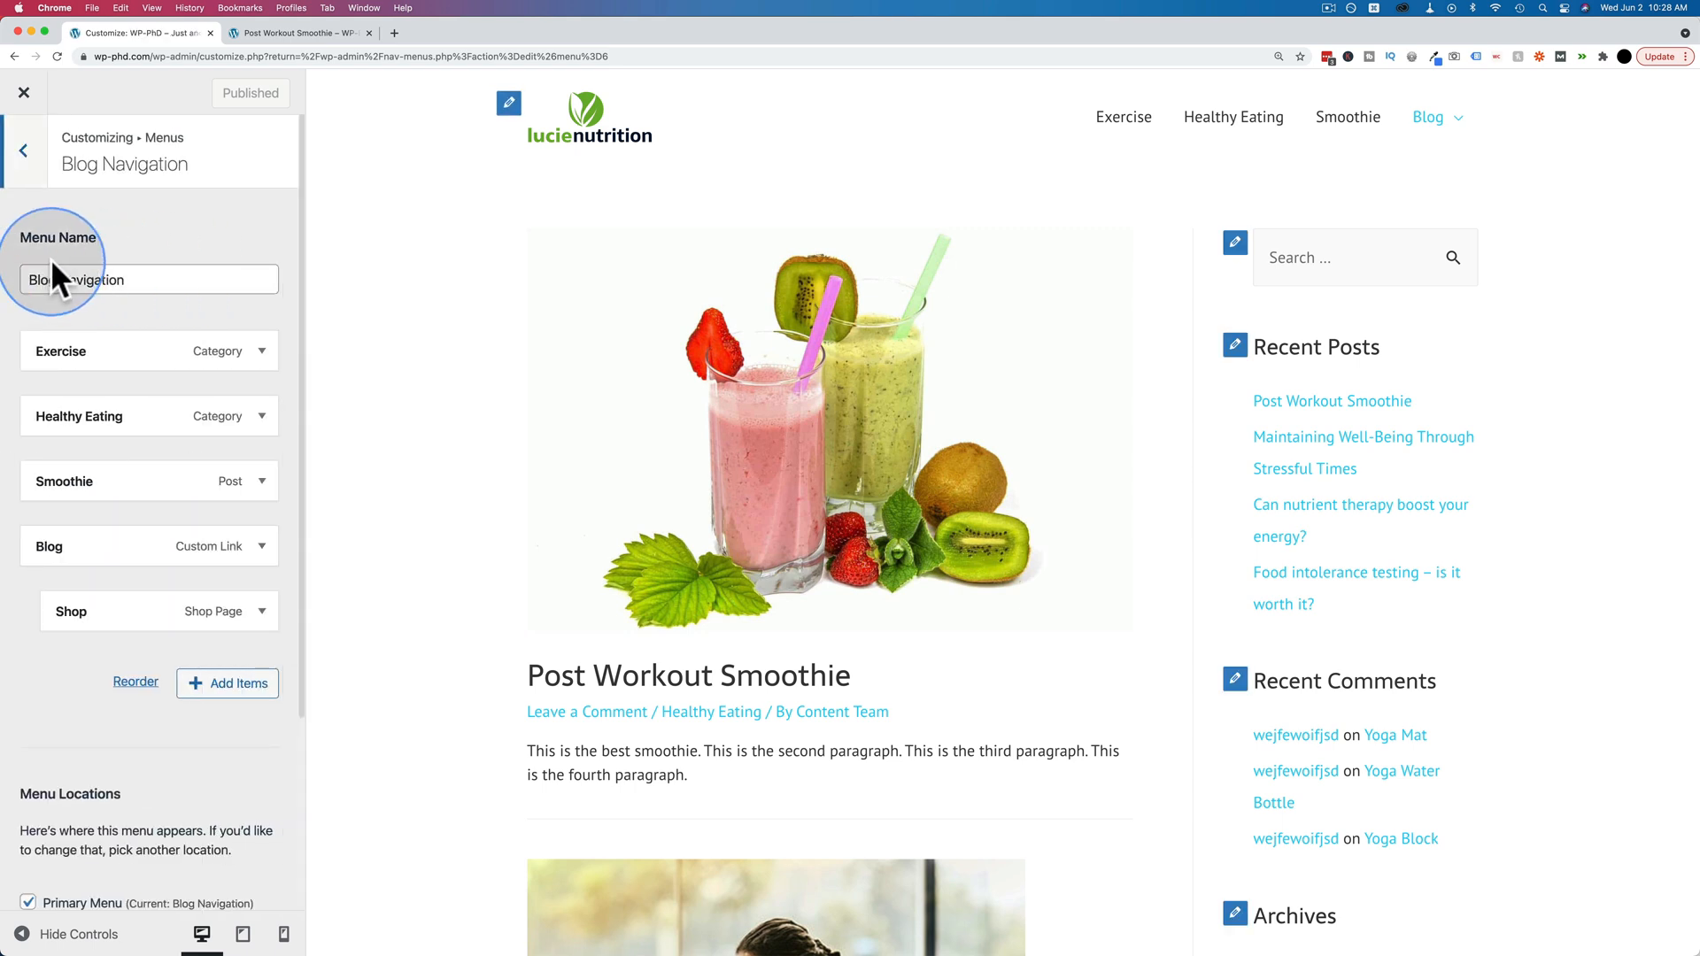
{"action": "mouse_move", "coordinate": [108, 603]}
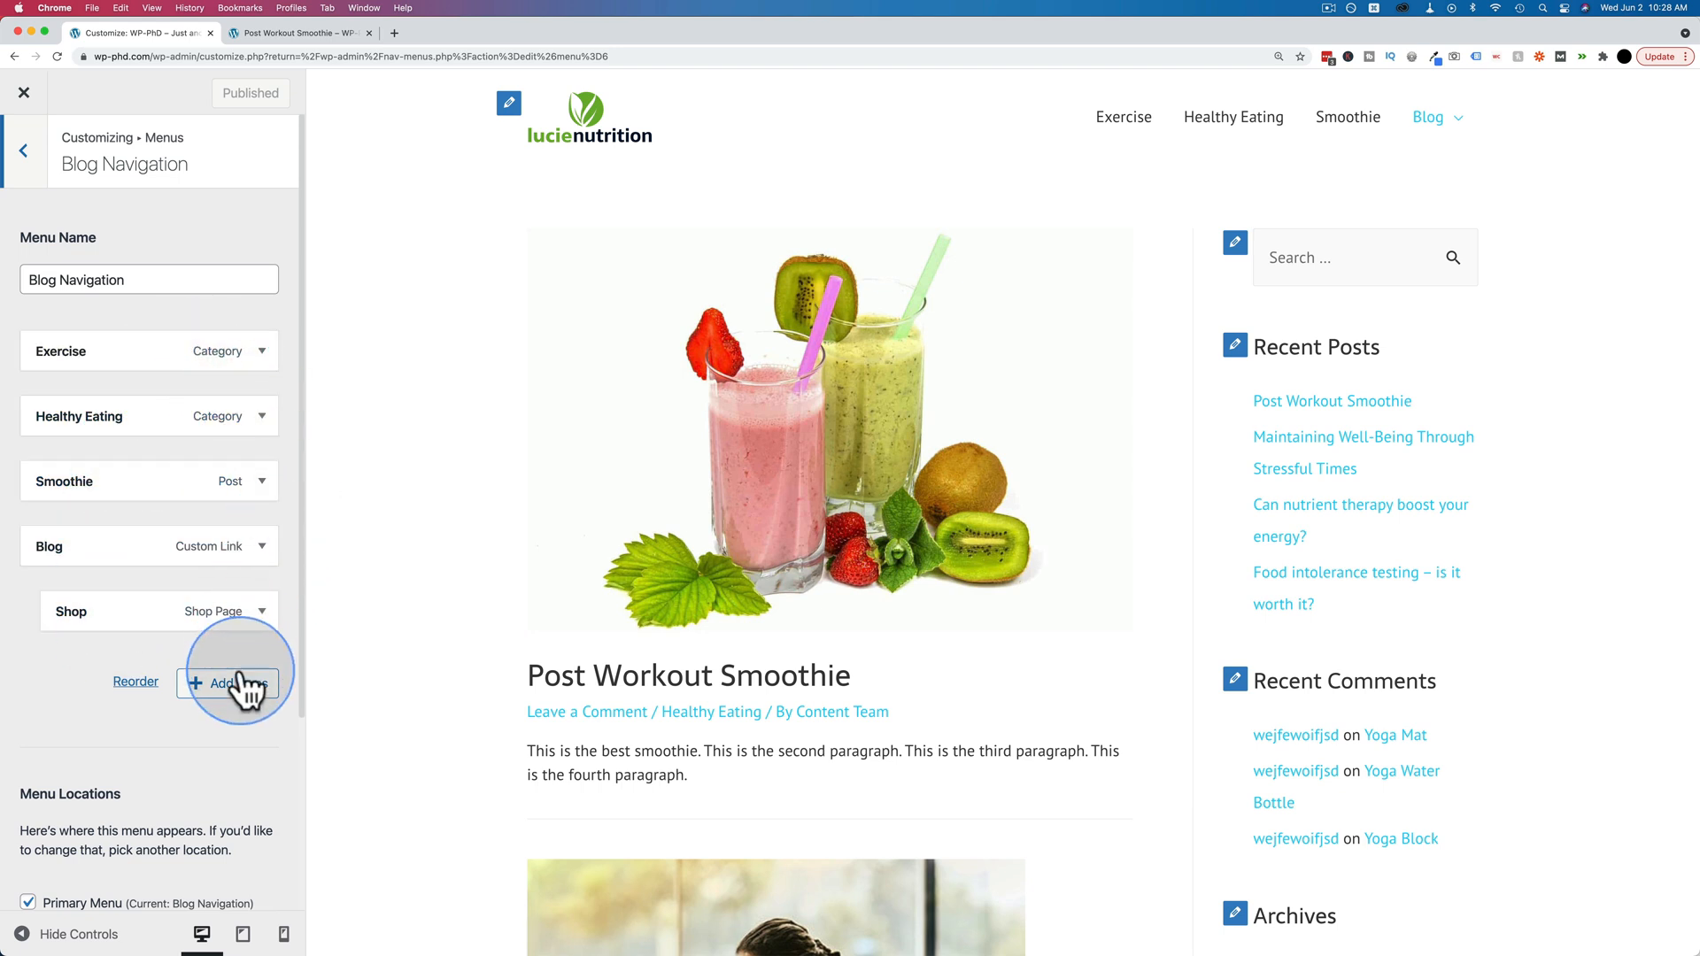
{"action": "left_click", "coordinate": [260, 479]}
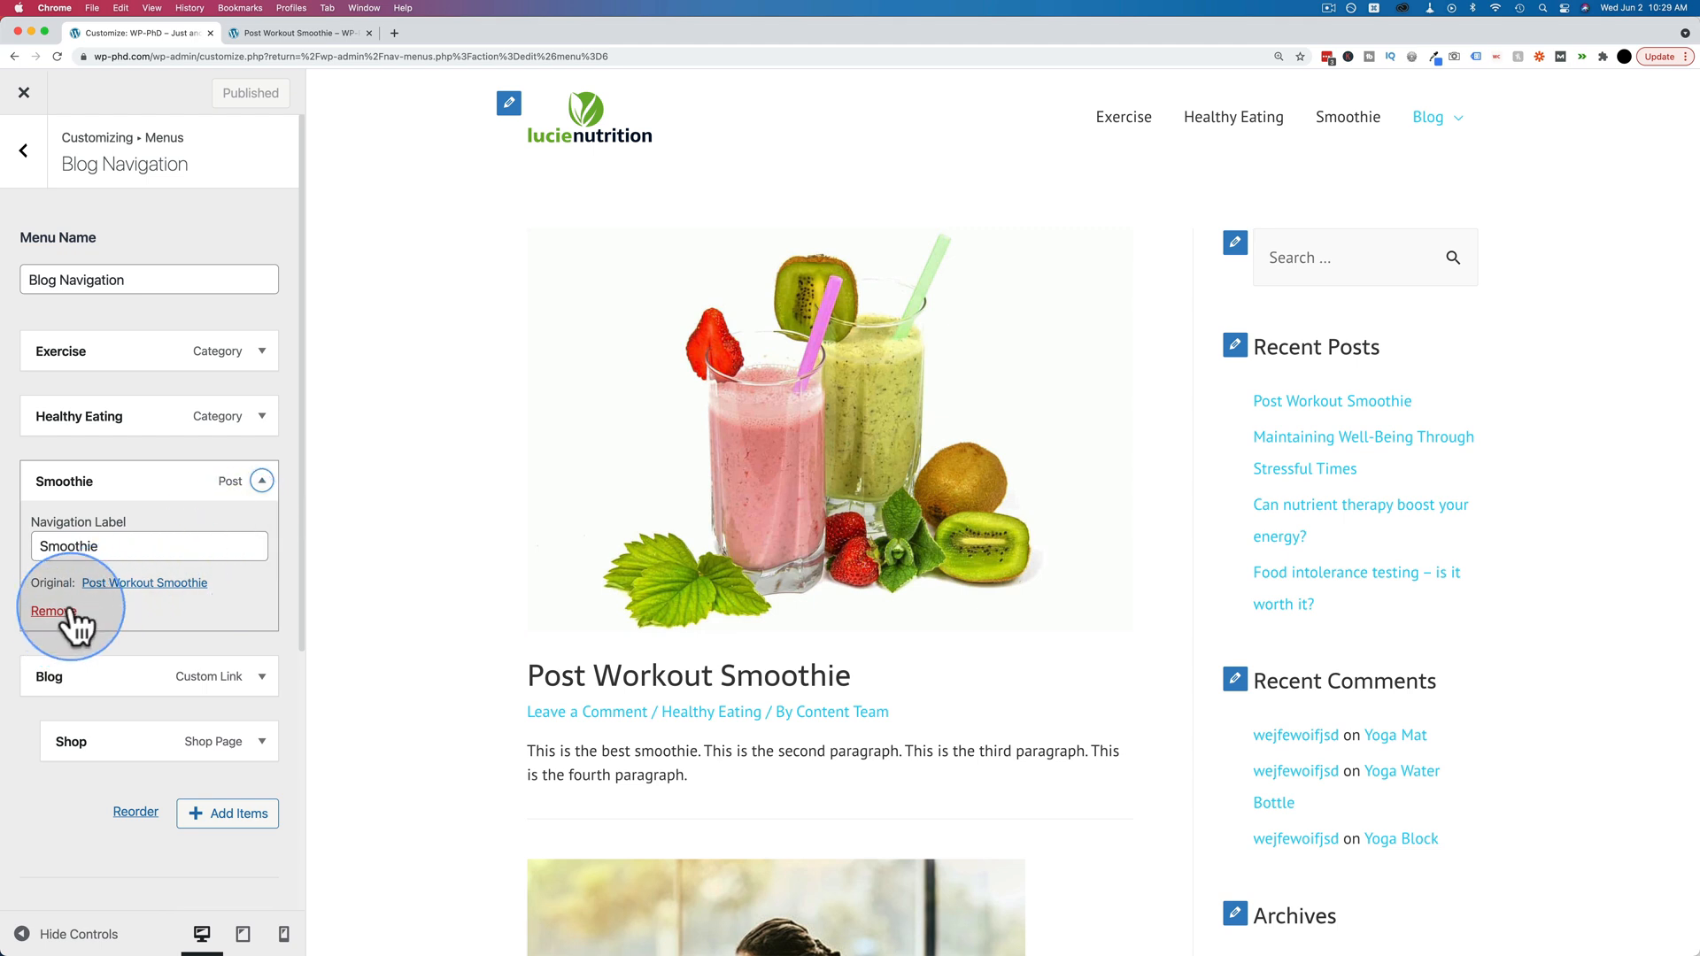
Step: Remove Smoothie and add the Maintaining Well-Being Through Stressful Times post via Add Items
{"action": "left_click", "coordinate": [49, 610]}
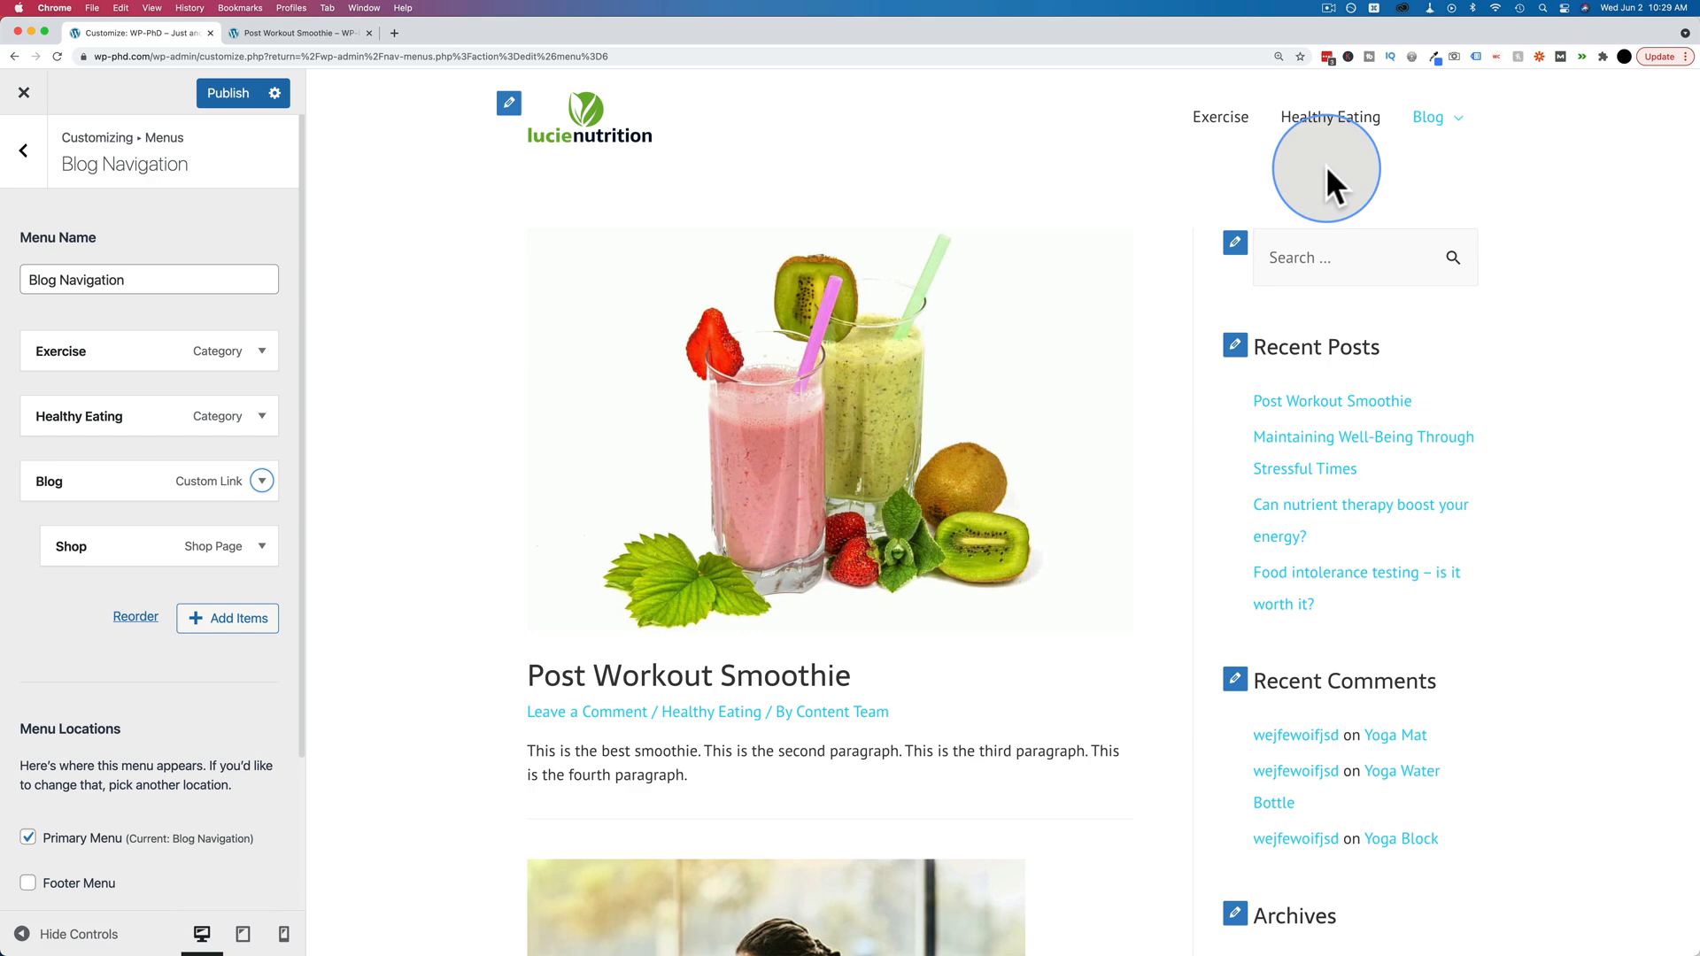
{"action": "mouse_move", "coordinate": [1188, 146]}
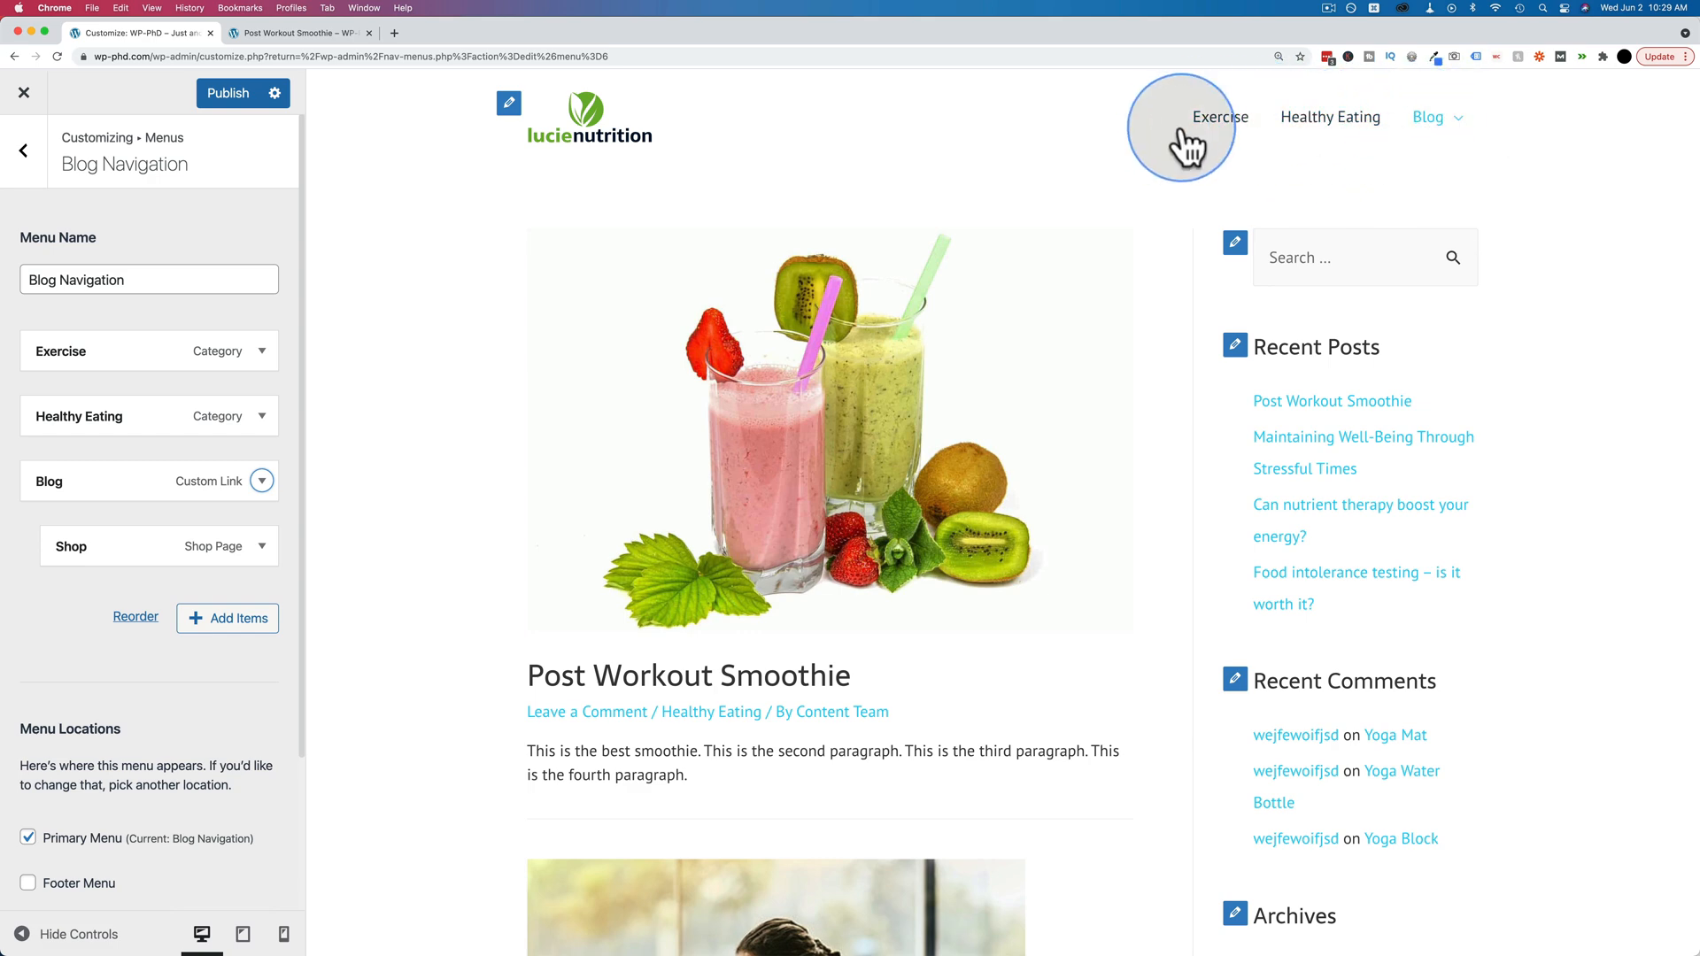
{"action": "mouse_move", "coordinate": [226, 618]}
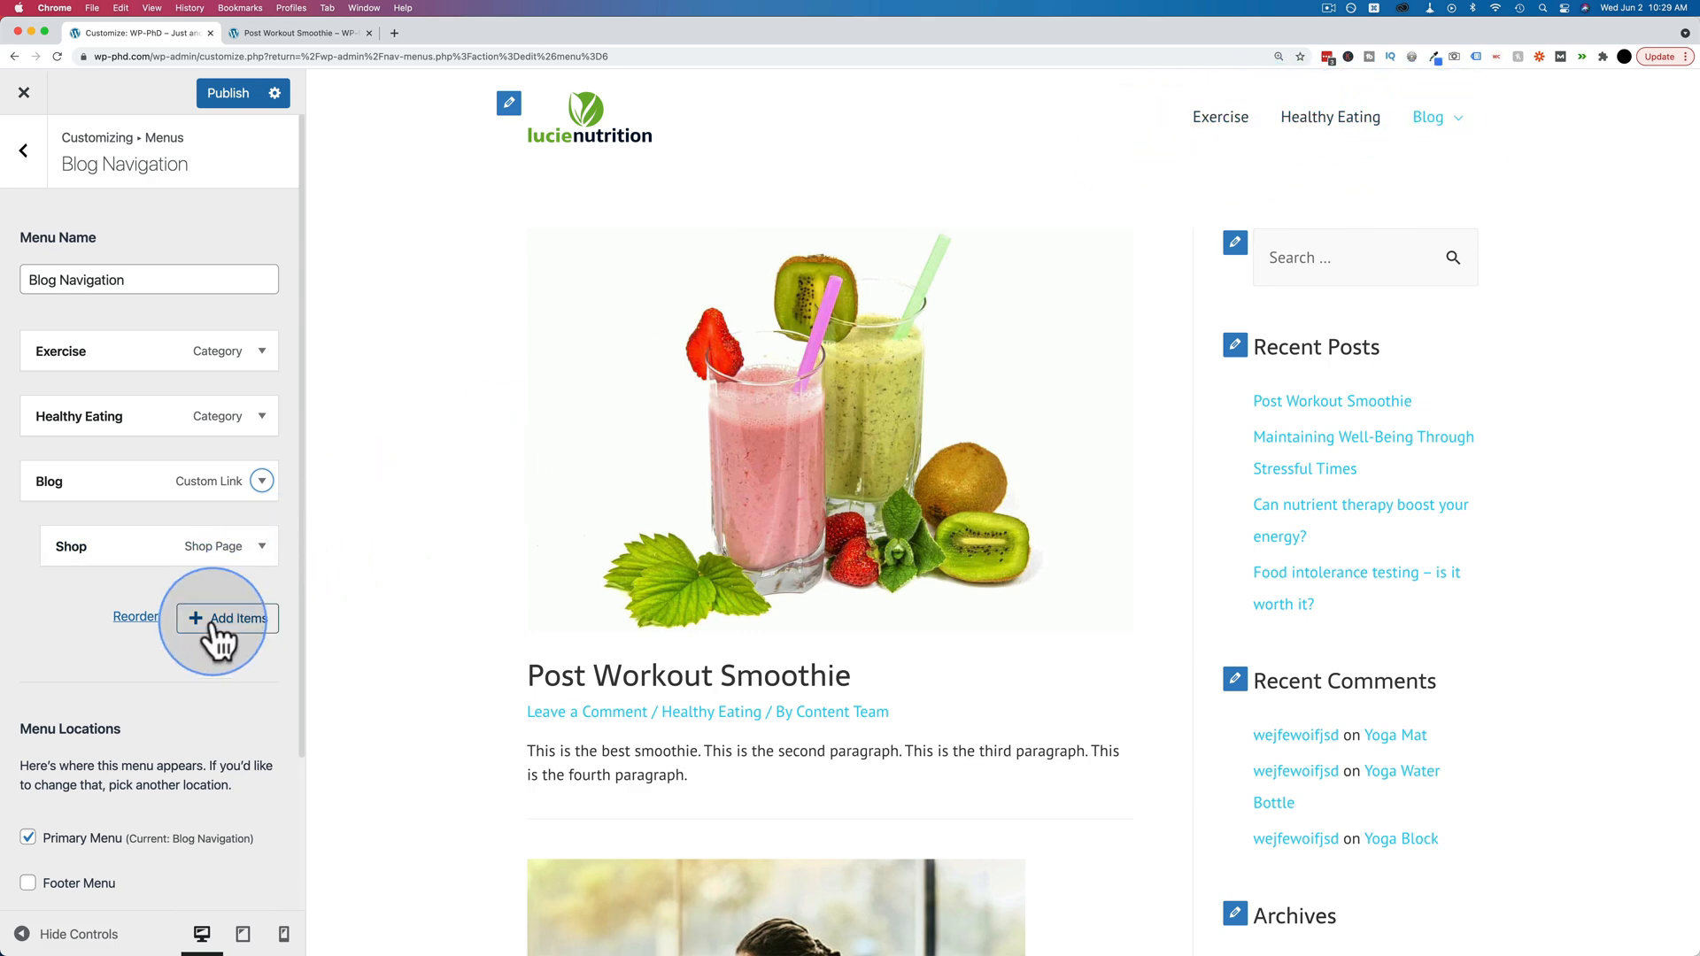
{"action": "left_click", "coordinate": [226, 618]}
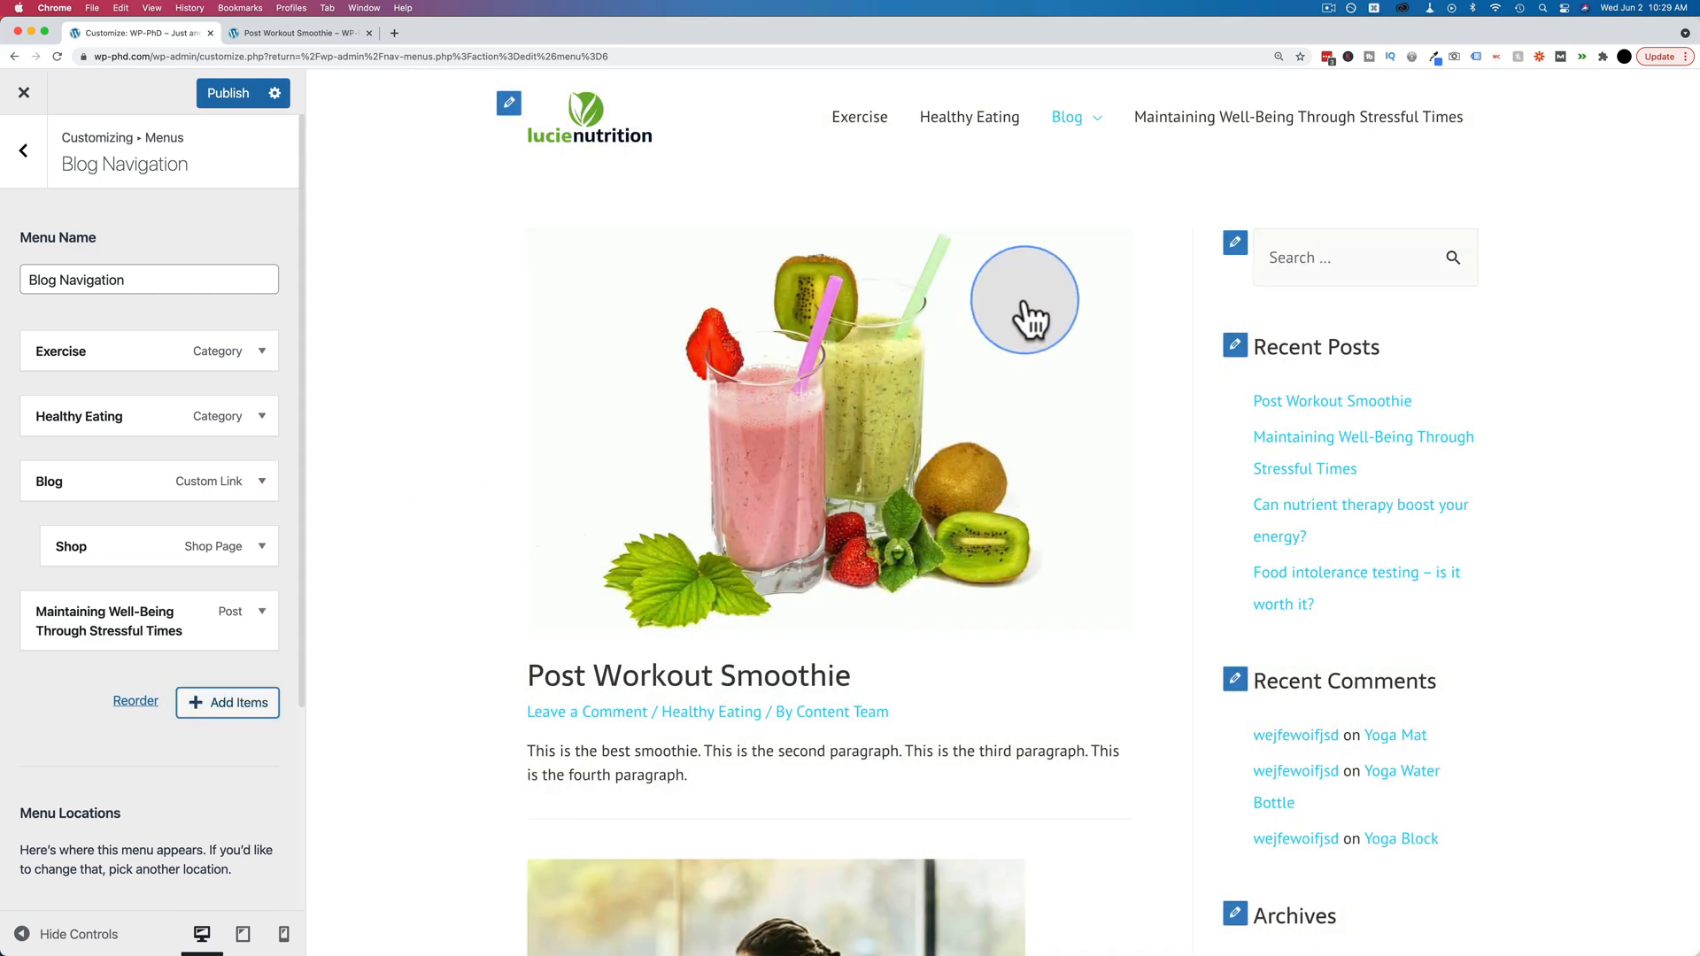
{"action": "mouse_move", "coordinate": [1453, 116]}
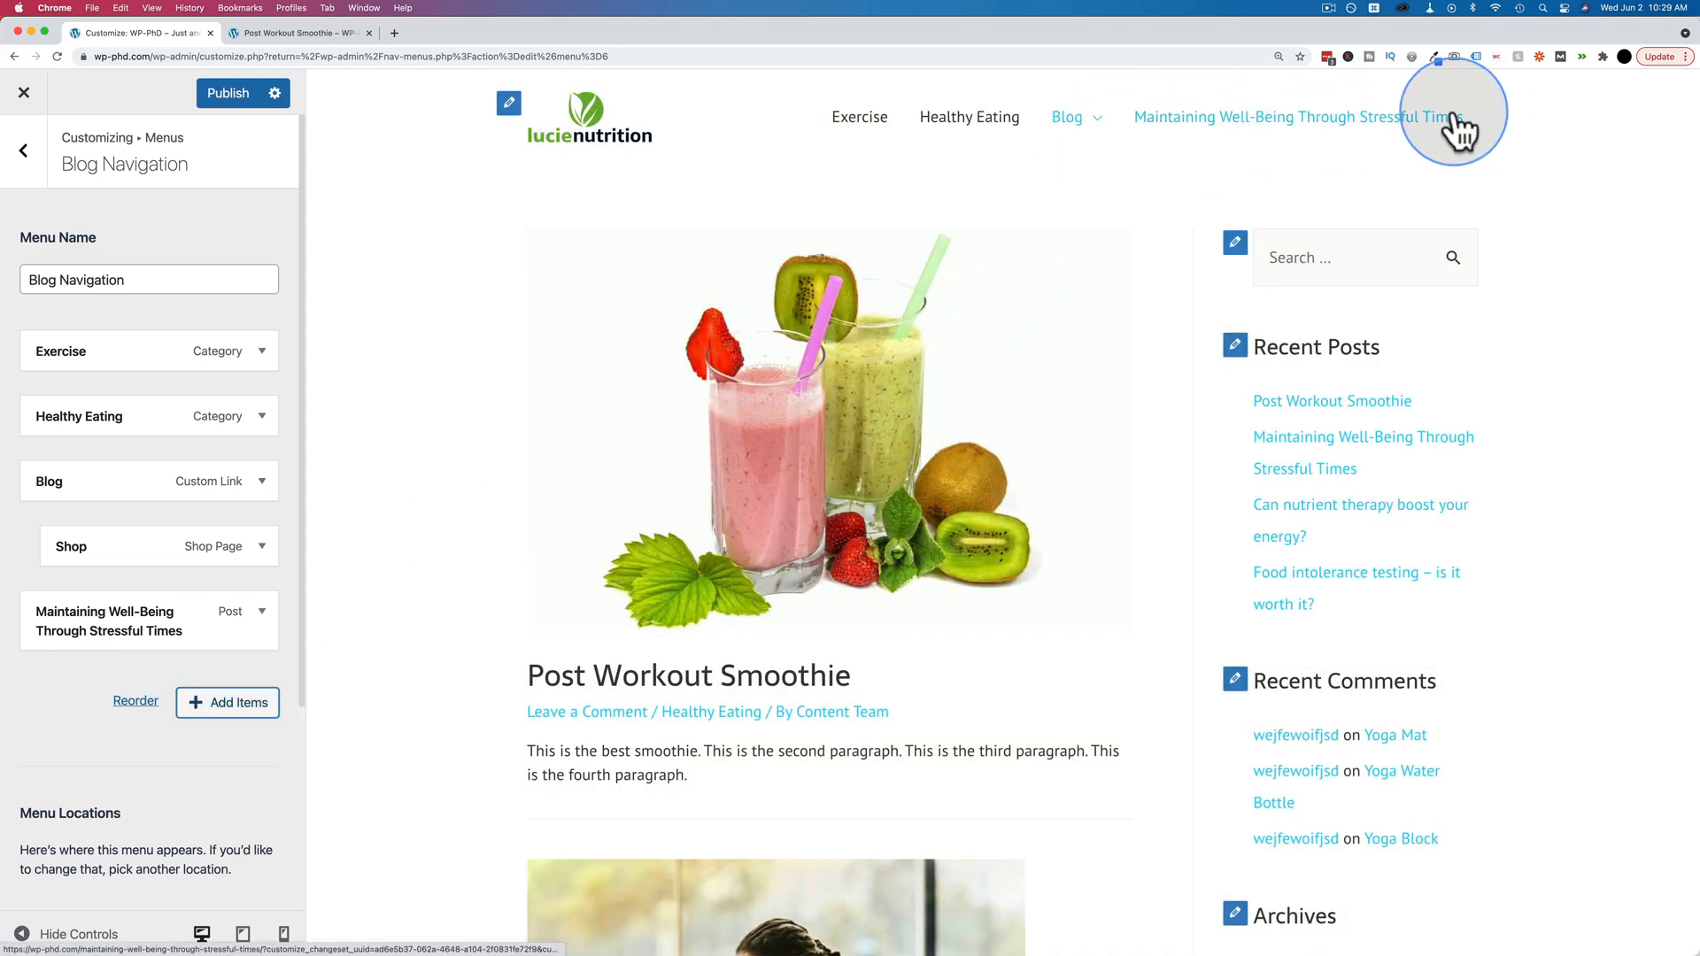
{"action": "mouse_move", "coordinate": [859, 116]}
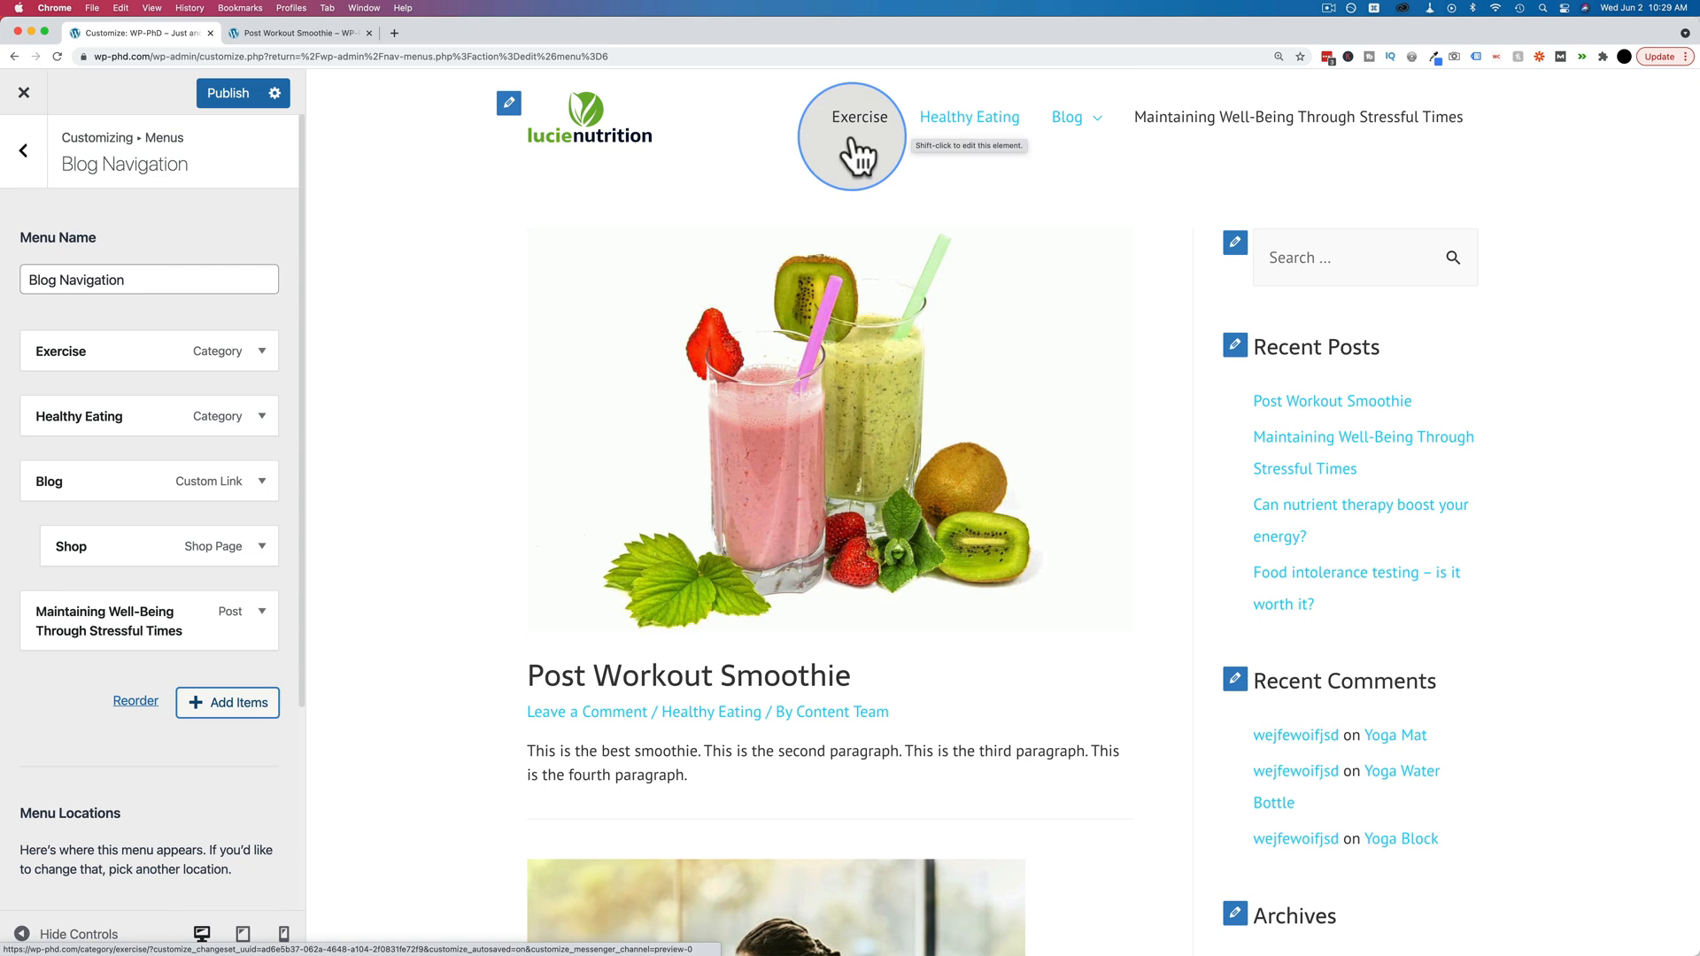
Step: Expand the new post item and set its Navigation Label to 'Well-Being'
{"action": "left_click", "coordinate": [260, 612]}
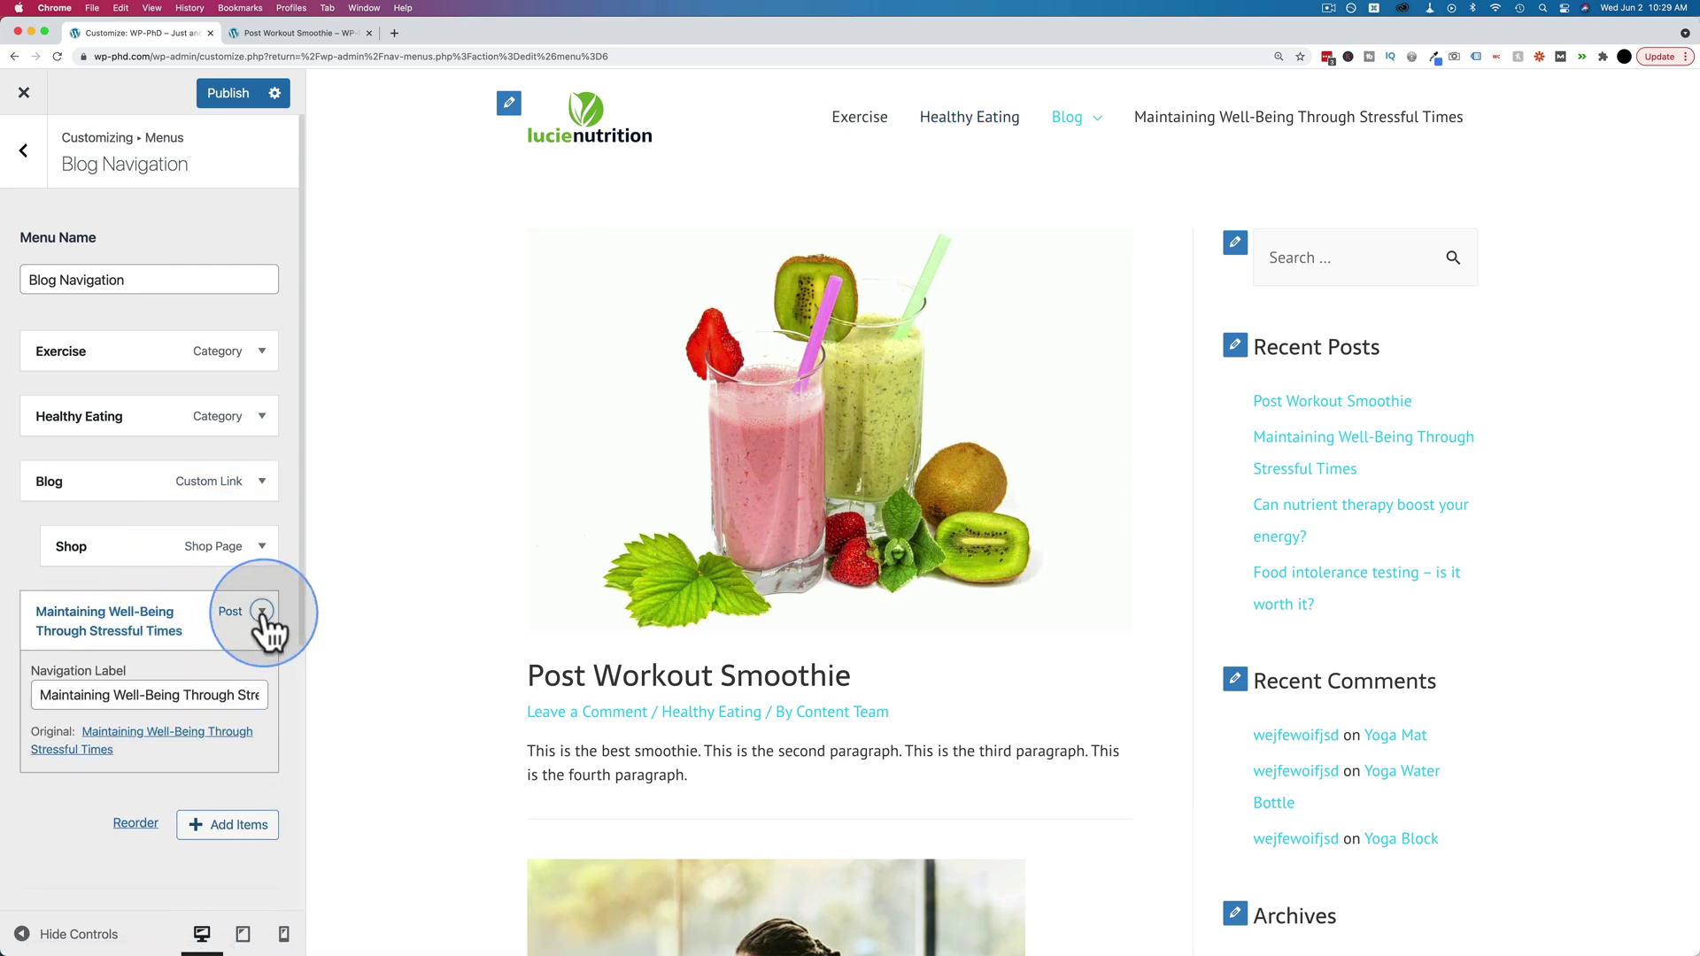
{"action": "left_click", "coordinate": [261, 610]}
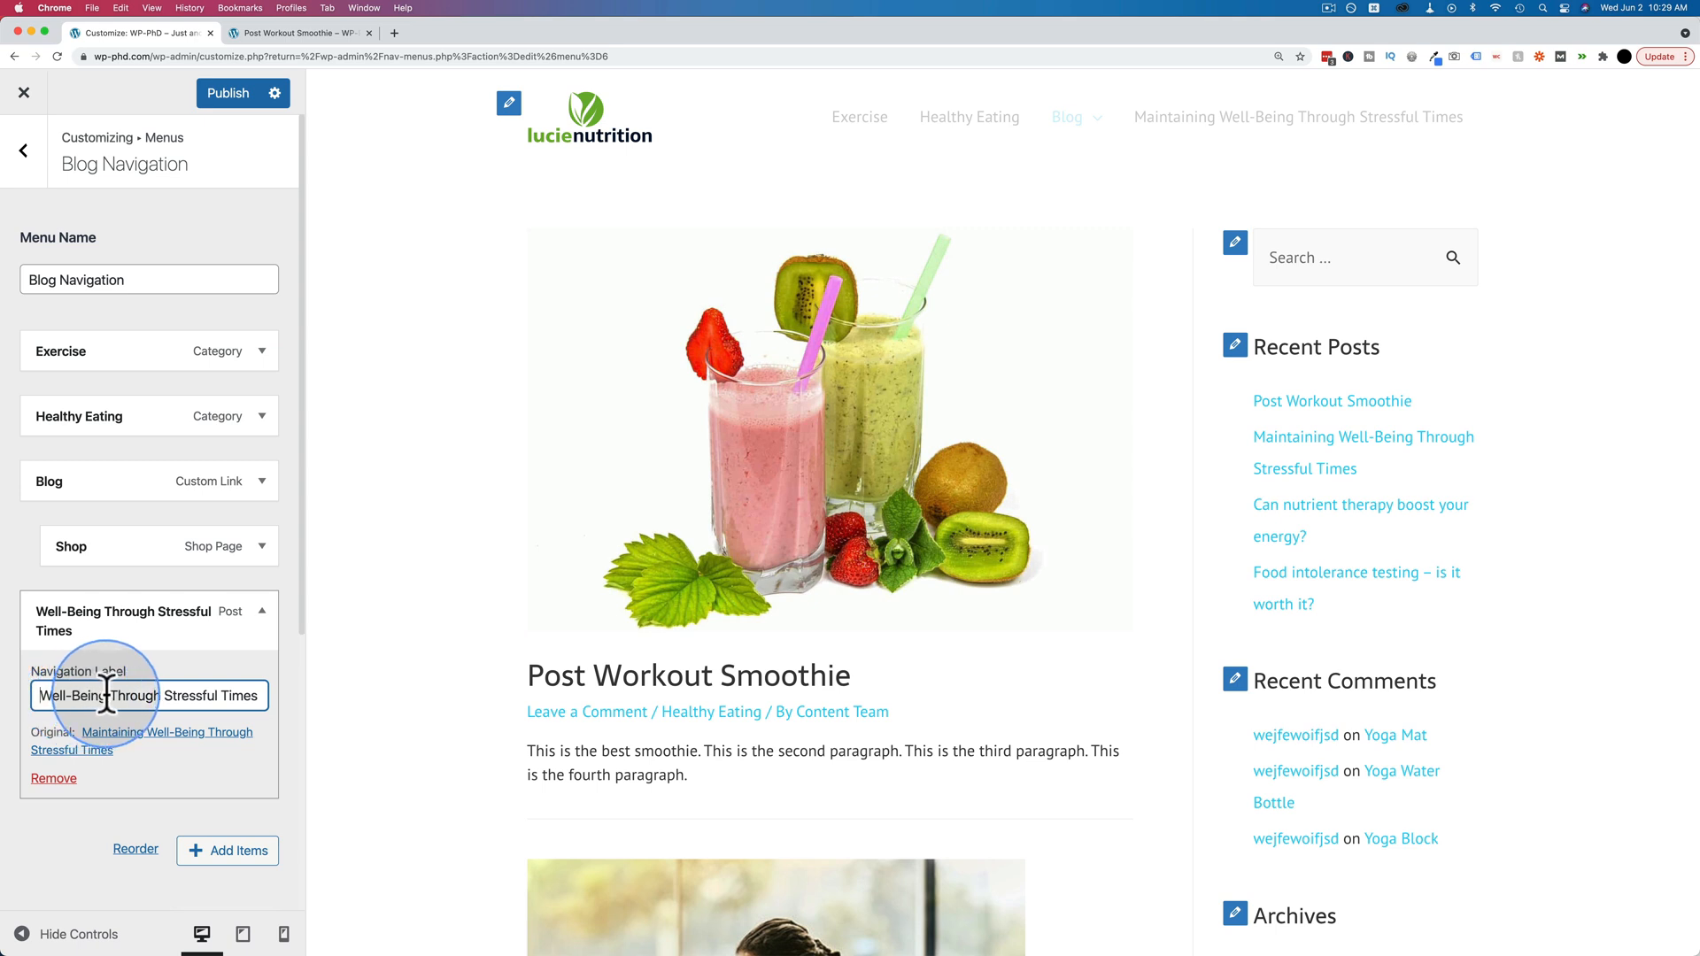
{"action": "type", "text": "Well-Being"}
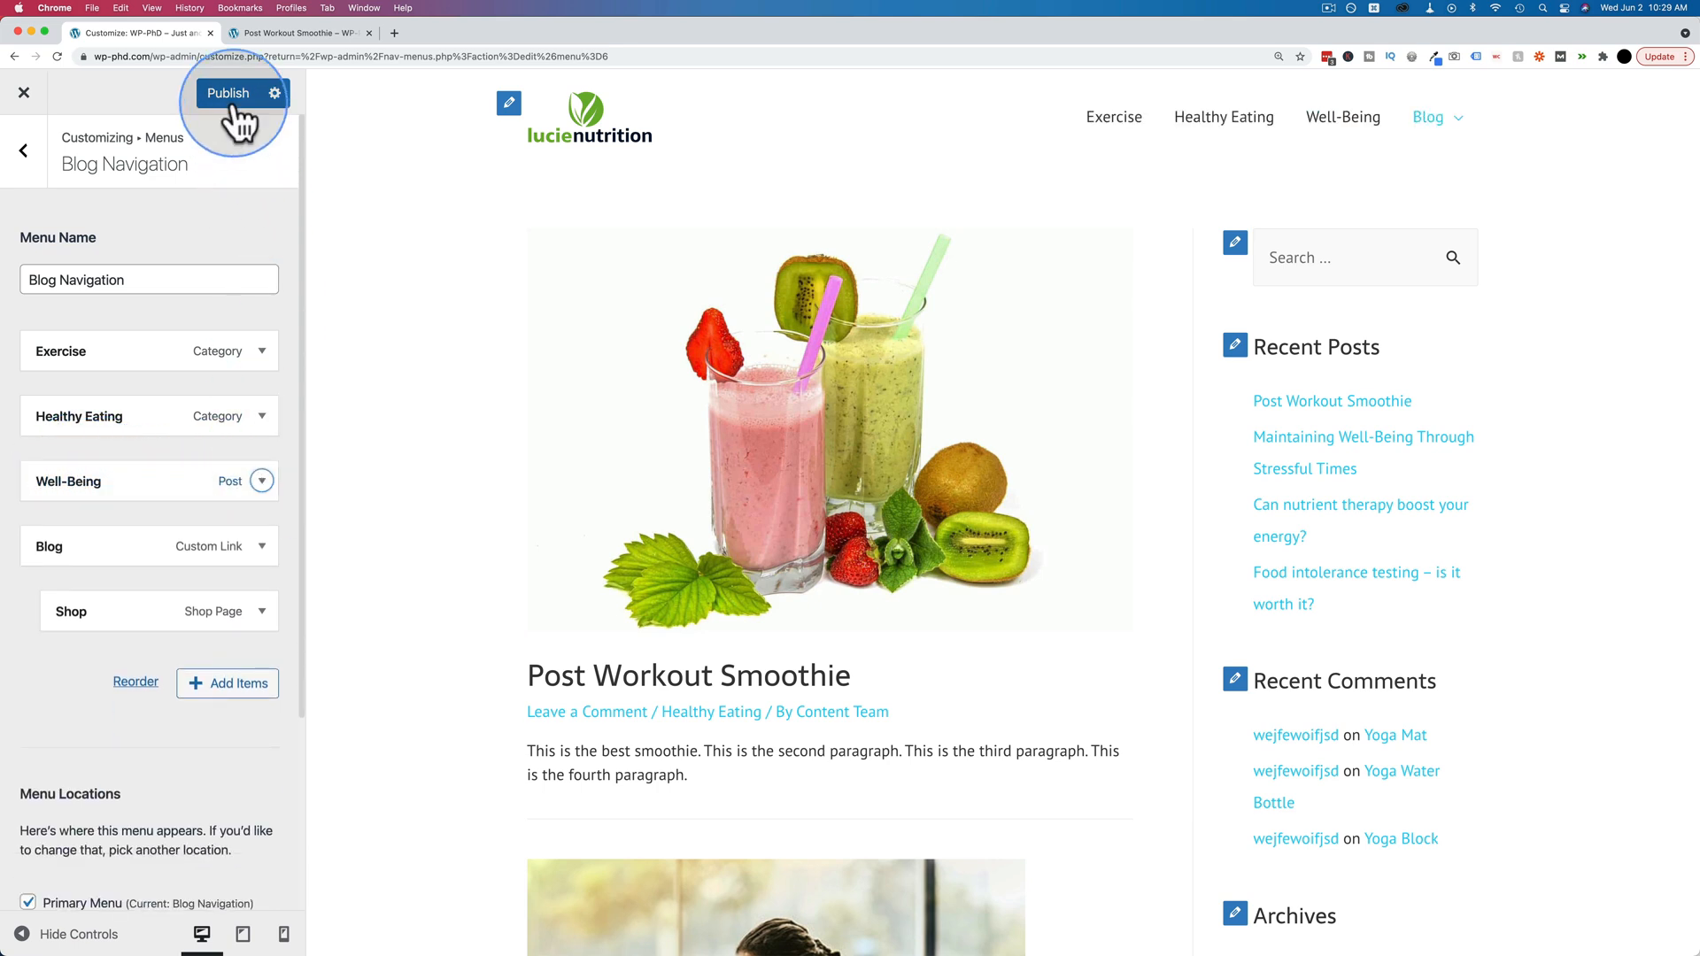
Step: Publish the Customizer menu, then open the Well-Being link from the live site's header
{"action": "left_click", "coordinate": [228, 93]}
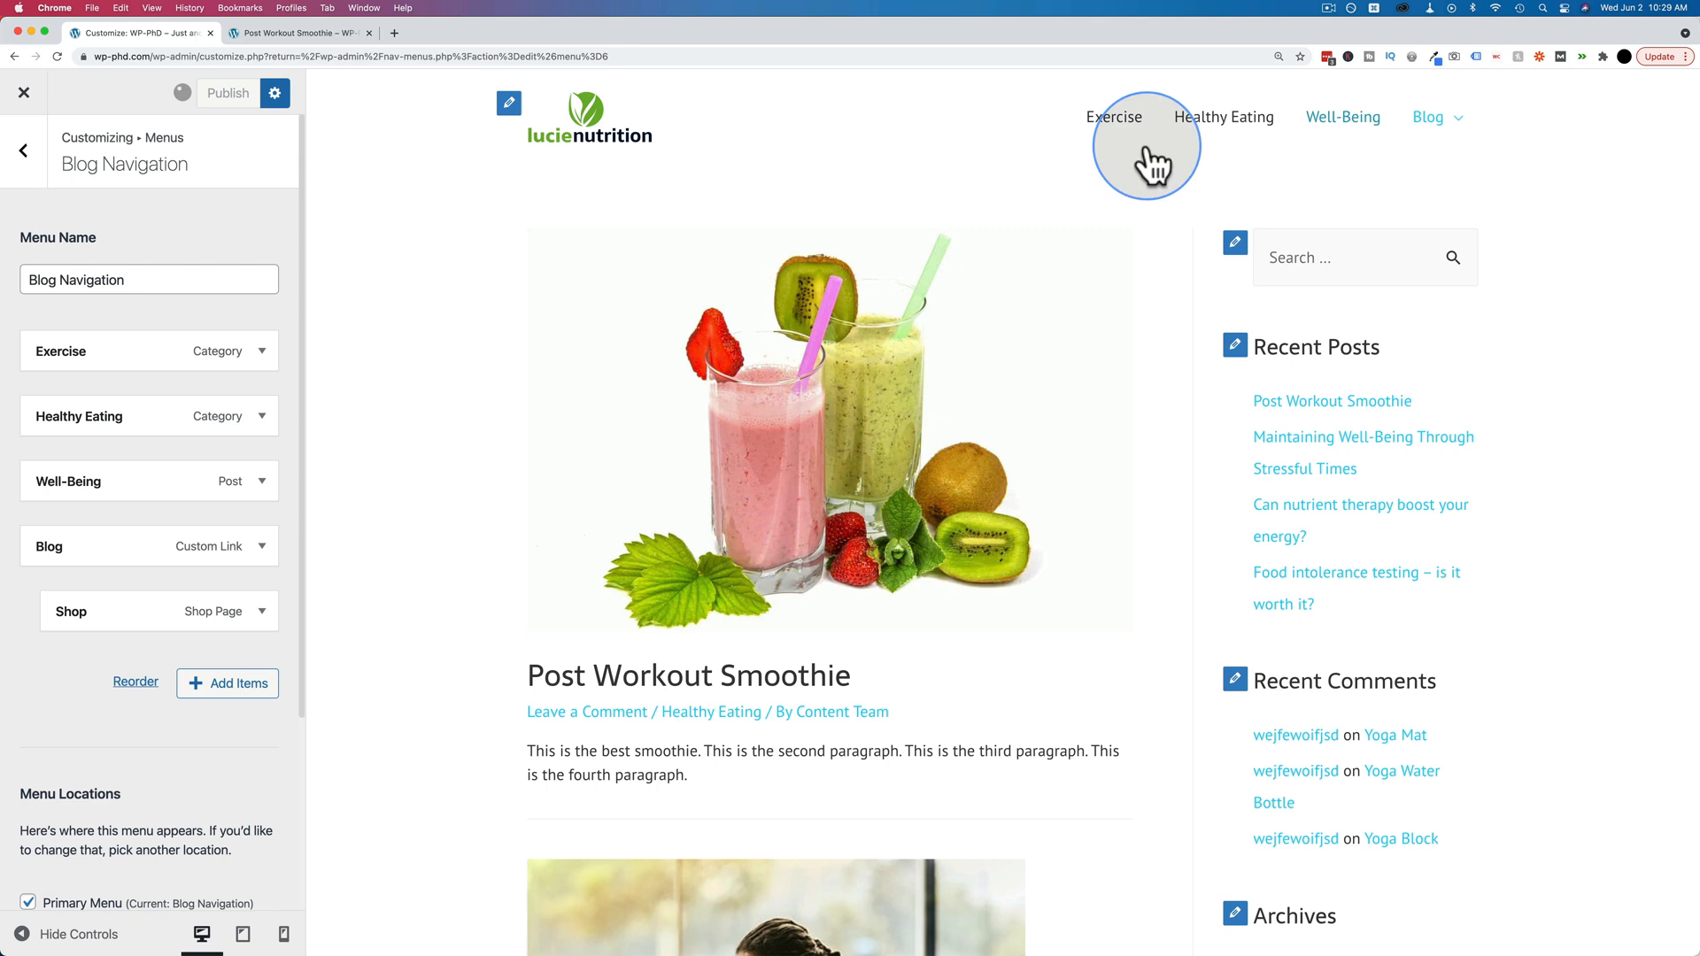
{"action": "left_click", "coordinate": [227, 92]}
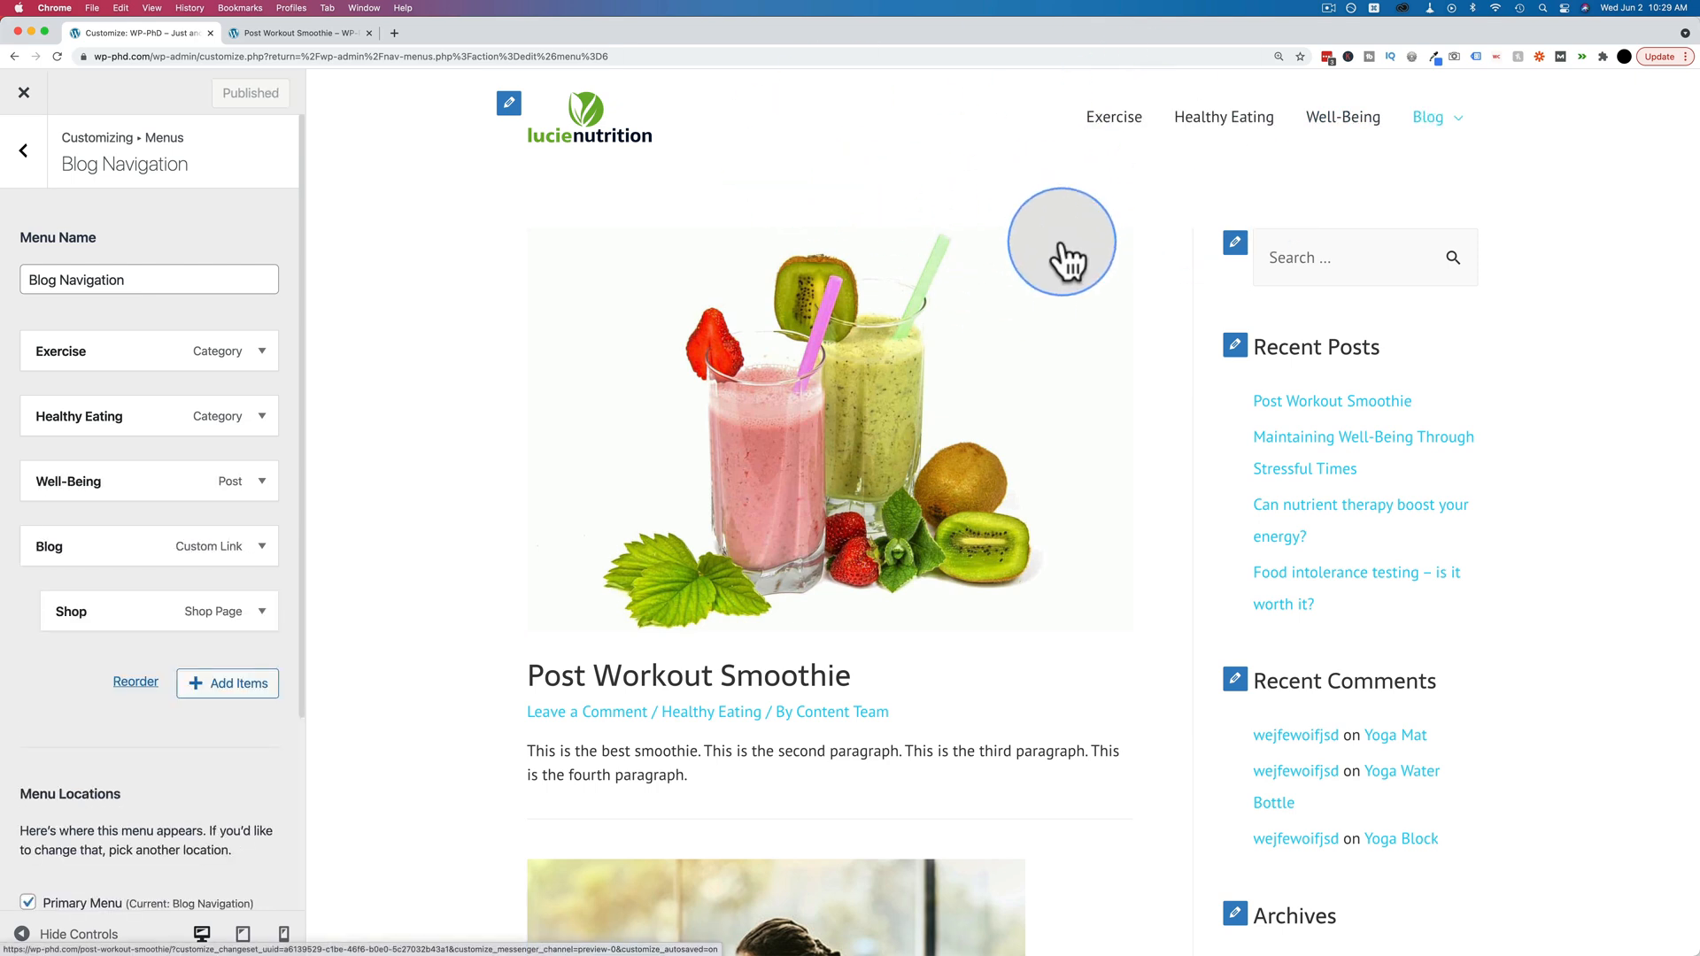
{"action": "left_click", "coordinate": [301, 32]}
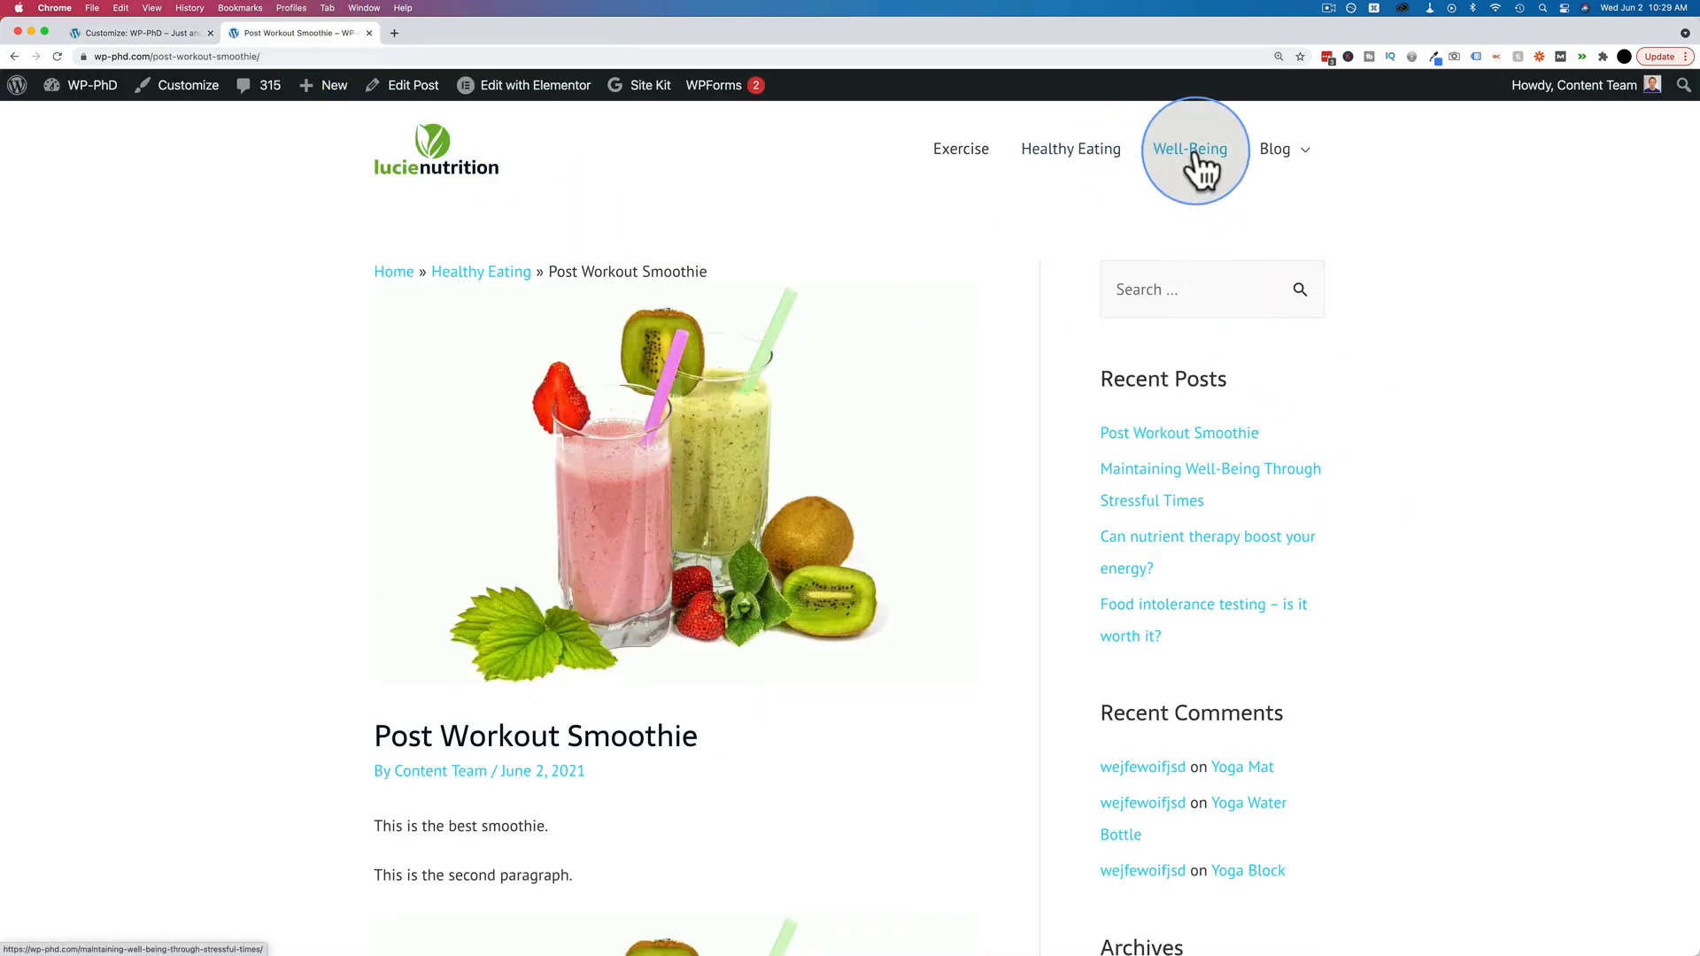
{"action": "left_click", "coordinate": [1189, 149]}
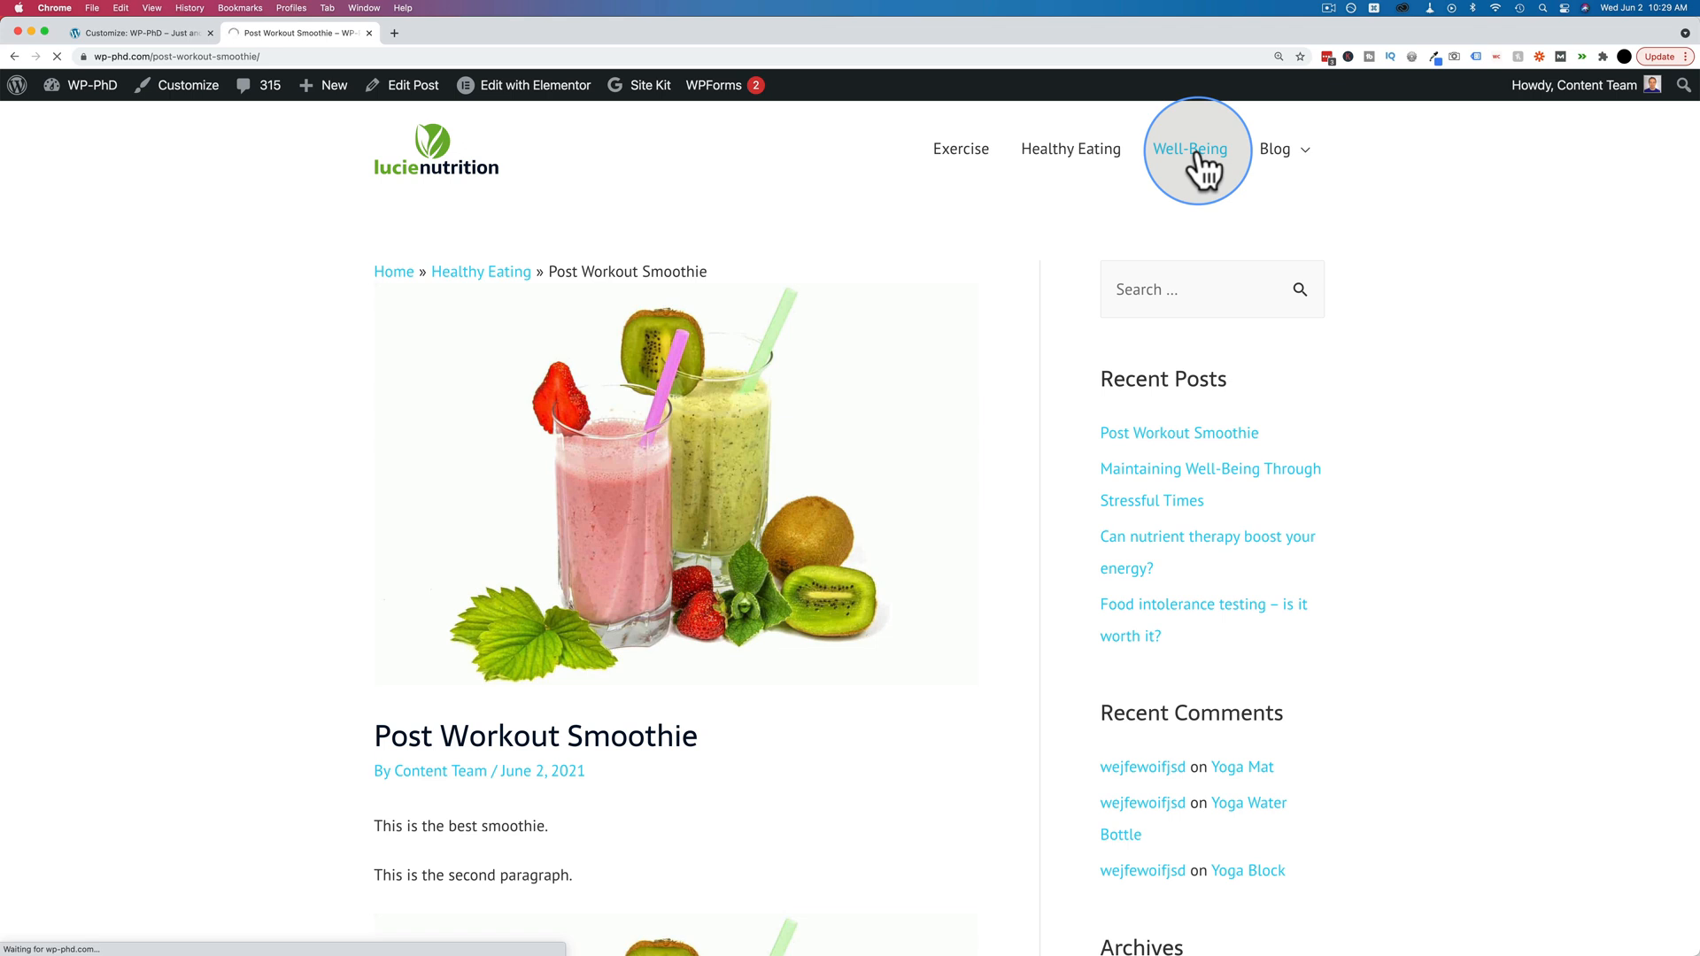